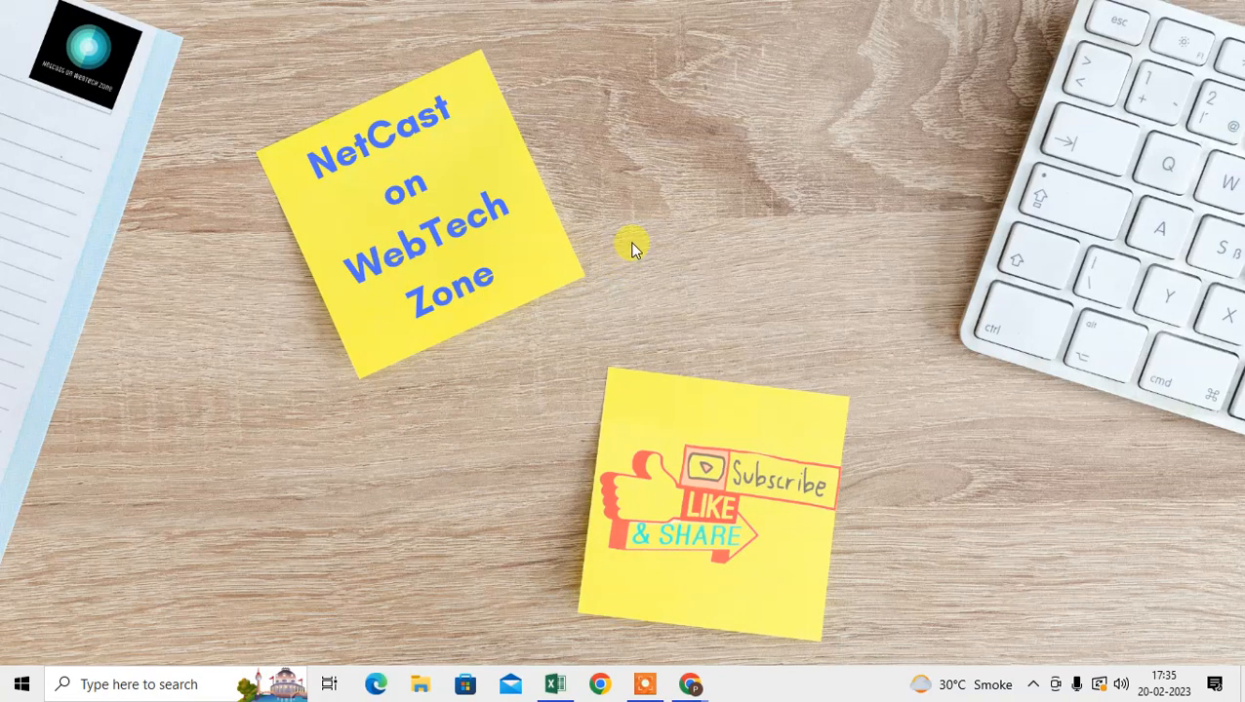
{"action": "mouse_move", "coordinate": [593, 94]}
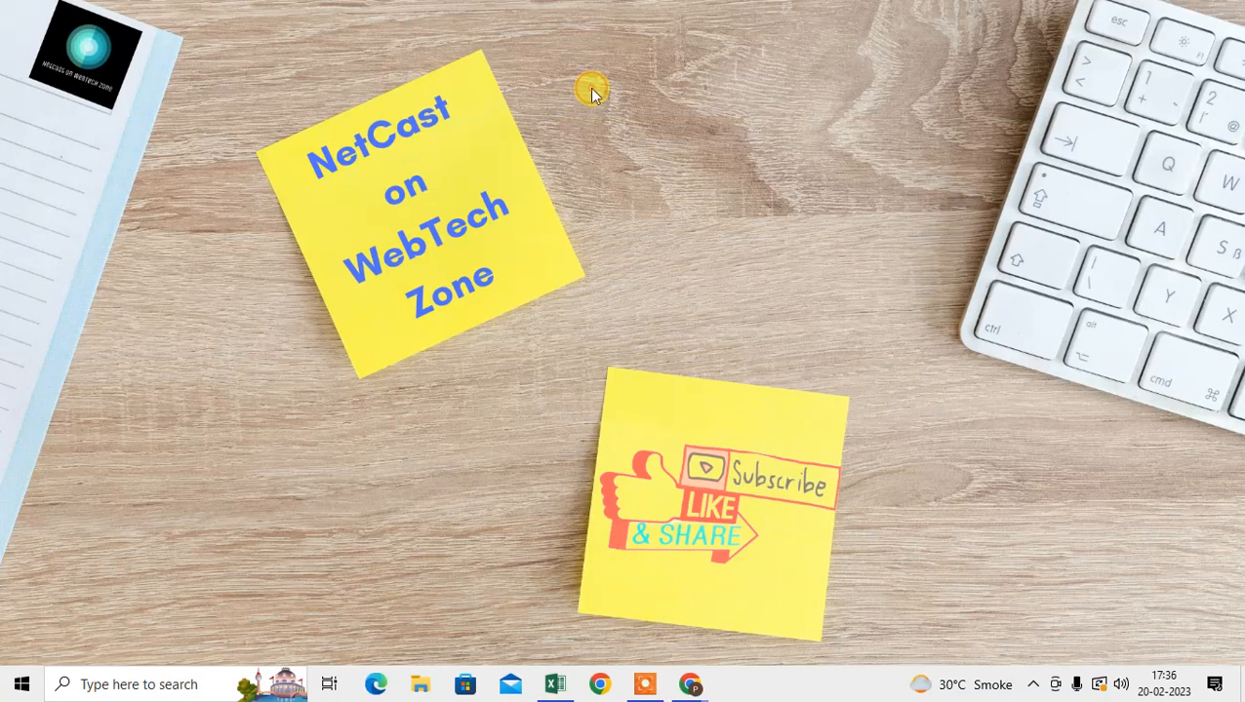
{"action": "mouse_move", "coordinate": [839, 242]}
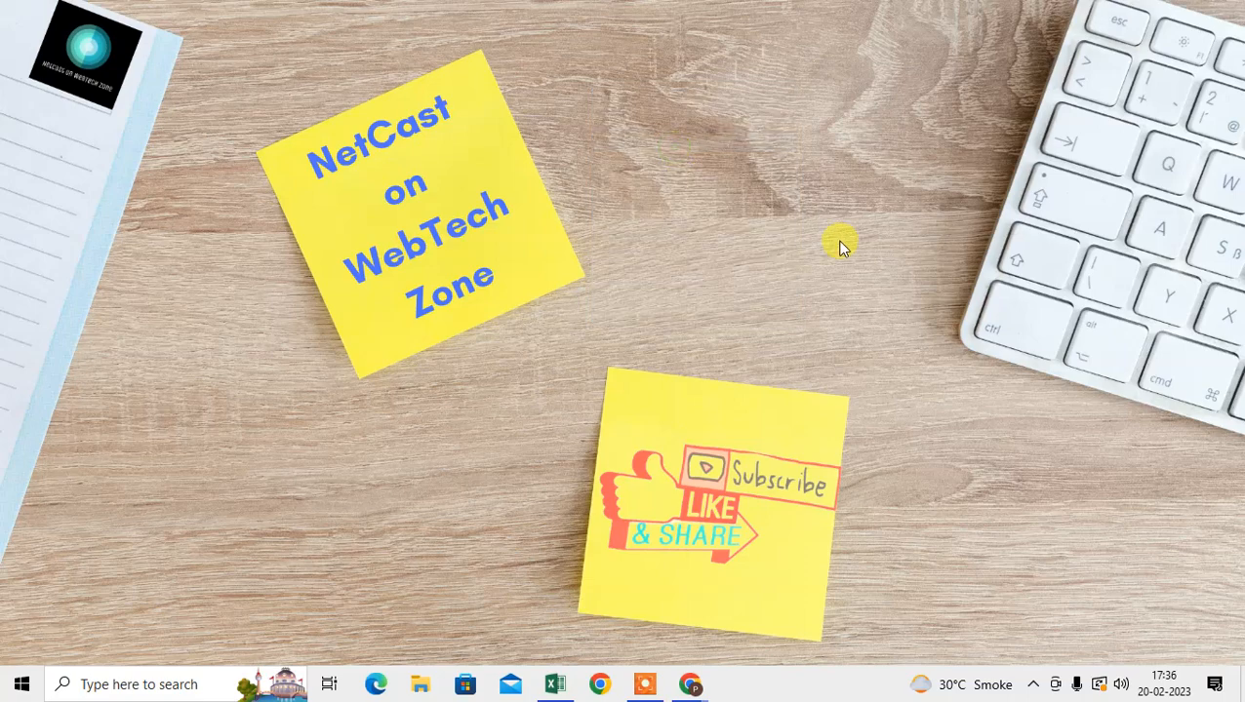
{"action": "mouse_move", "coordinate": [614, 62]}
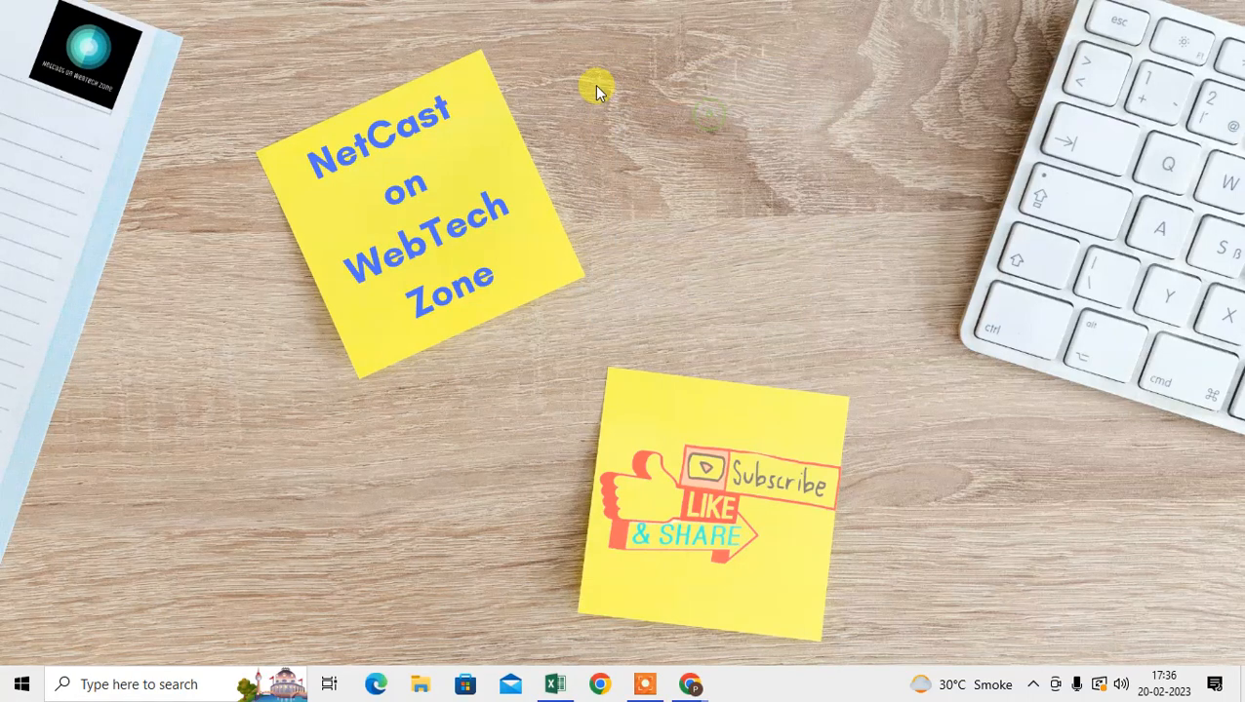
{"action": "mouse_move", "coordinate": [862, 241]}
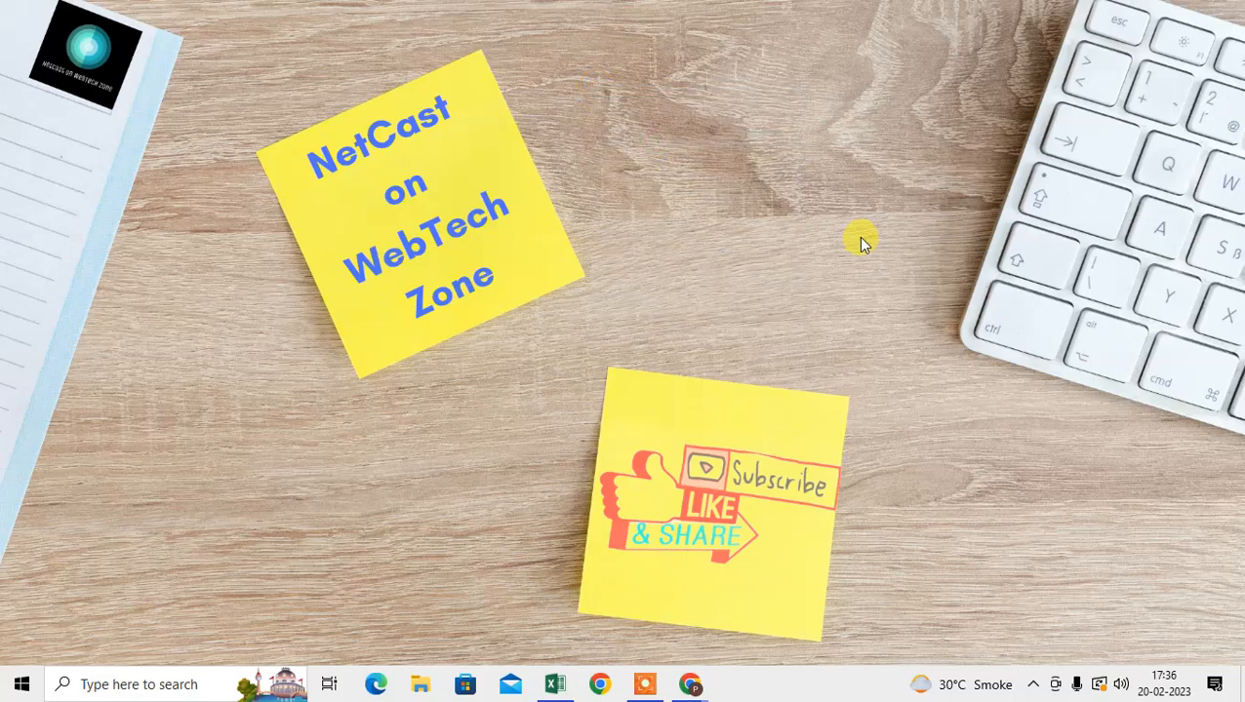
{"action": "mouse_move", "coordinate": [687, 487]}
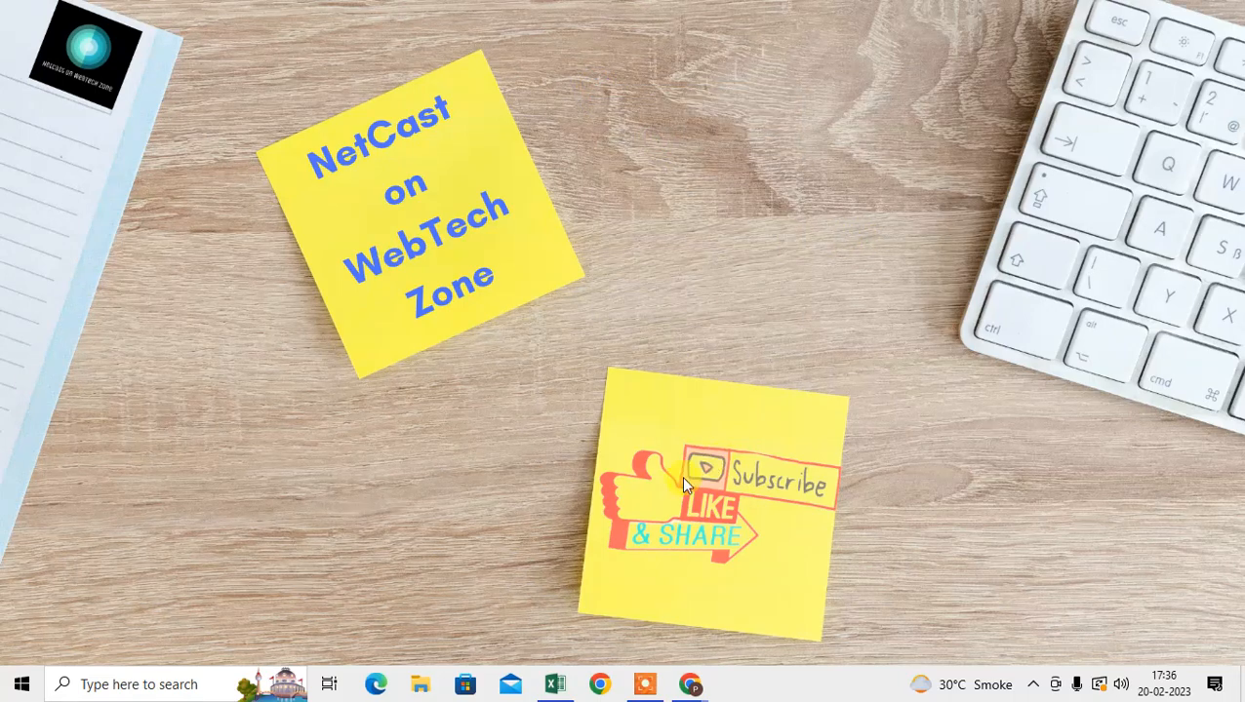
{"action": "mouse_move", "coordinate": [697, 531]}
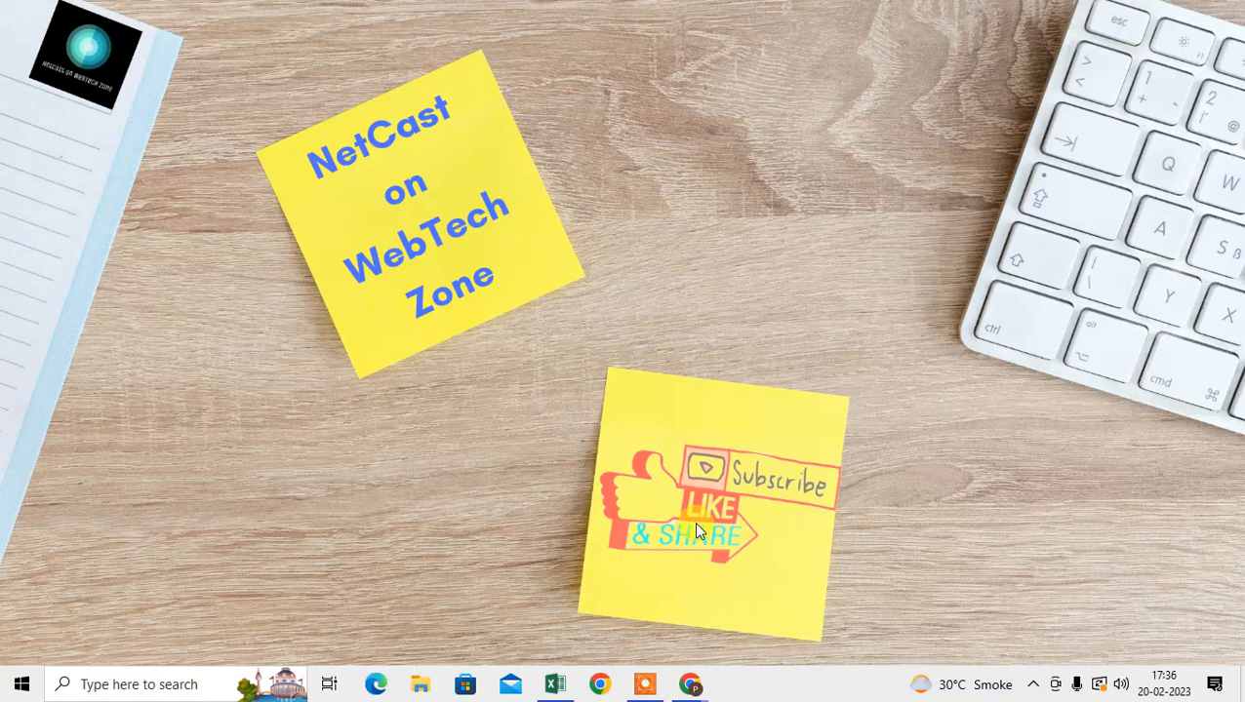
Launch Windows Settings from Start, glance at Search settings, and return to the Settings home.
{"action": "right_click", "coordinate": [696, 530]}
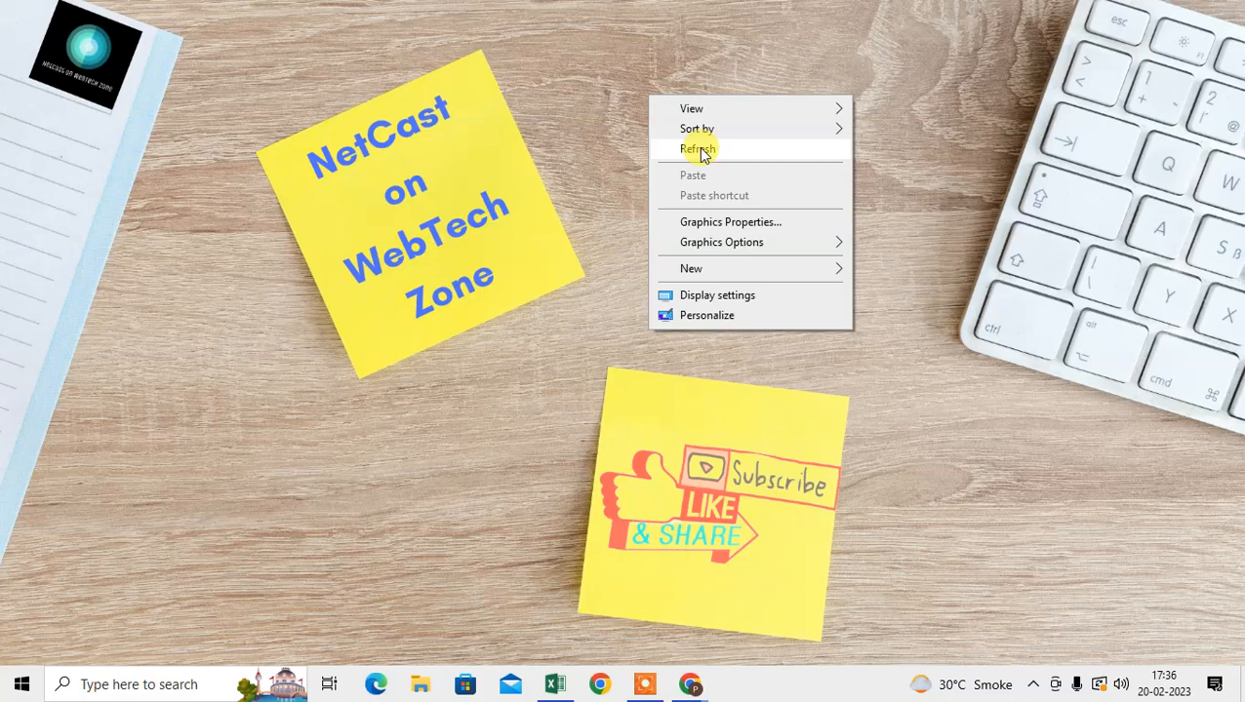
{"action": "mouse_move", "coordinate": [601, 70]}
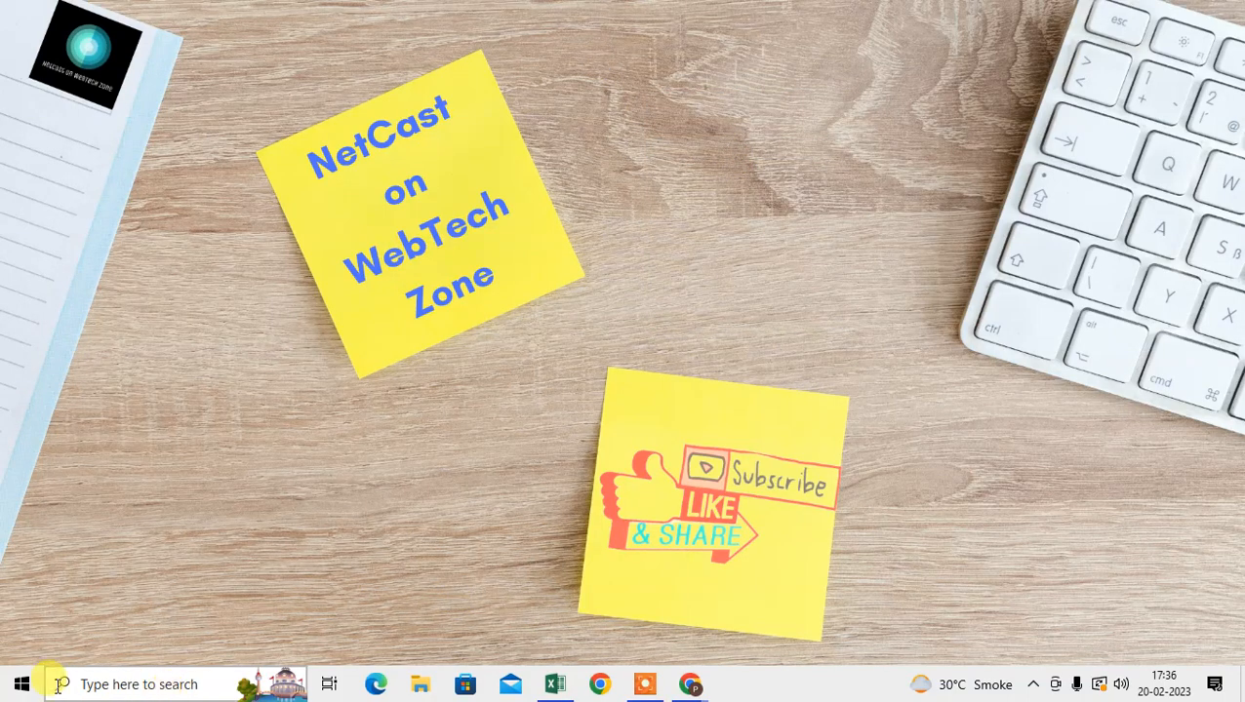
{"action": "left_click", "coordinate": [21, 683]}
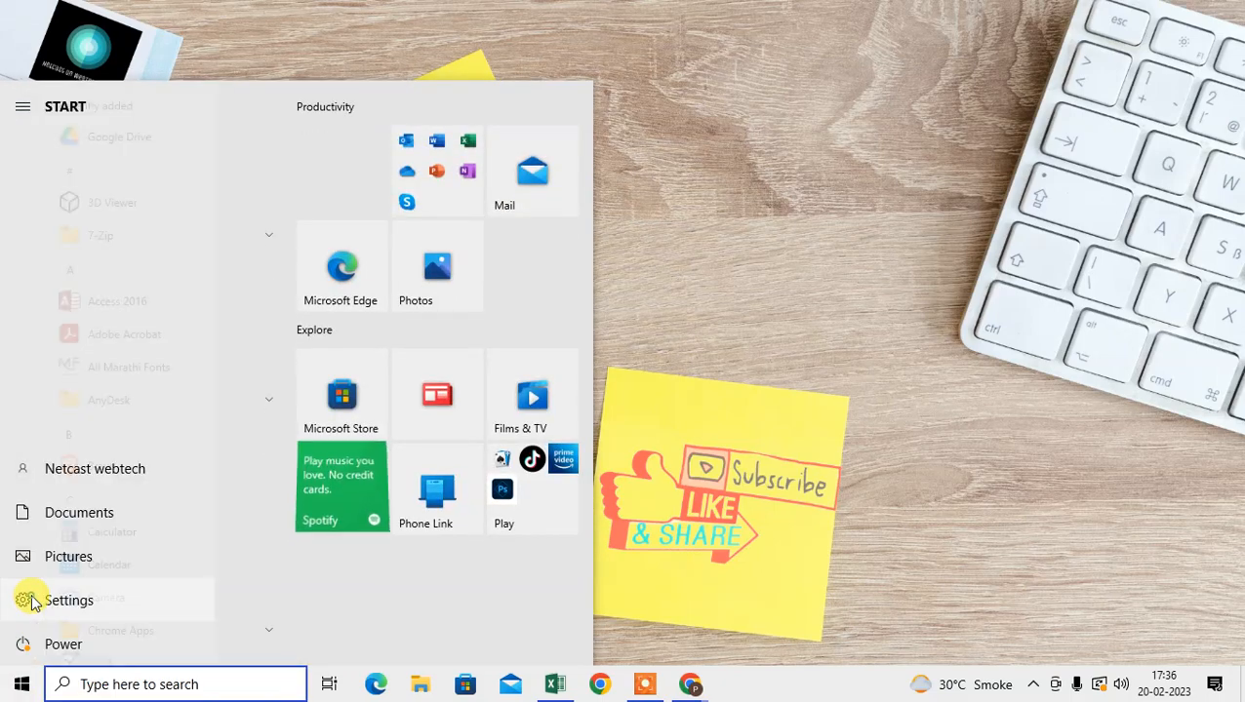
{"action": "left_click", "coordinate": [69, 601]}
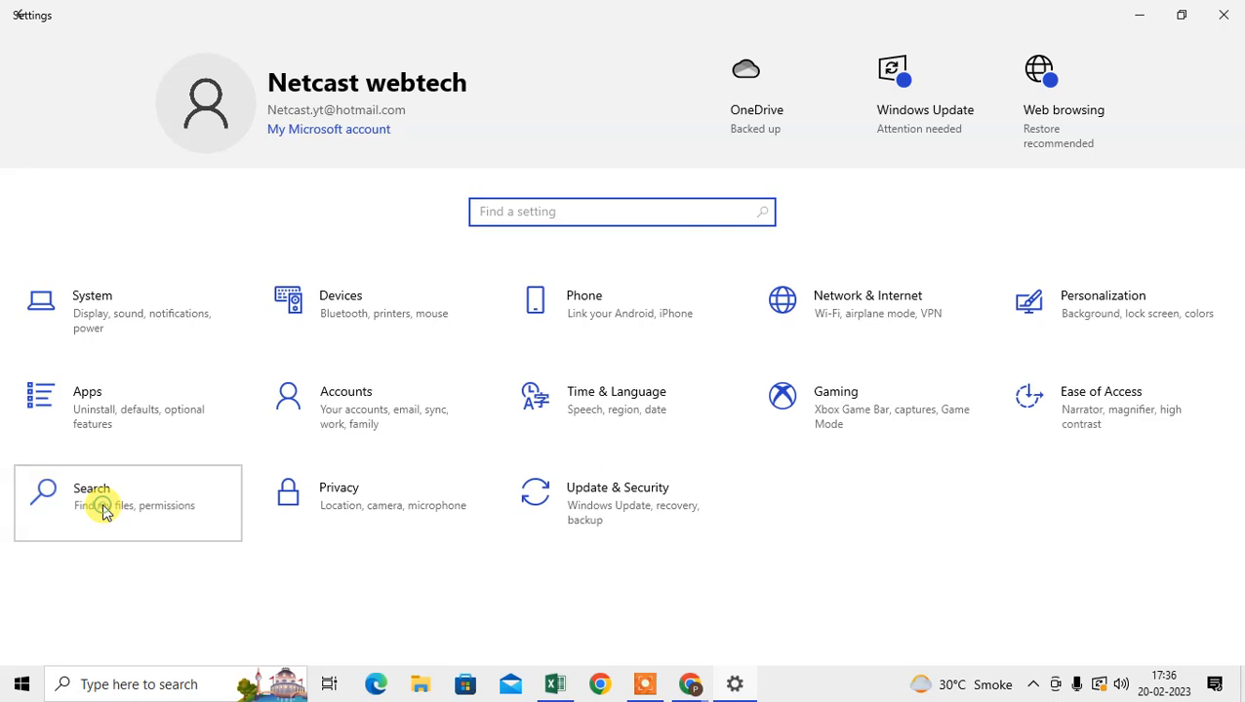
{"action": "left_click", "coordinate": [92, 497]}
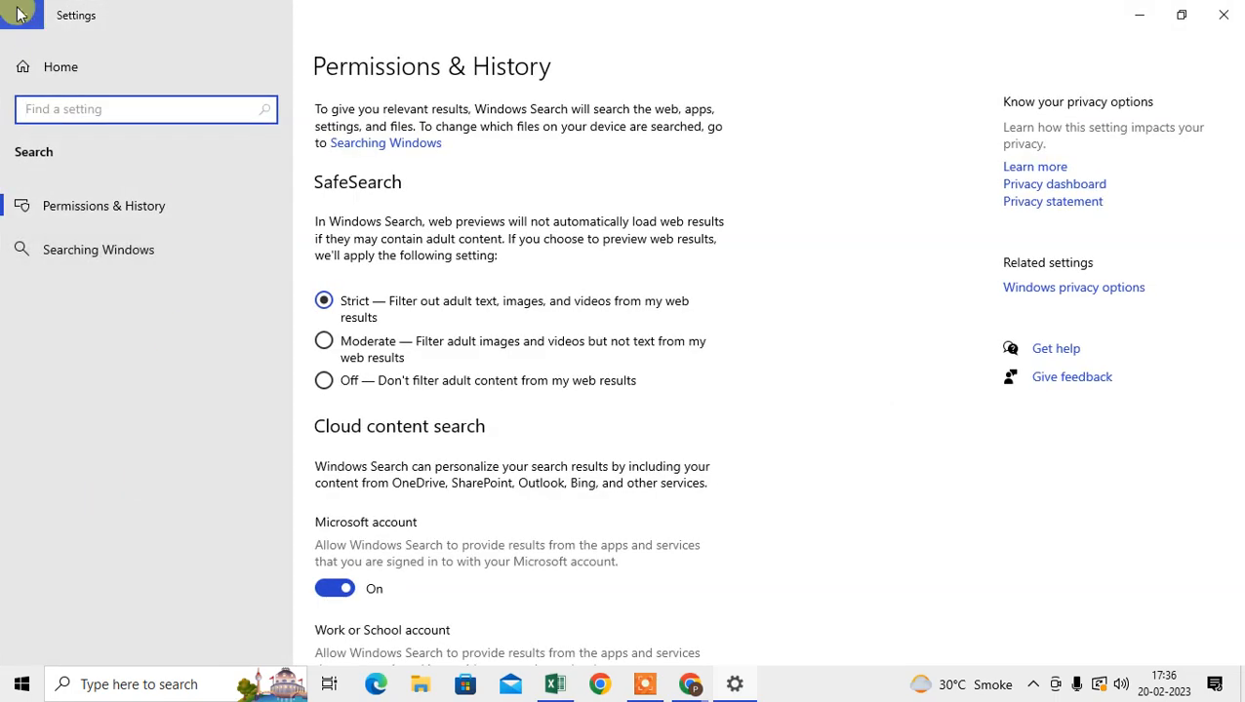
{"action": "left_click", "coordinate": [60, 67]}
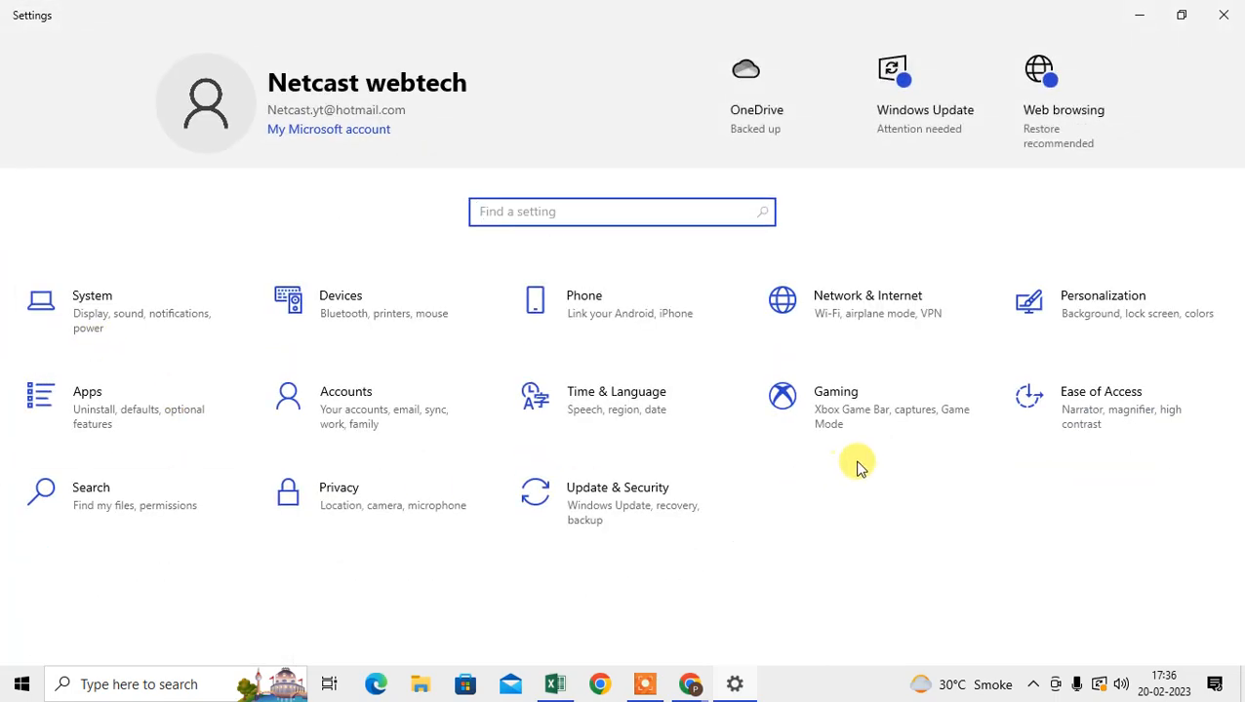
{"action": "mouse_move", "coordinate": [406, 522]}
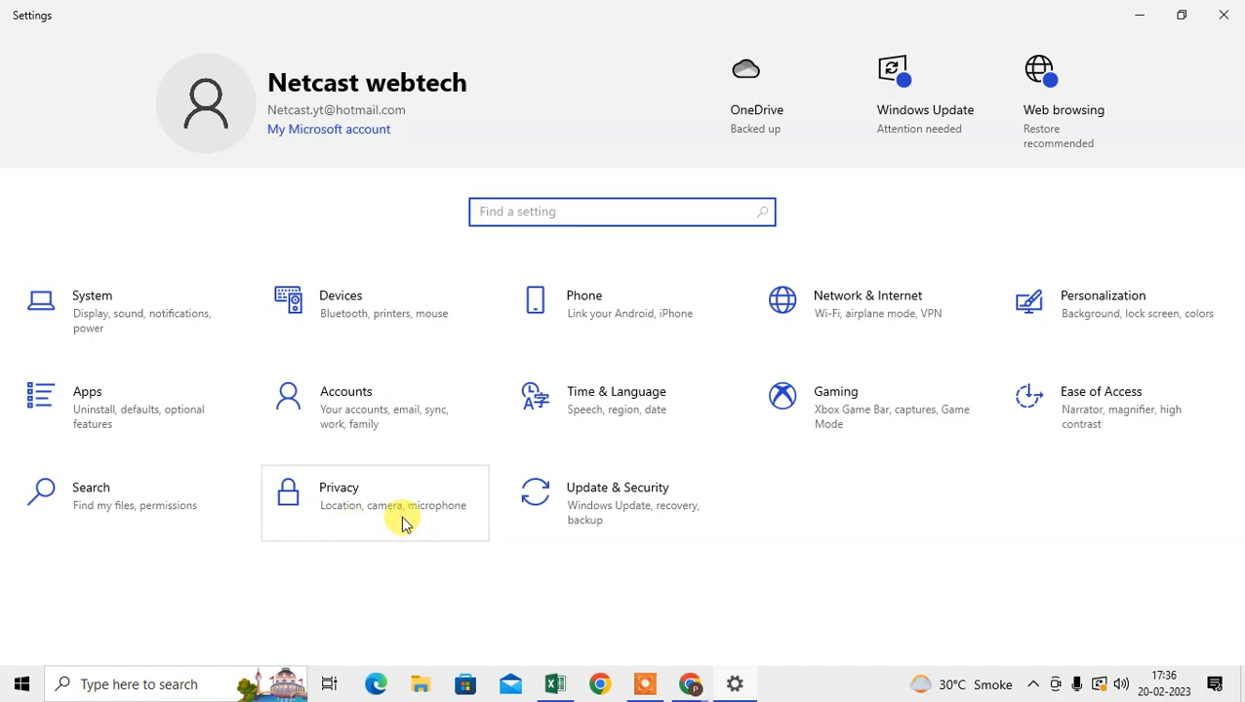
{"action": "mouse_move", "coordinate": [117, 297]}
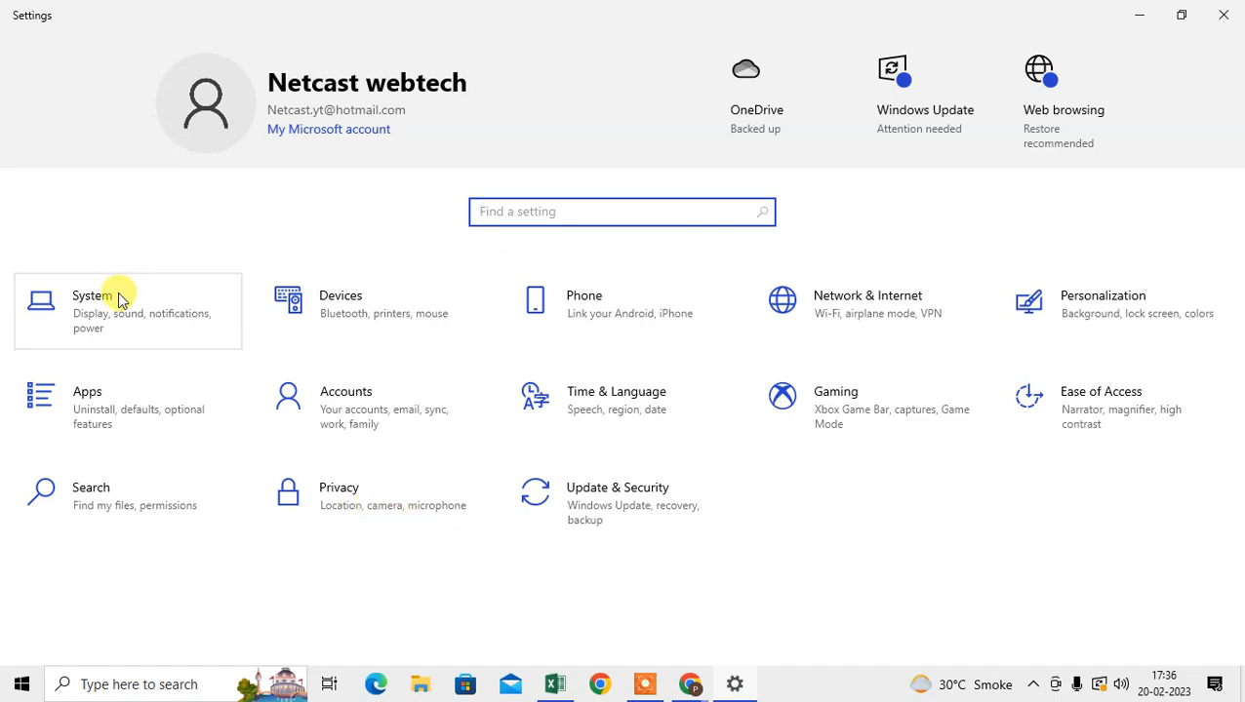
Go to System > Notifications & actions, where app notifications are turned on.
{"action": "left_click", "coordinate": [92, 296]}
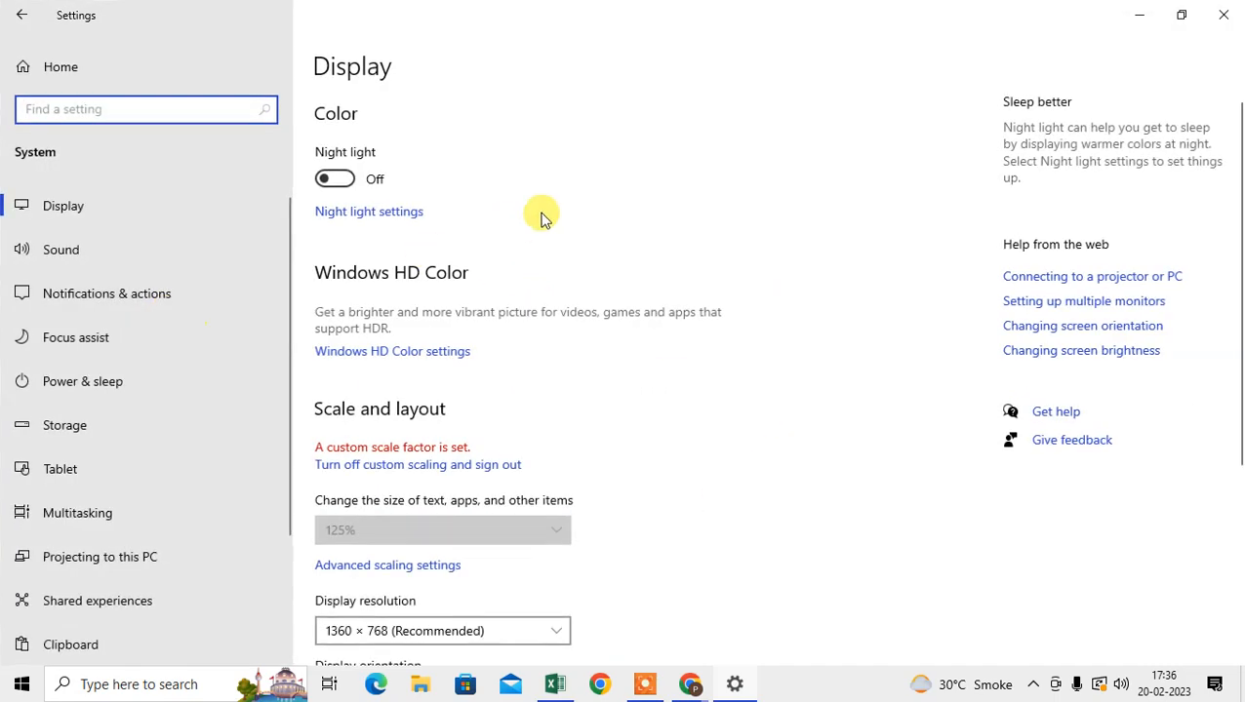
{"action": "scroll", "scroll_direction": "down", "scroll_amount": 3}
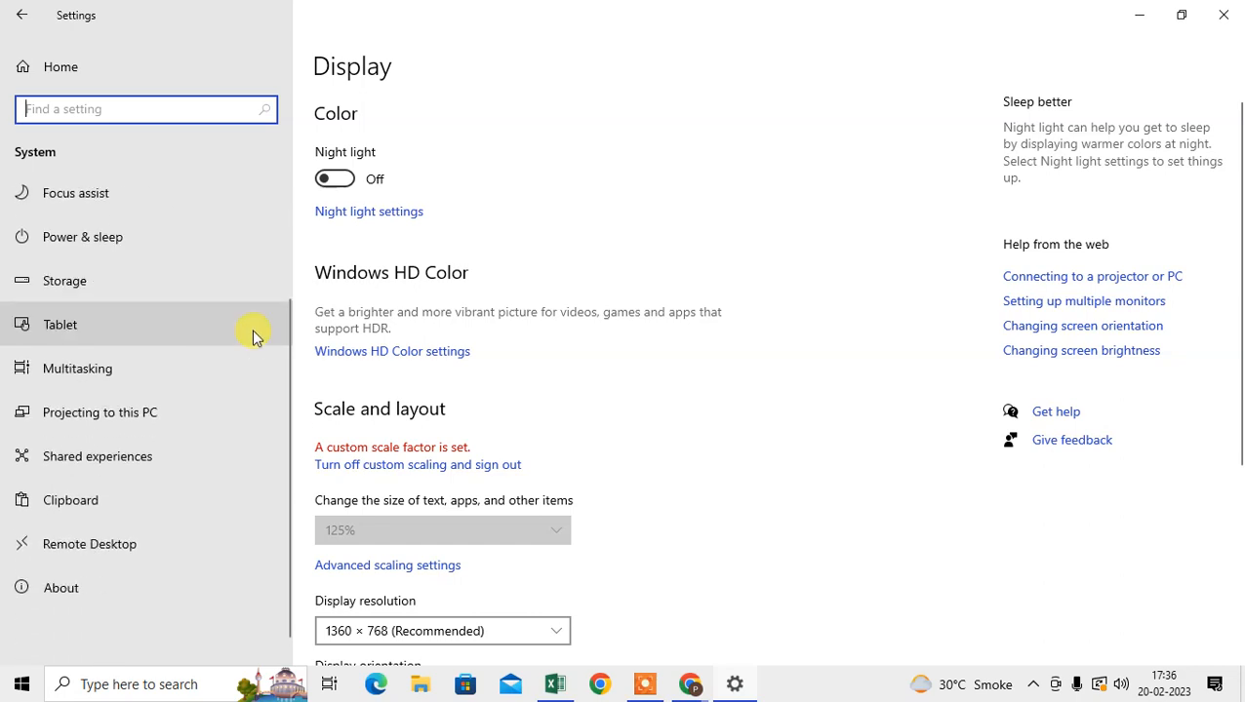
{"action": "scroll", "scroll_direction": "up", "scroll_amount": 3}
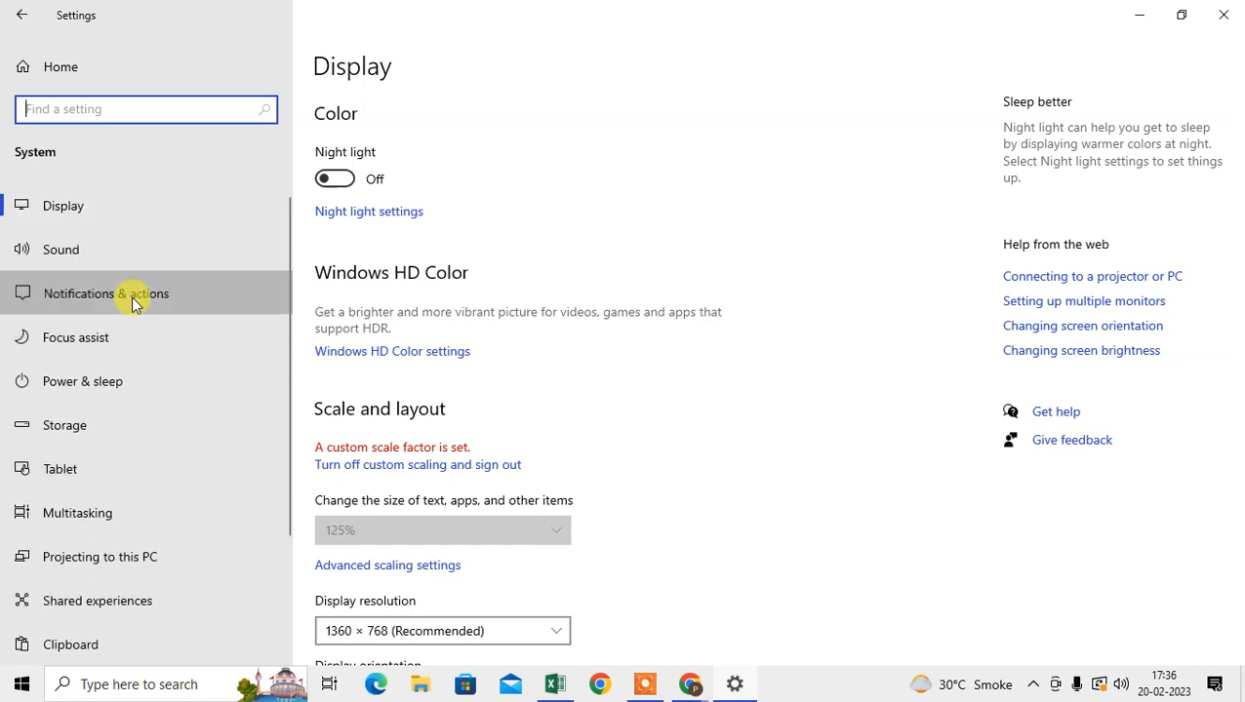
{"action": "left_click", "coordinate": [105, 293]}
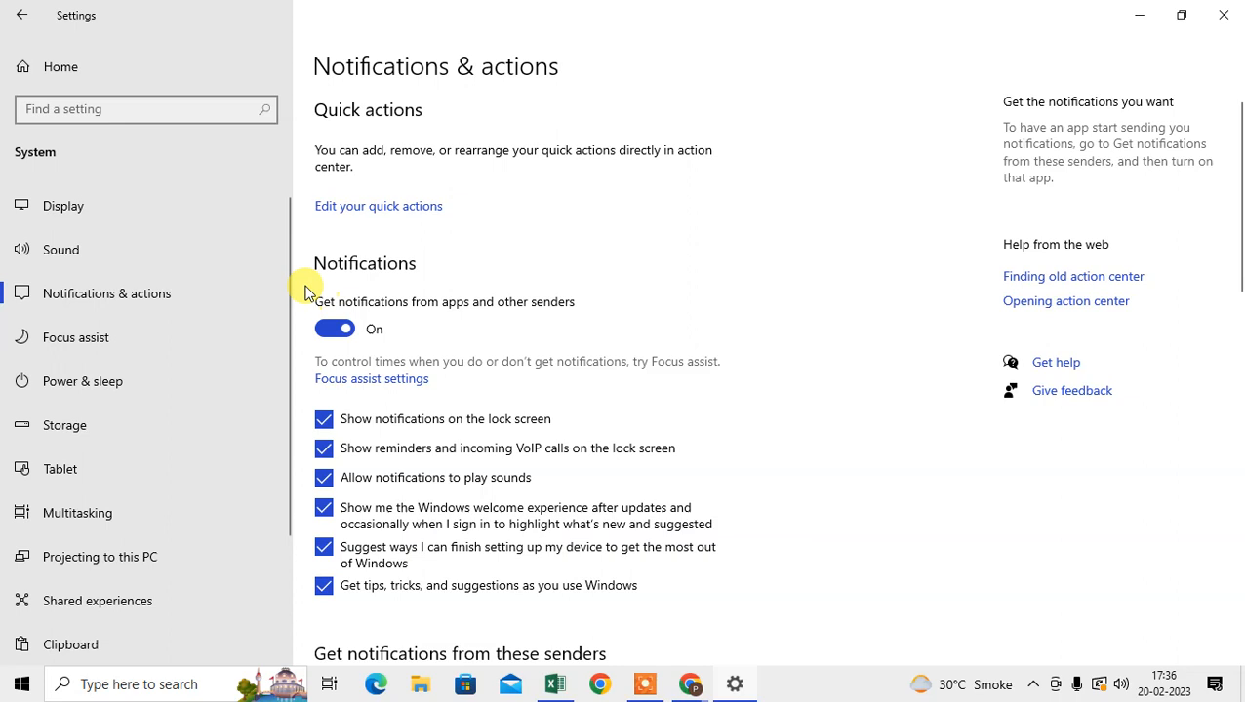
{"action": "left_click", "coordinate": [336, 328]}
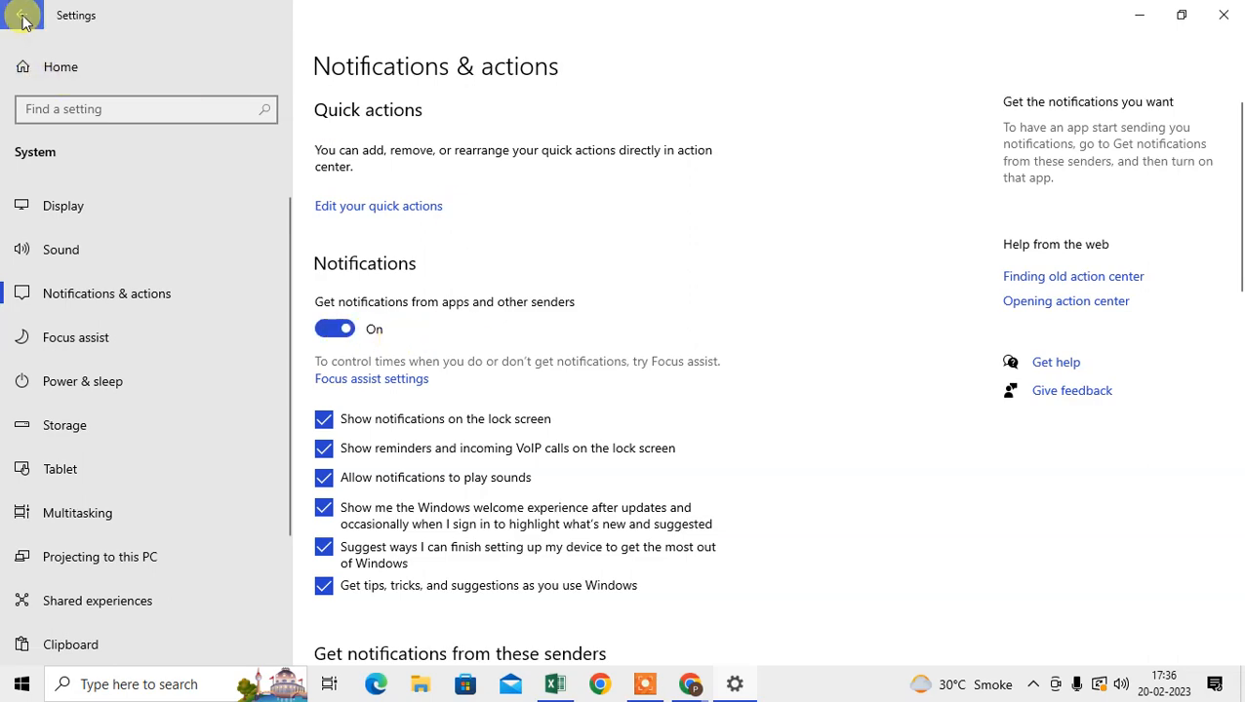
Back out to Settings home and go to Privacy > Background apps, where apps may run in the background.
{"action": "left_click", "coordinate": [21, 15]}
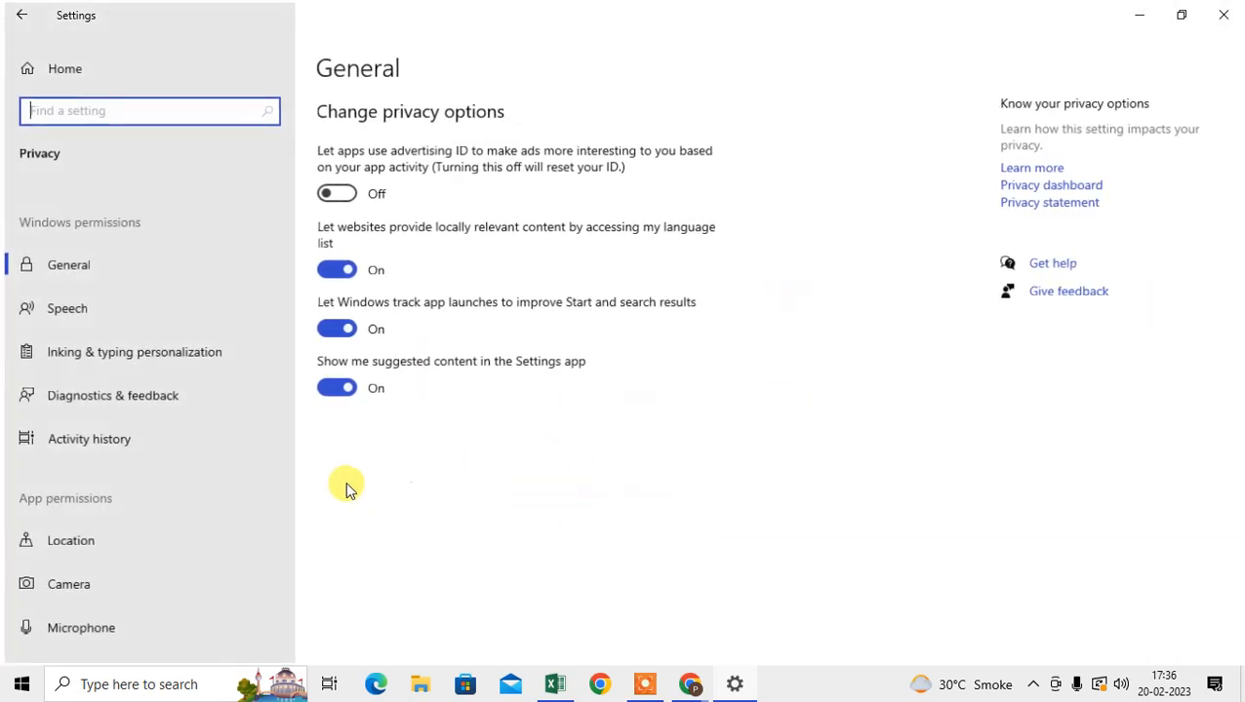
{"action": "left_click", "coordinate": [22, 15]}
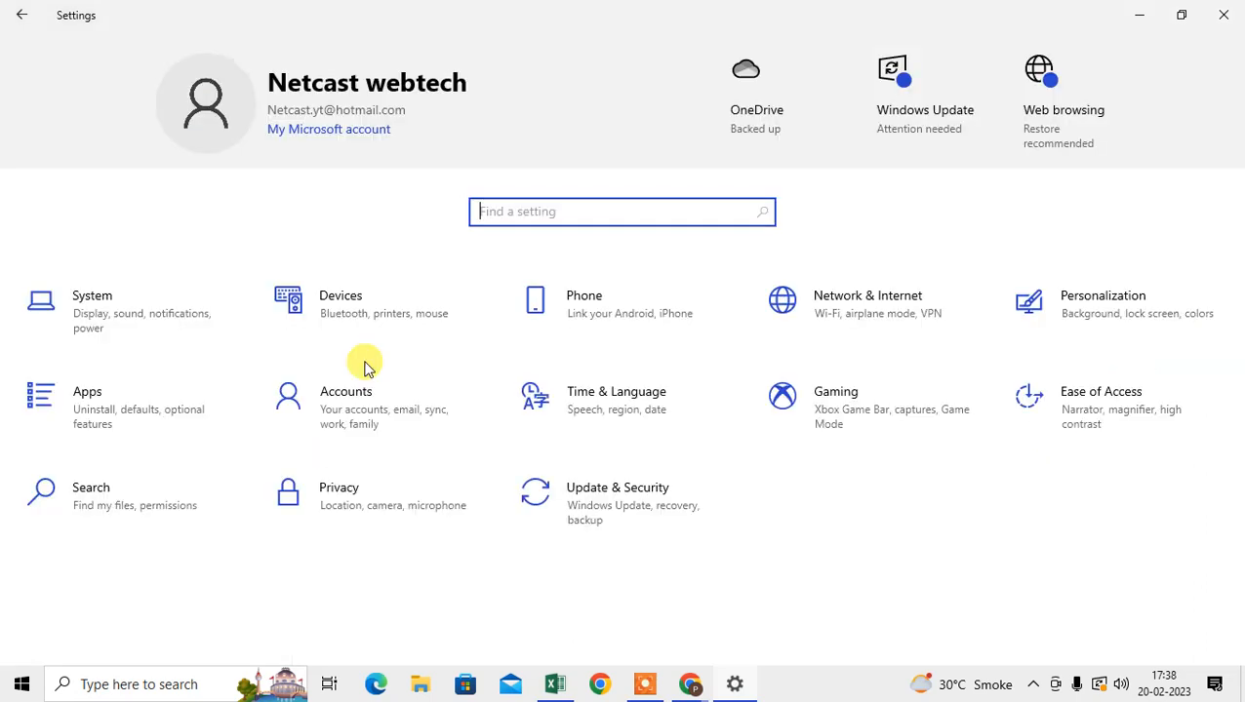
{"action": "mouse_move", "coordinate": [367, 505]}
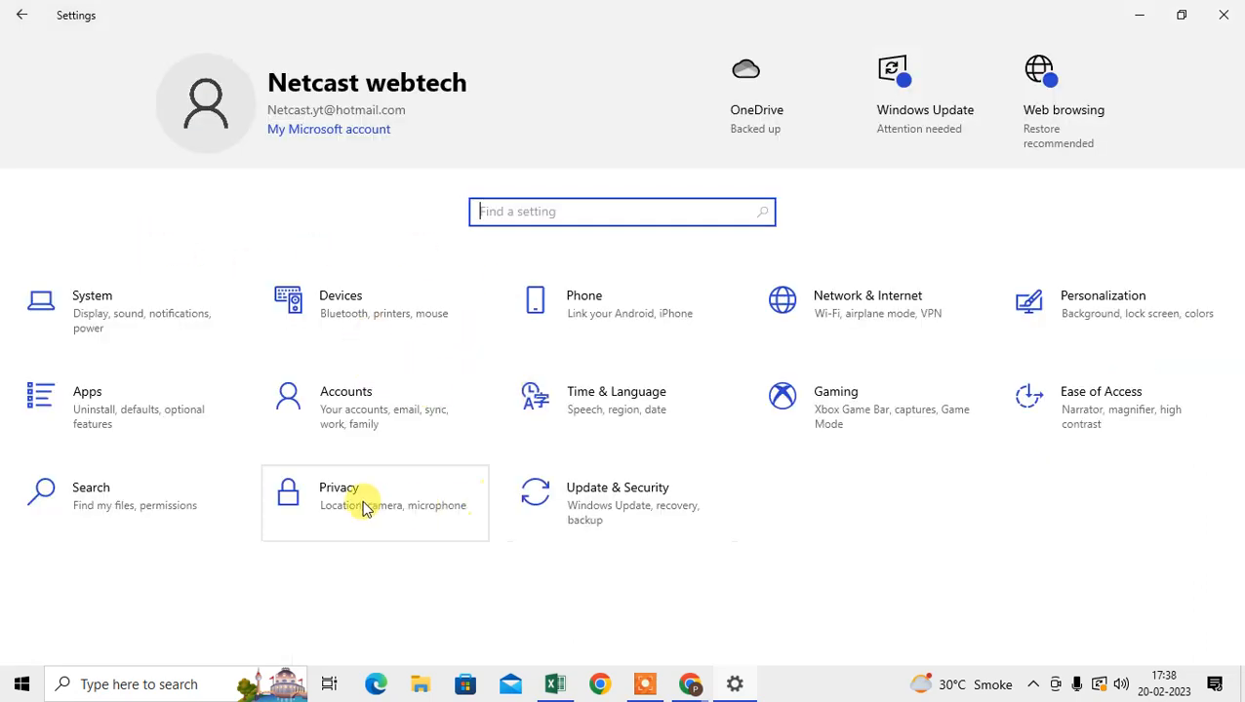
{"action": "mouse_move", "coordinate": [347, 503]}
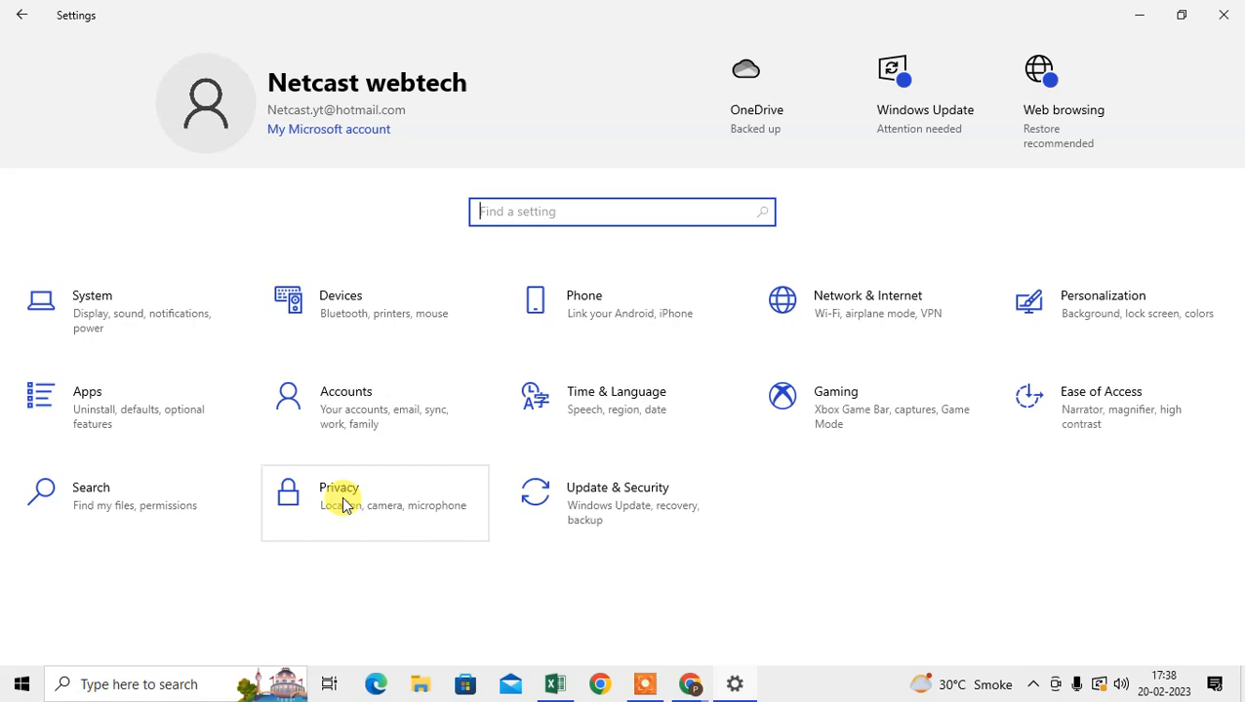
{"action": "left_click", "coordinate": [339, 488]}
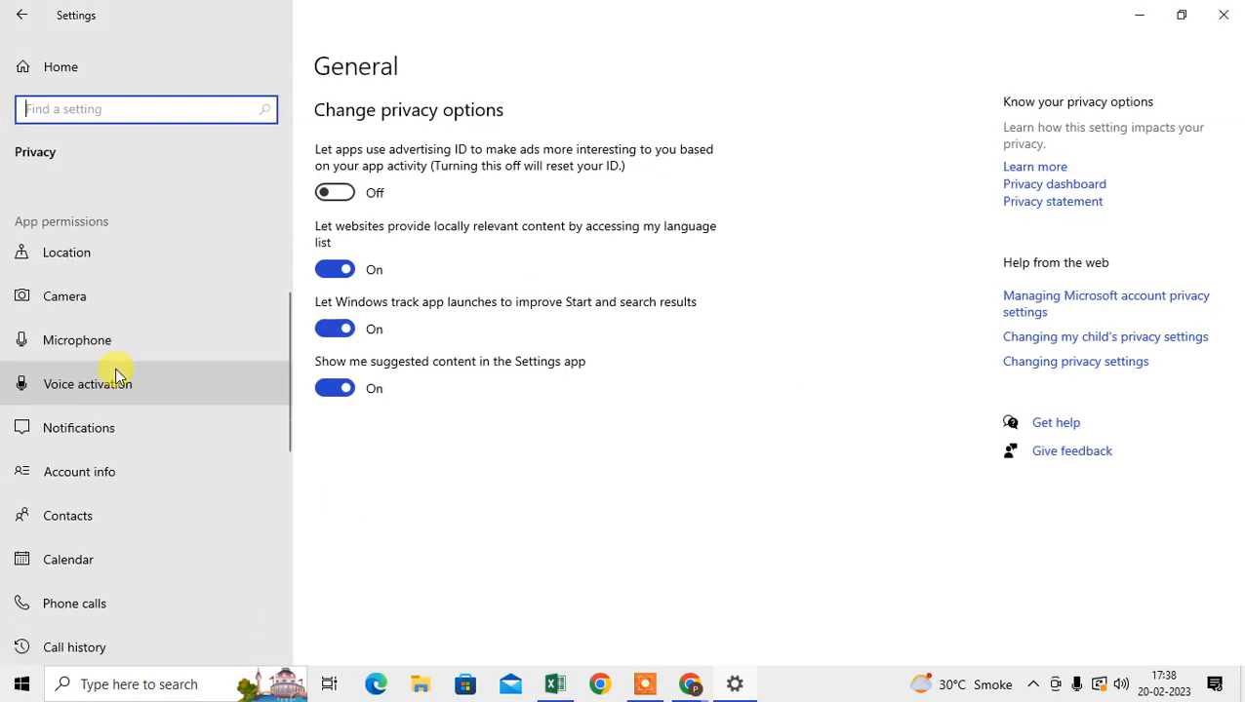
{"action": "scroll", "scroll_direction": "down", "scroll_amount": 3}
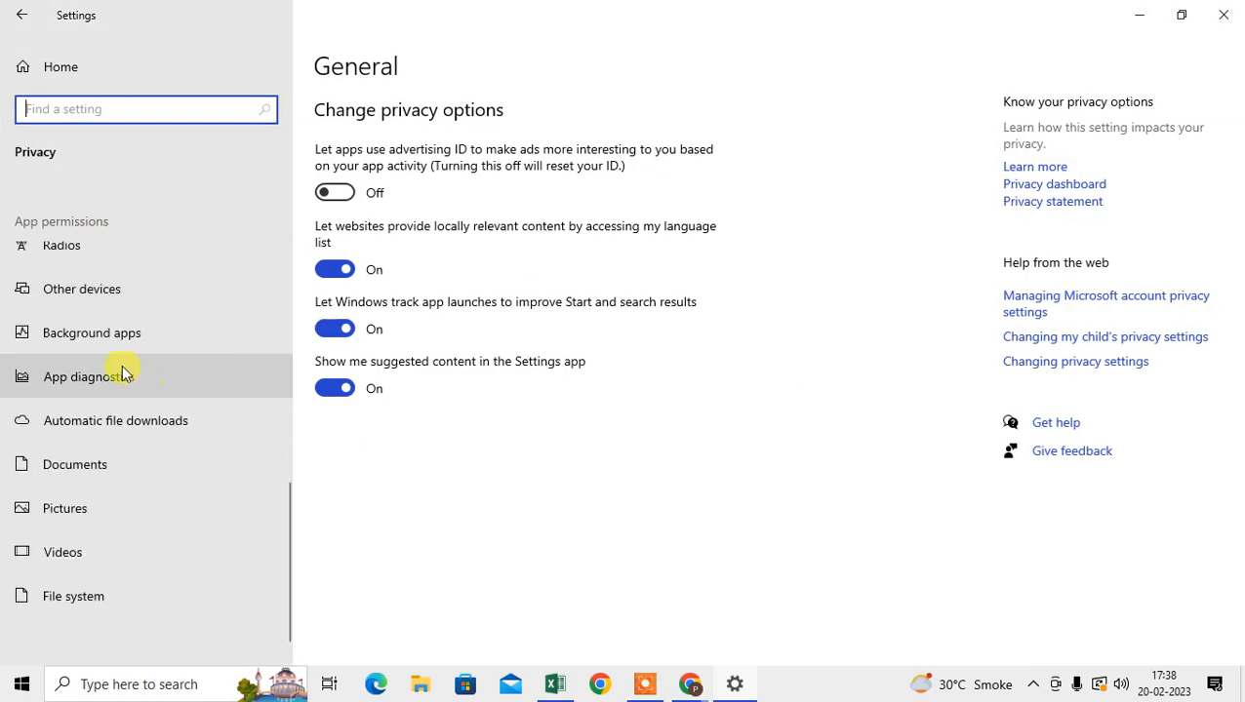
{"action": "left_click", "coordinate": [92, 332]}
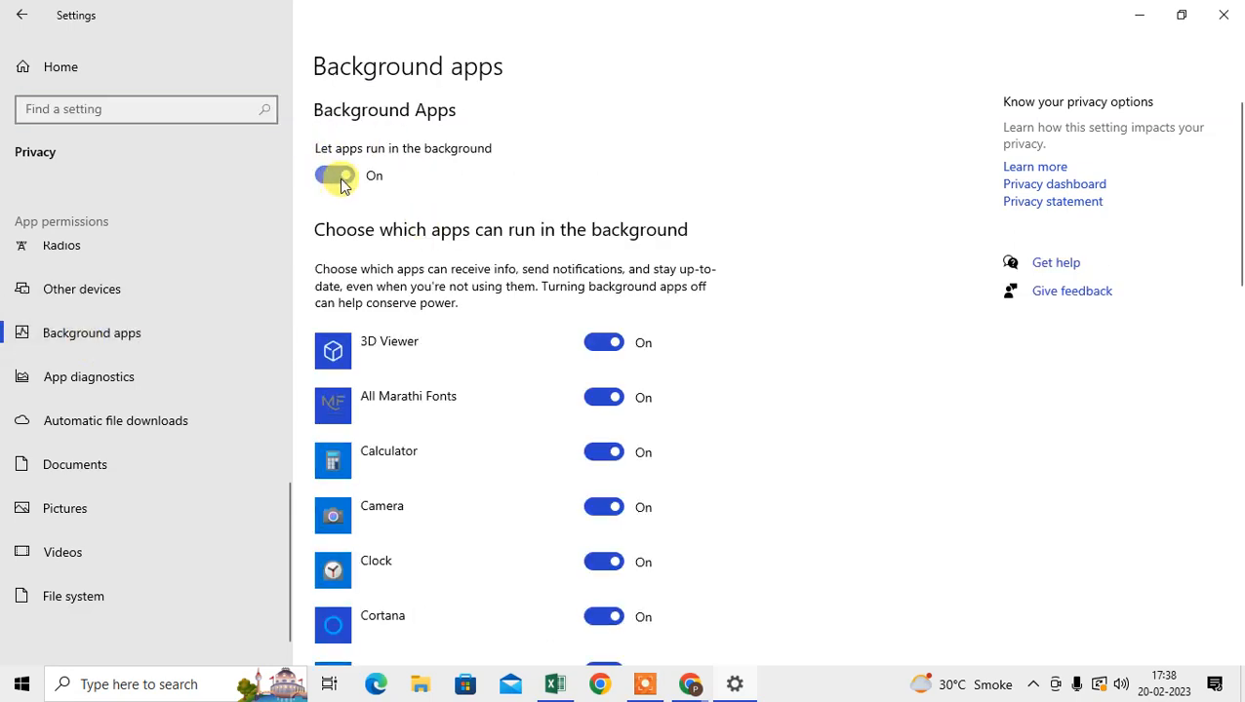
{"action": "mouse_move", "coordinate": [27, 35]}
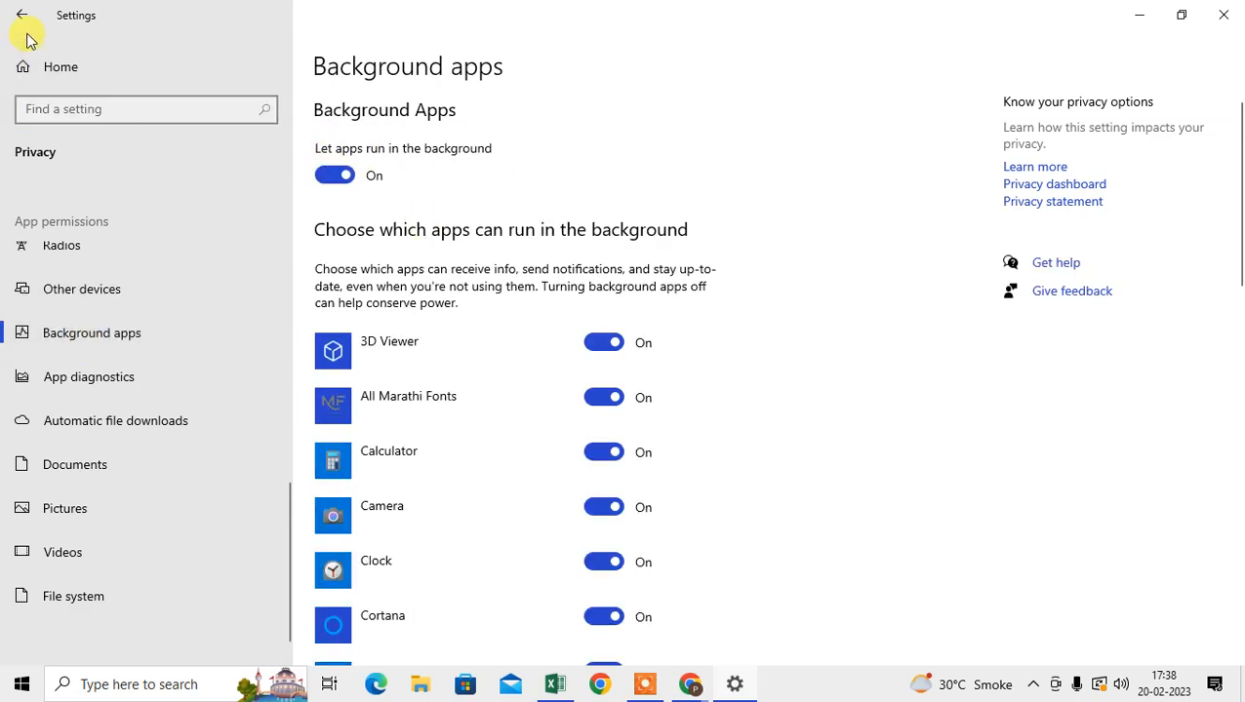
Look over the System display settings, return to Settings home, and start a Windows taskbar search.
{"action": "left_click", "coordinate": [21, 16]}
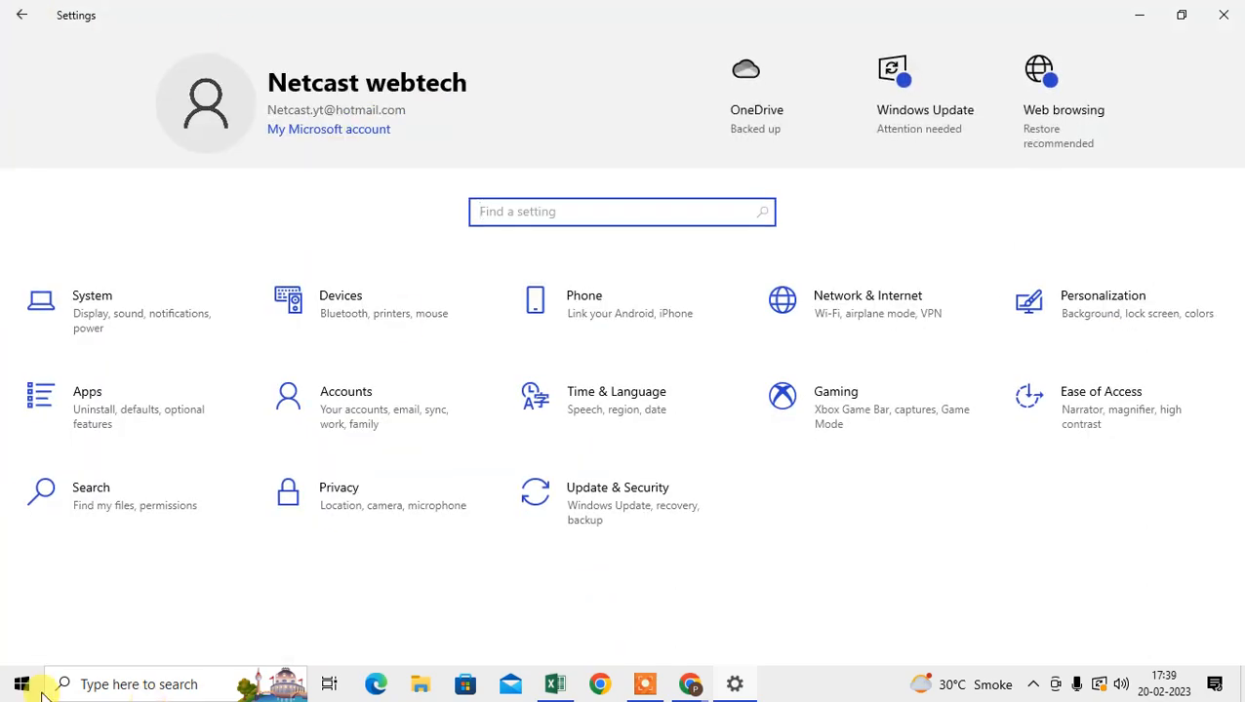
{"action": "mouse_move", "coordinate": [22, 683]}
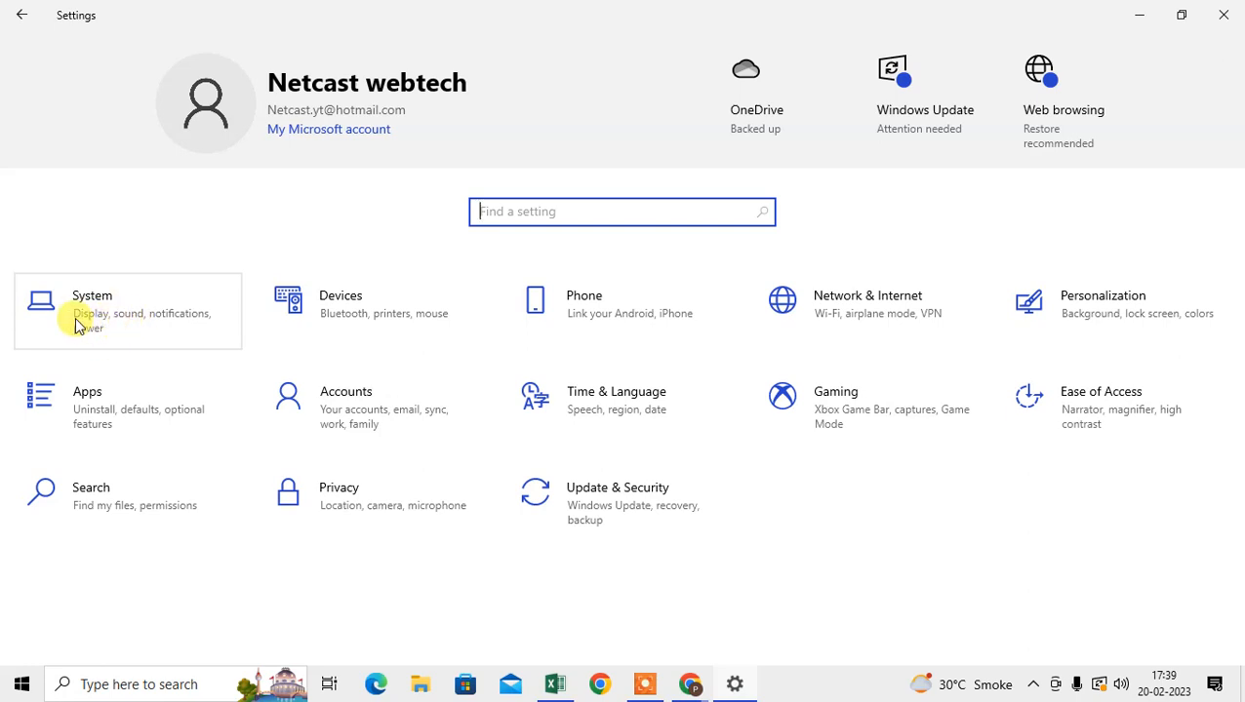
{"action": "mouse_move", "coordinate": [677, 419]}
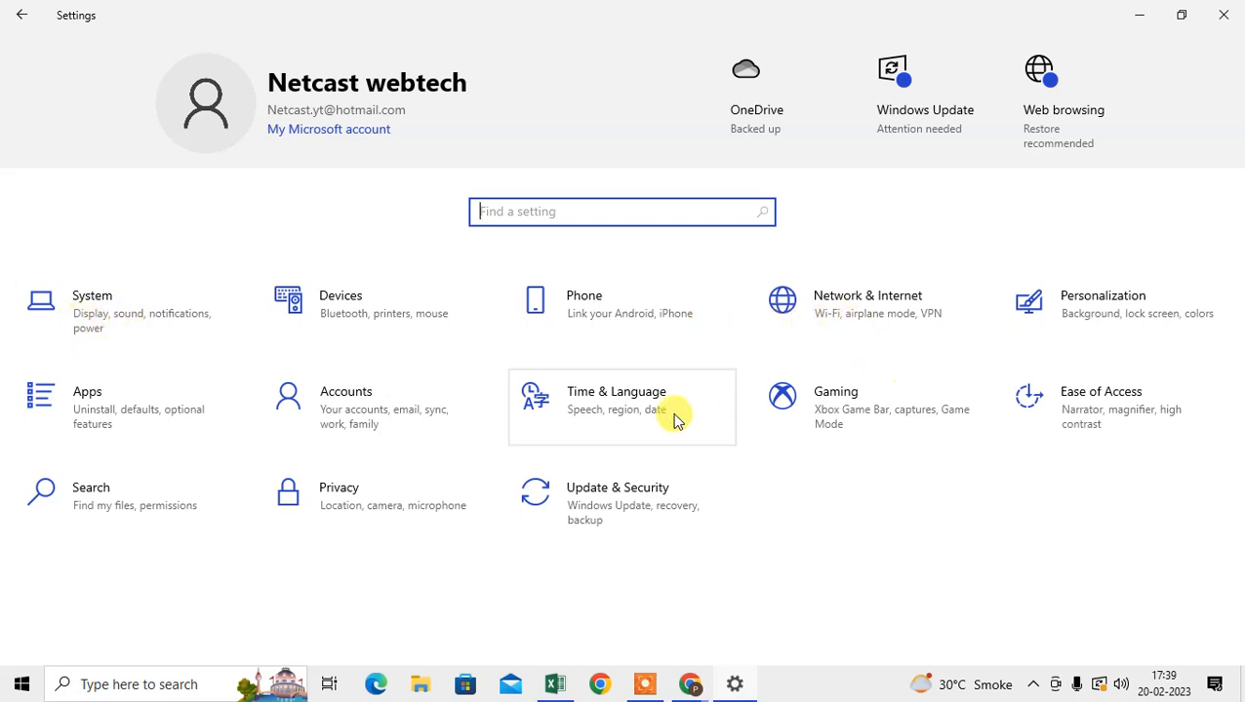
{"action": "mouse_move", "coordinate": [164, 336]}
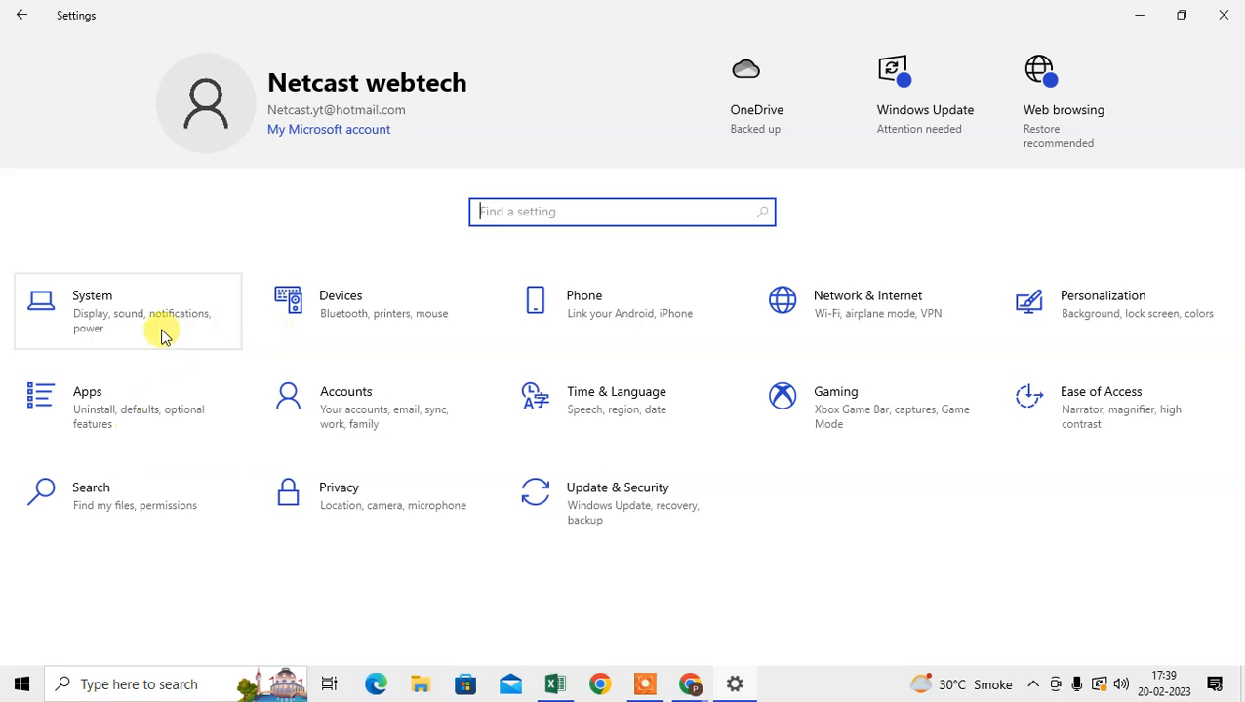
{"action": "left_click", "coordinate": [127, 310]}
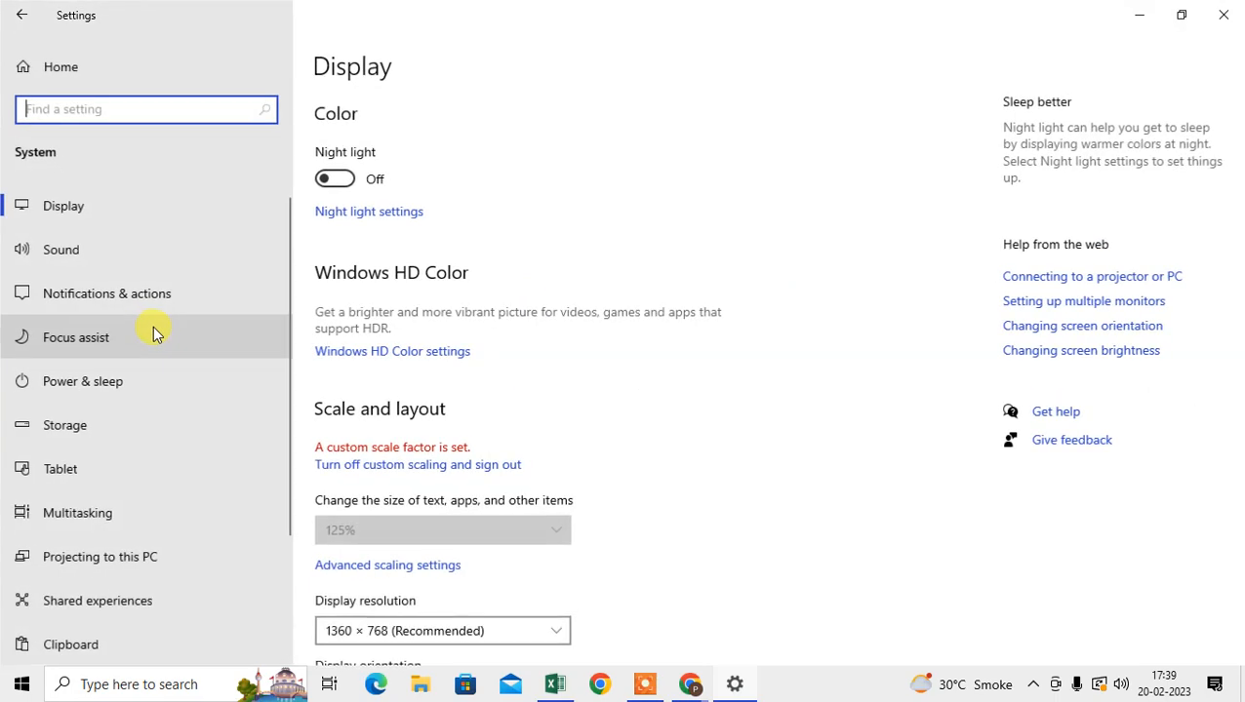
{"action": "scroll", "scroll_direction": "down", "scroll_amount": 3}
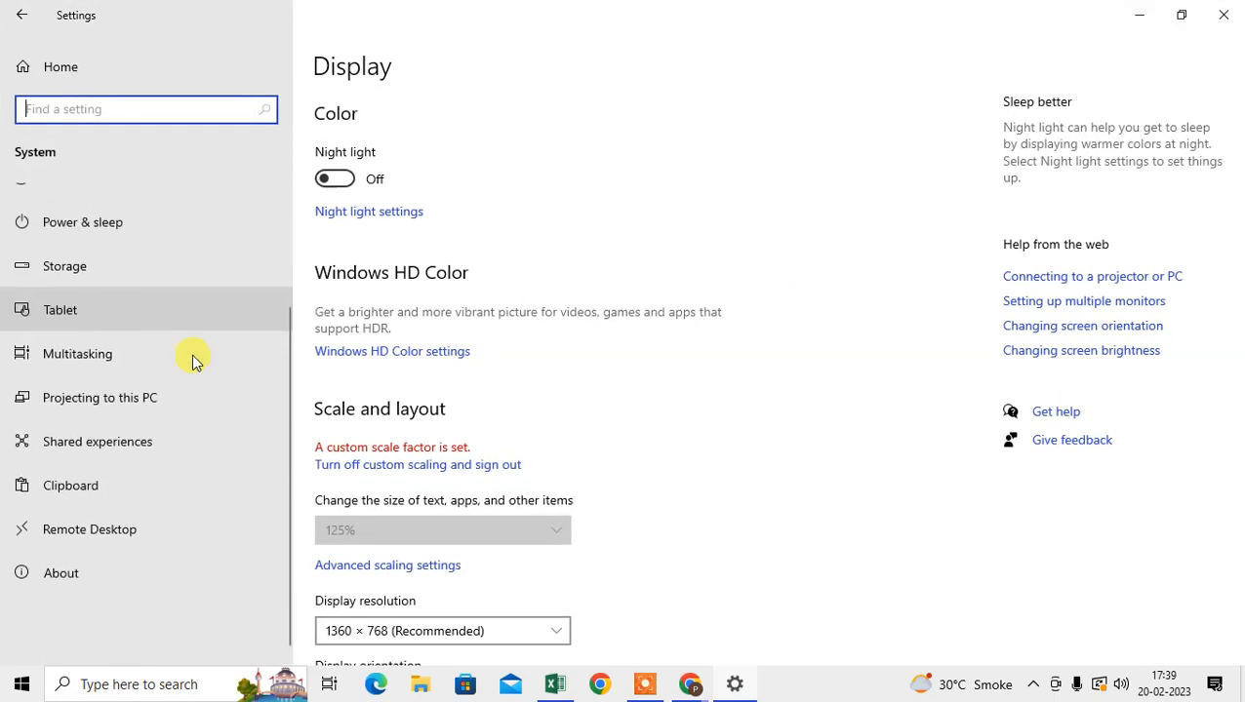
{"action": "scroll", "scroll_direction": "up", "scroll_amount": 3}
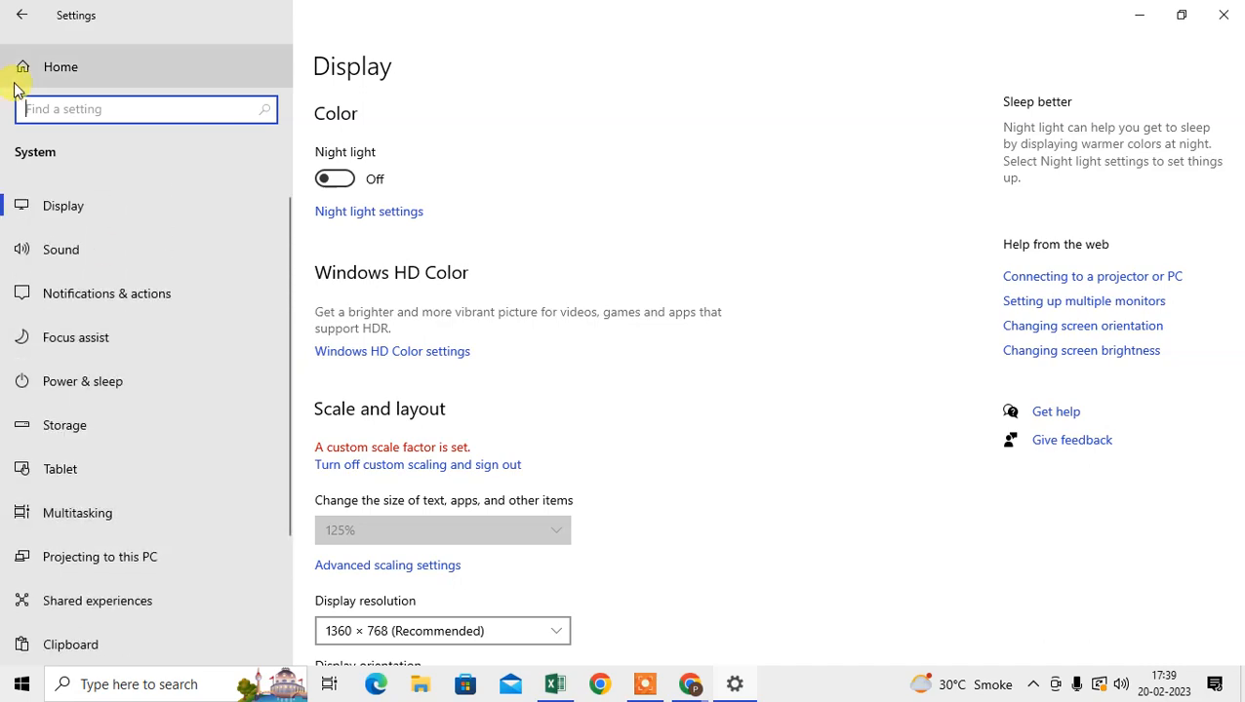
{"action": "left_click", "coordinate": [61, 66]}
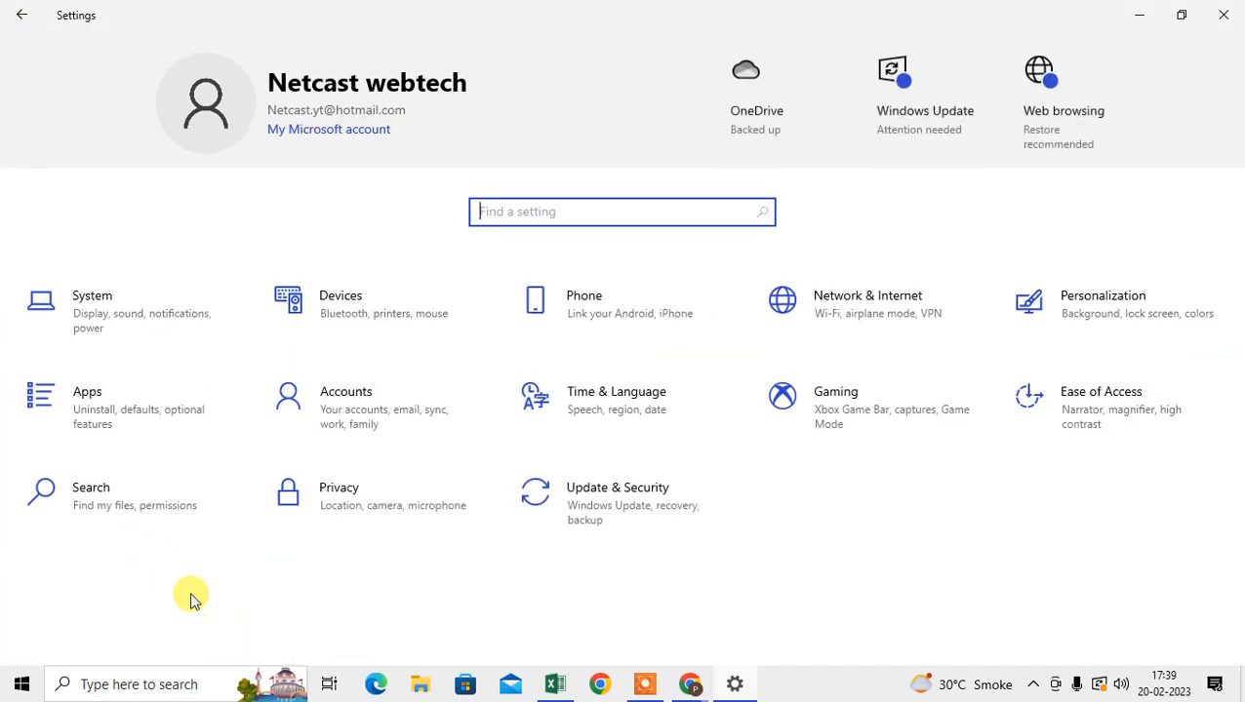
{"action": "left_click", "coordinate": [175, 683]}
{"action": "type", "text": "powe"}
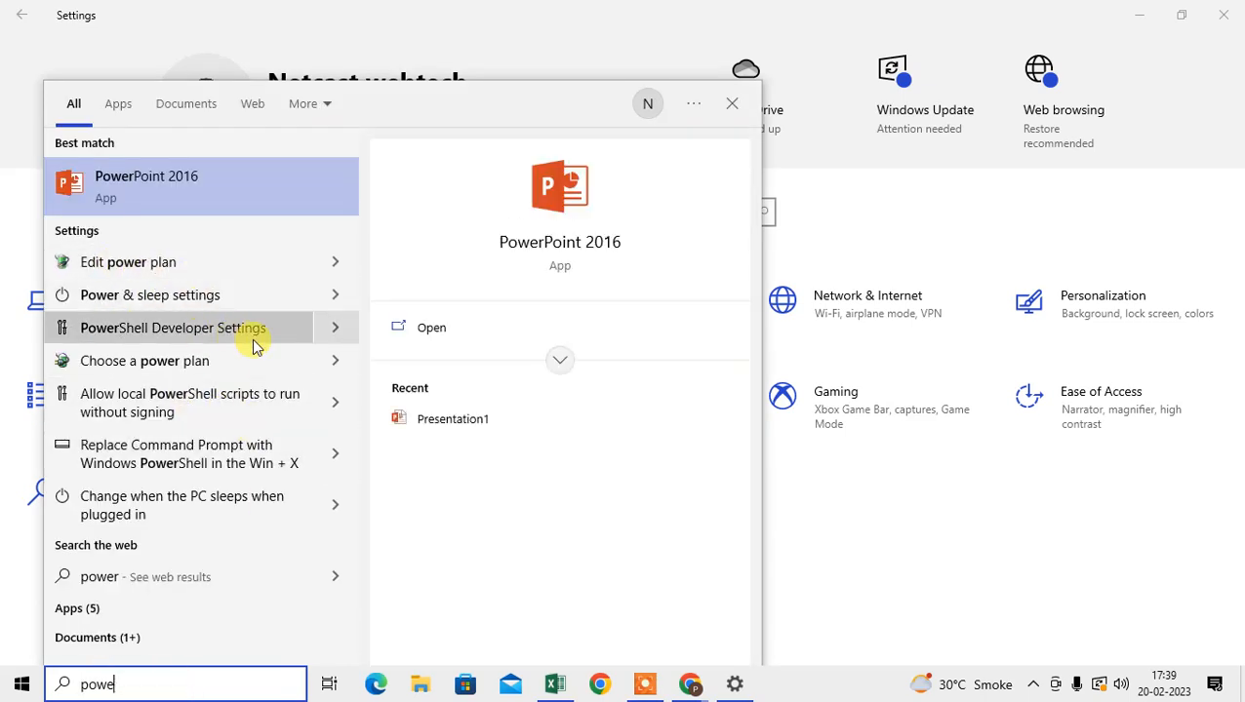
Search 'power', open Edit power plan, and go up to the Power Options overview.
{"action": "key", "text": "Backspace"}
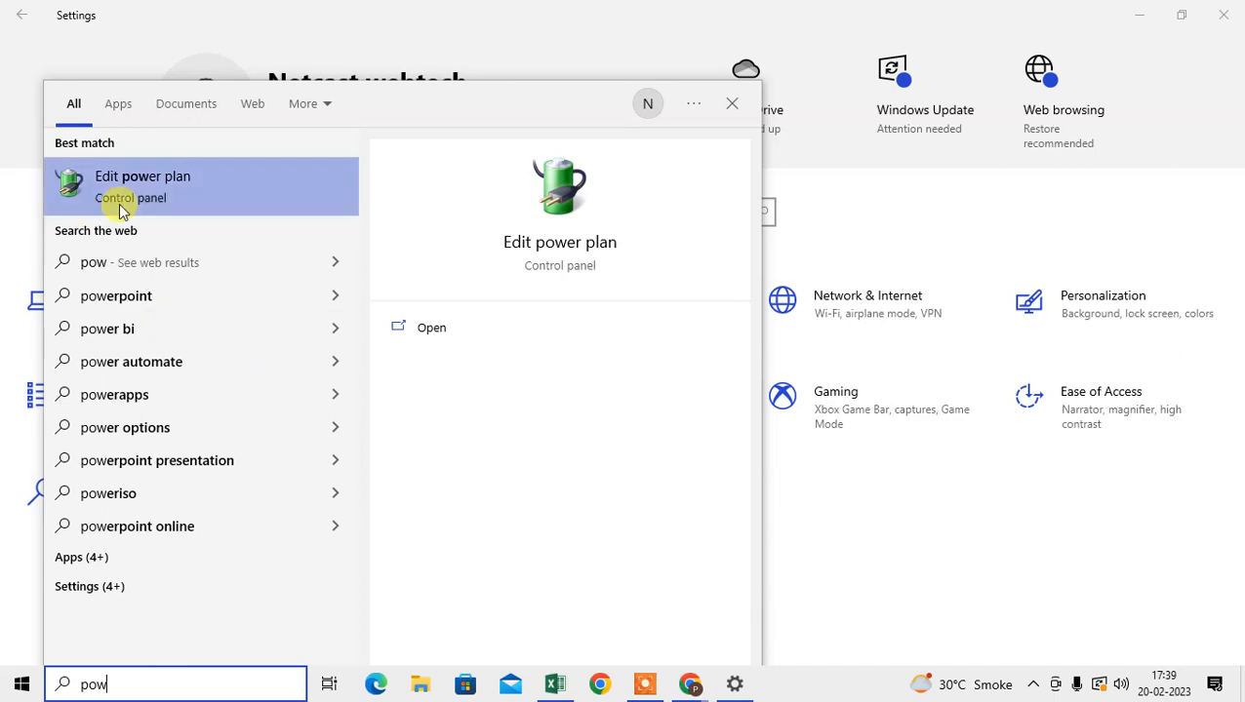
{"action": "mouse_move", "coordinate": [185, 195]}
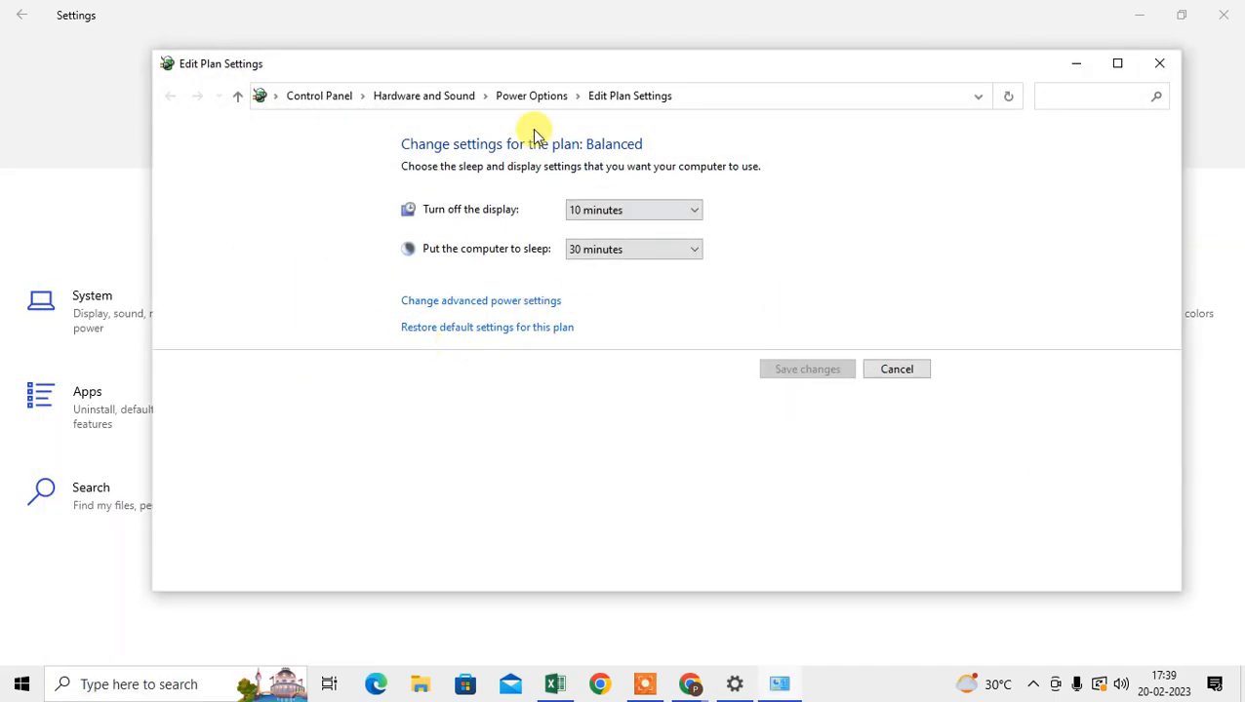
{"action": "mouse_move", "coordinate": [419, 72]}
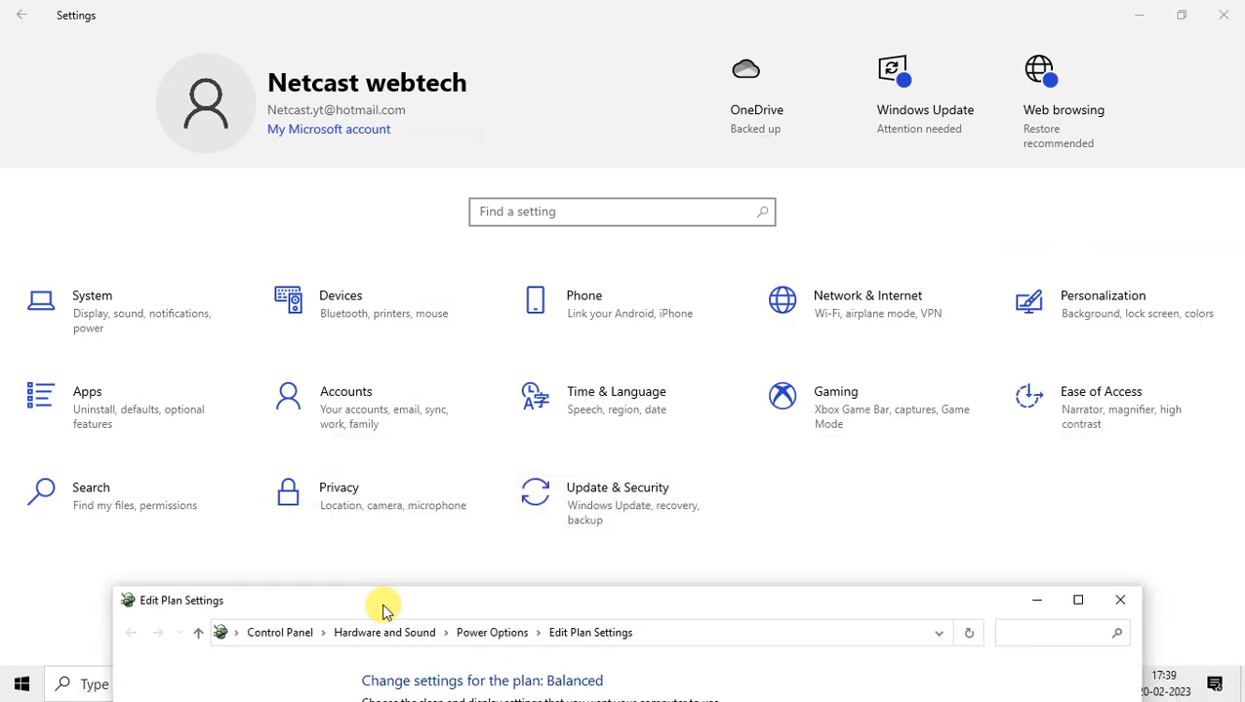
{"action": "left_click_drag", "start_coordinate": [381, 601], "coordinate": [531, 534]}
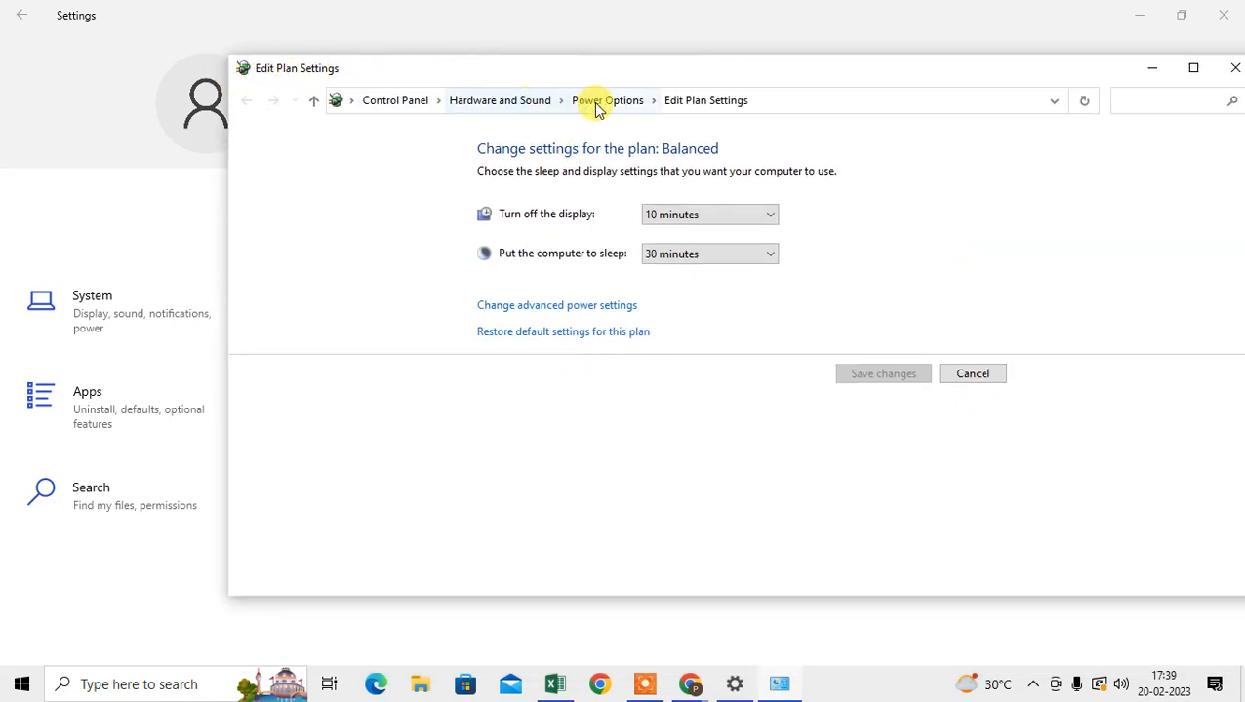
{"action": "left_click", "coordinate": [607, 99]}
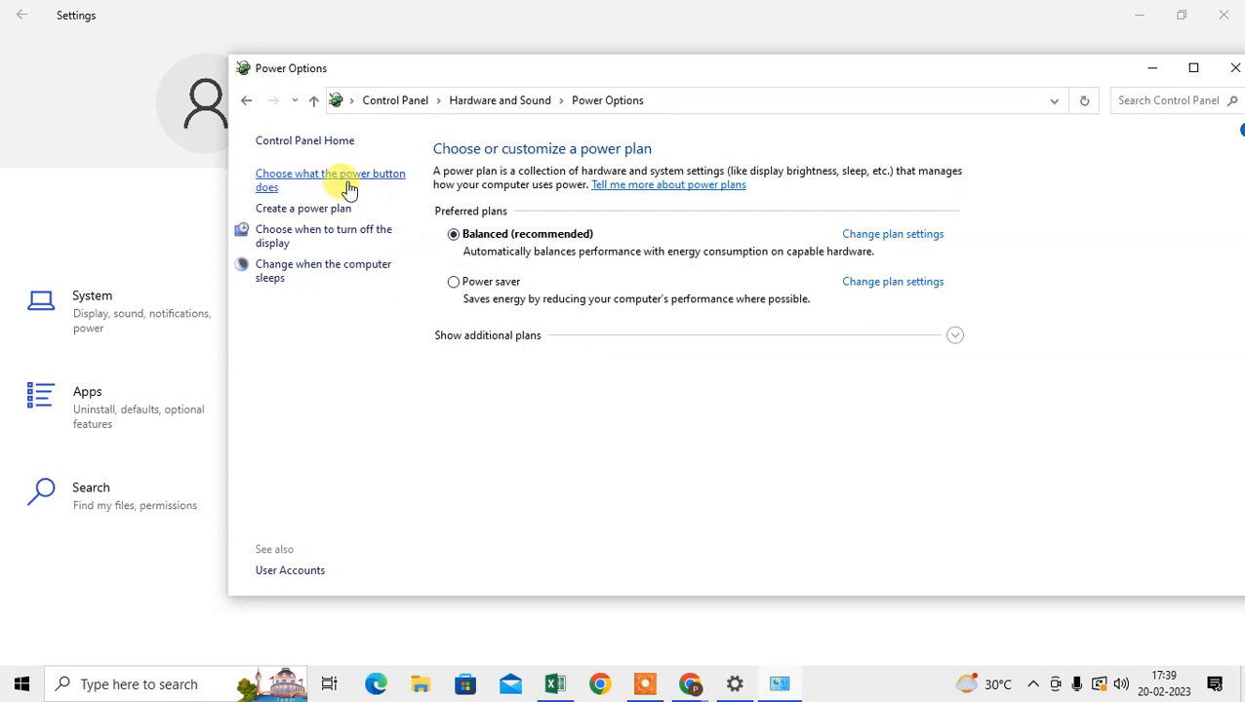
{"action": "mouse_move", "coordinate": [361, 179]}
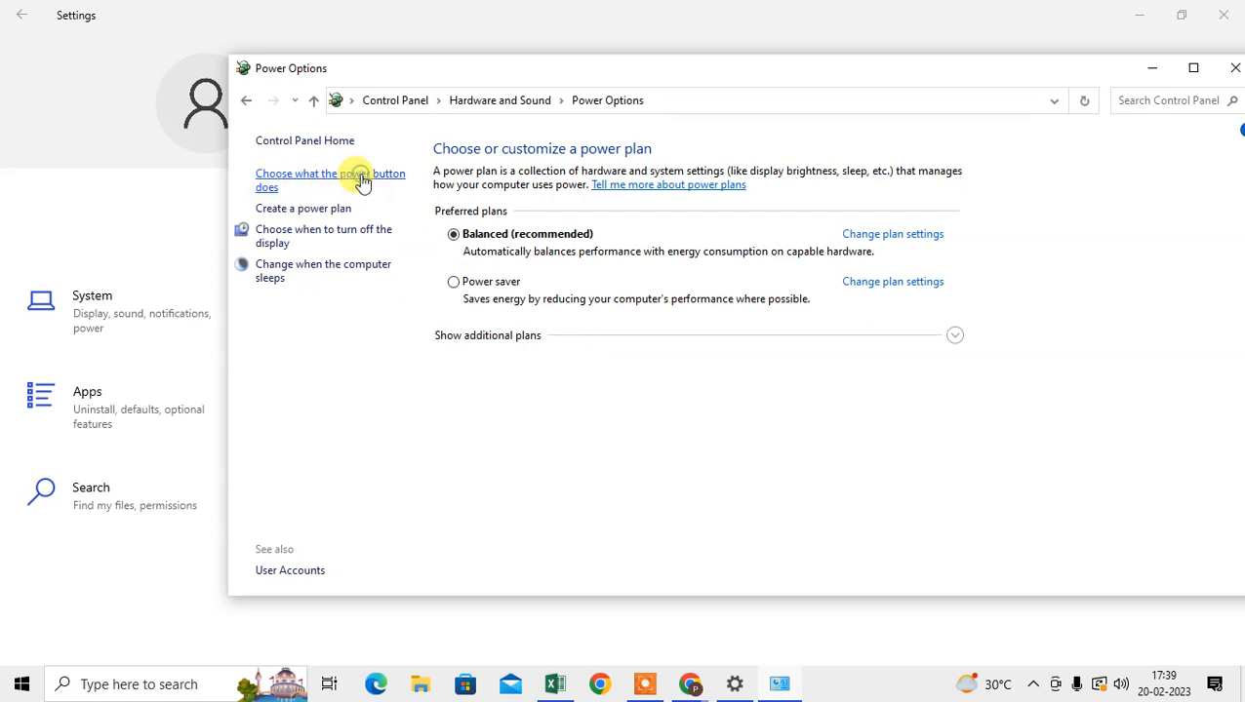
Turn fast startup off in the shutdown settings, save the change, and close Control Panel.
{"action": "left_click", "coordinate": [330, 180]}
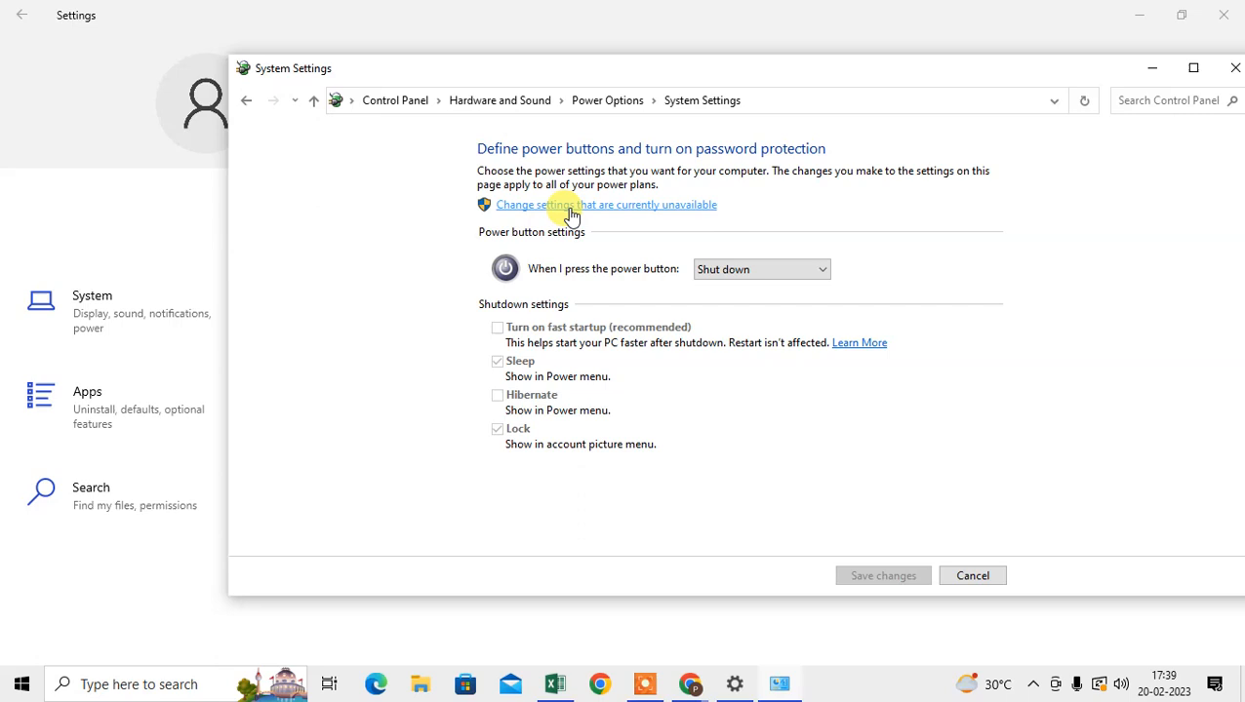
{"action": "mouse_move", "coordinate": [697, 213]}
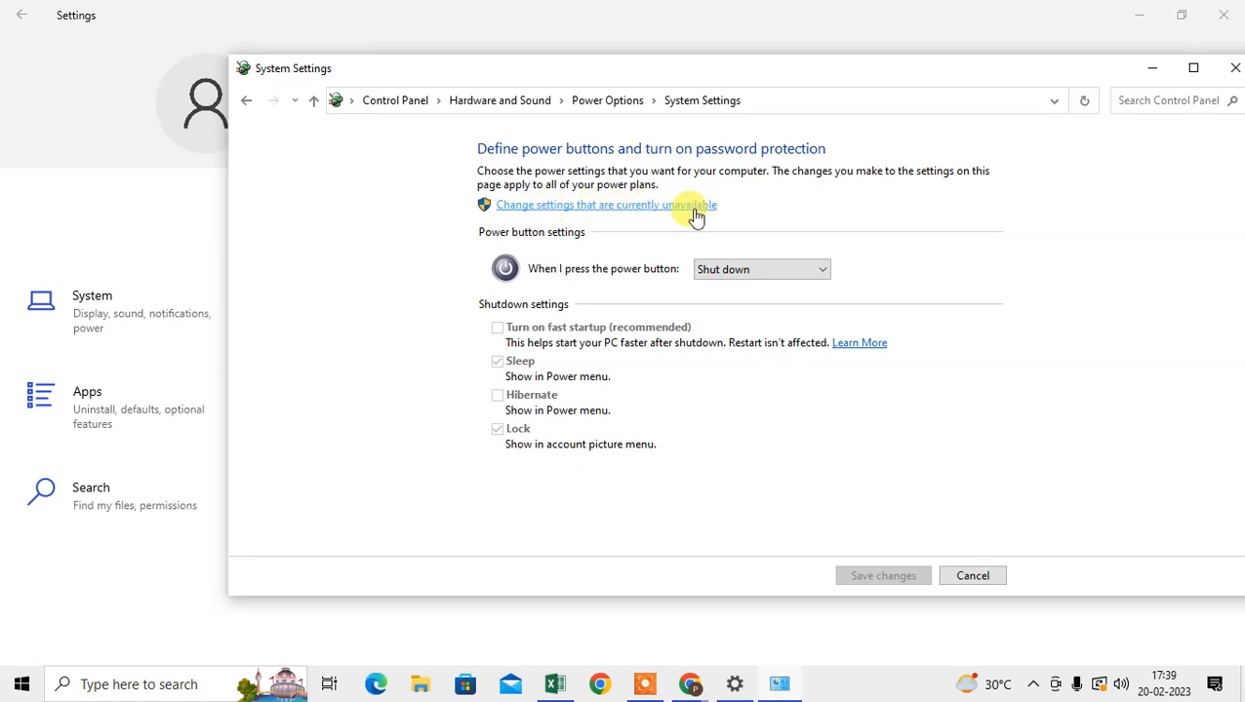
{"action": "left_click", "coordinate": [605, 205]}
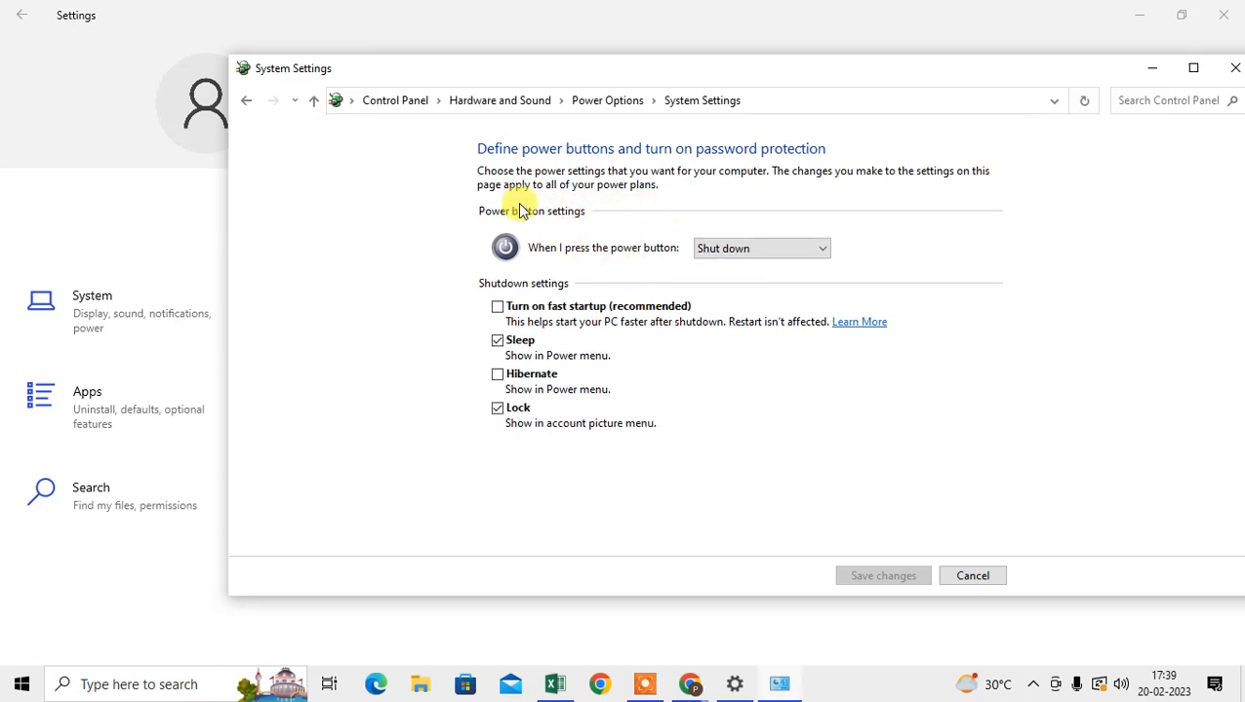
{"action": "mouse_move", "coordinate": [515, 310]}
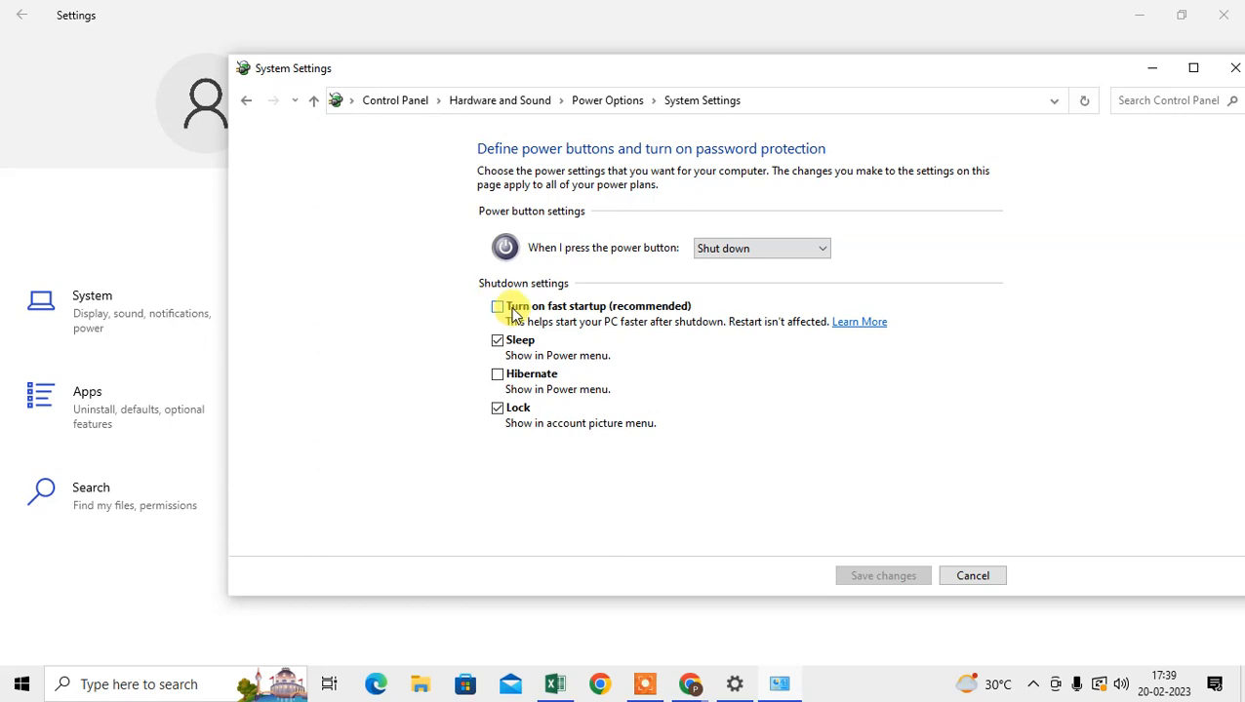
{"action": "left_click", "coordinate": [498, 307]}
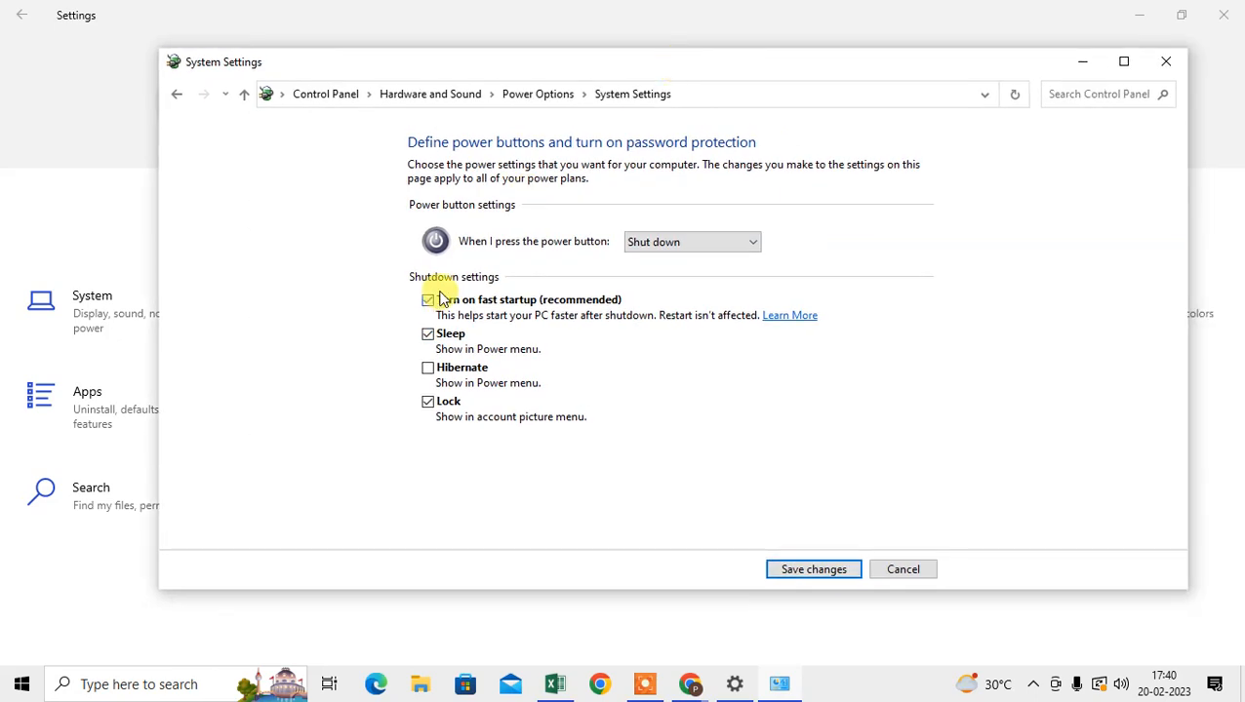
{"action": "left_click", "coordinate": [427, 300]}
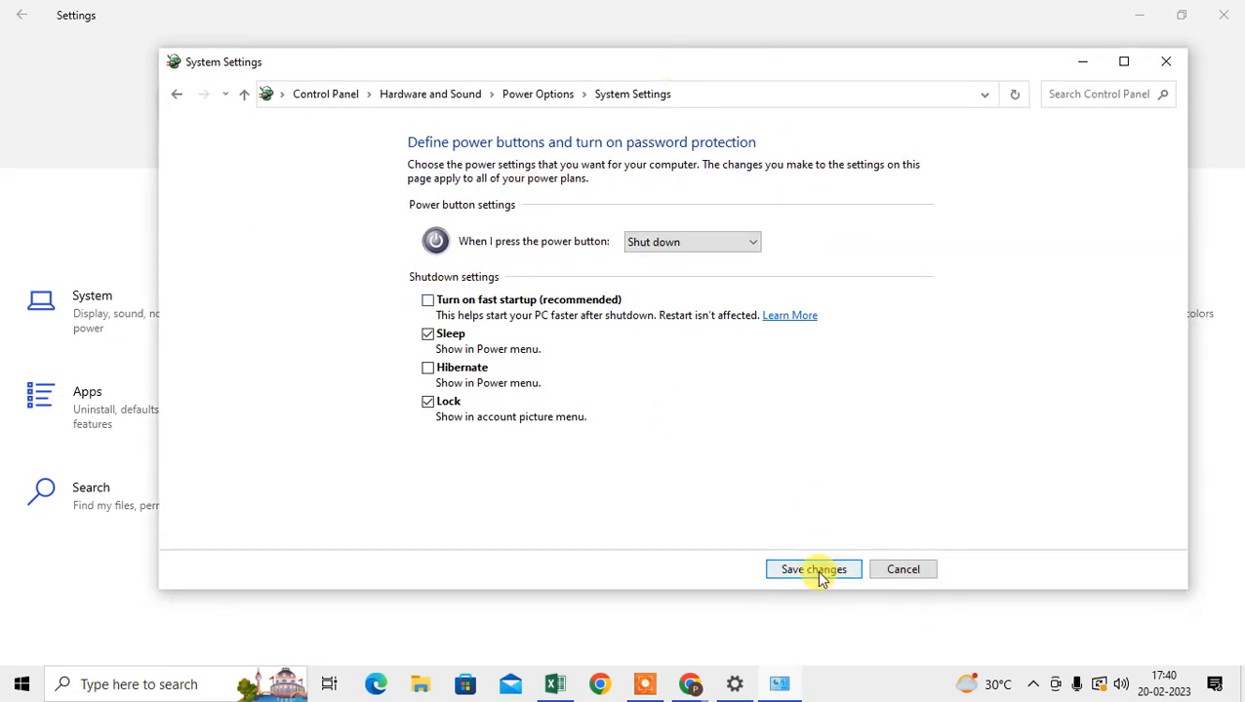
{"action": "left_click", "coordinate": [814, 569]}
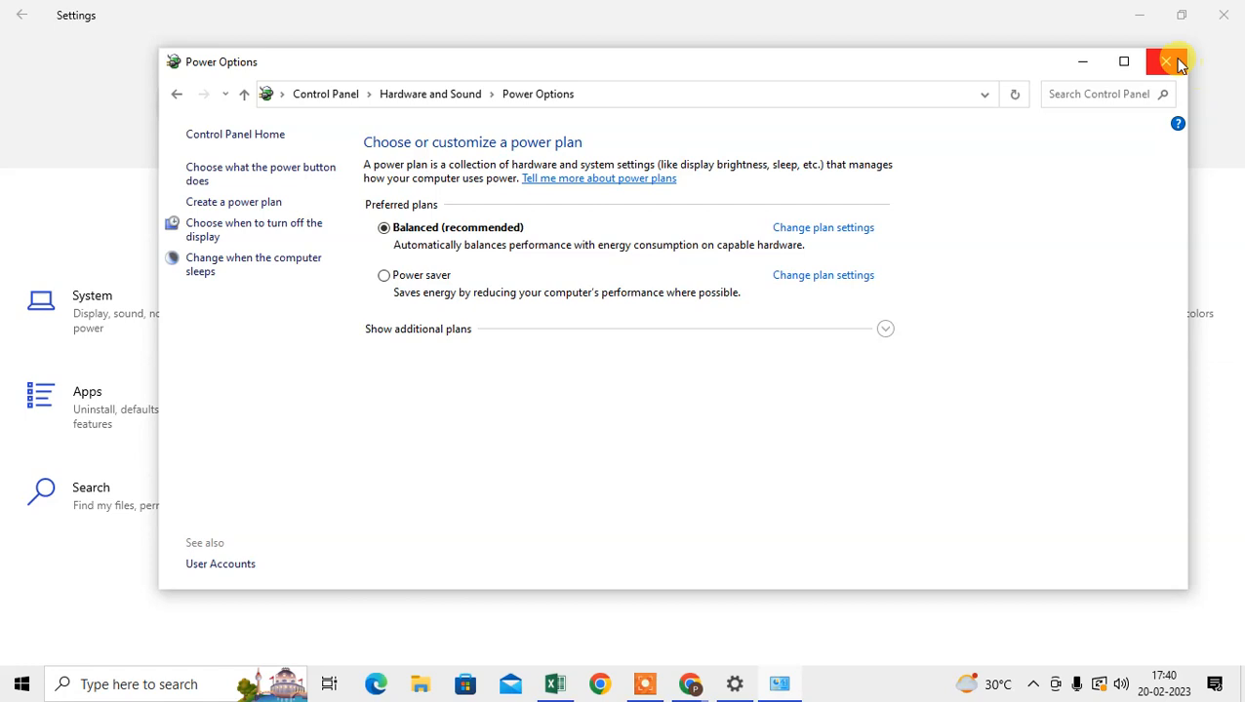
{"action": "left_click", "coordinate": [1167, 60]}
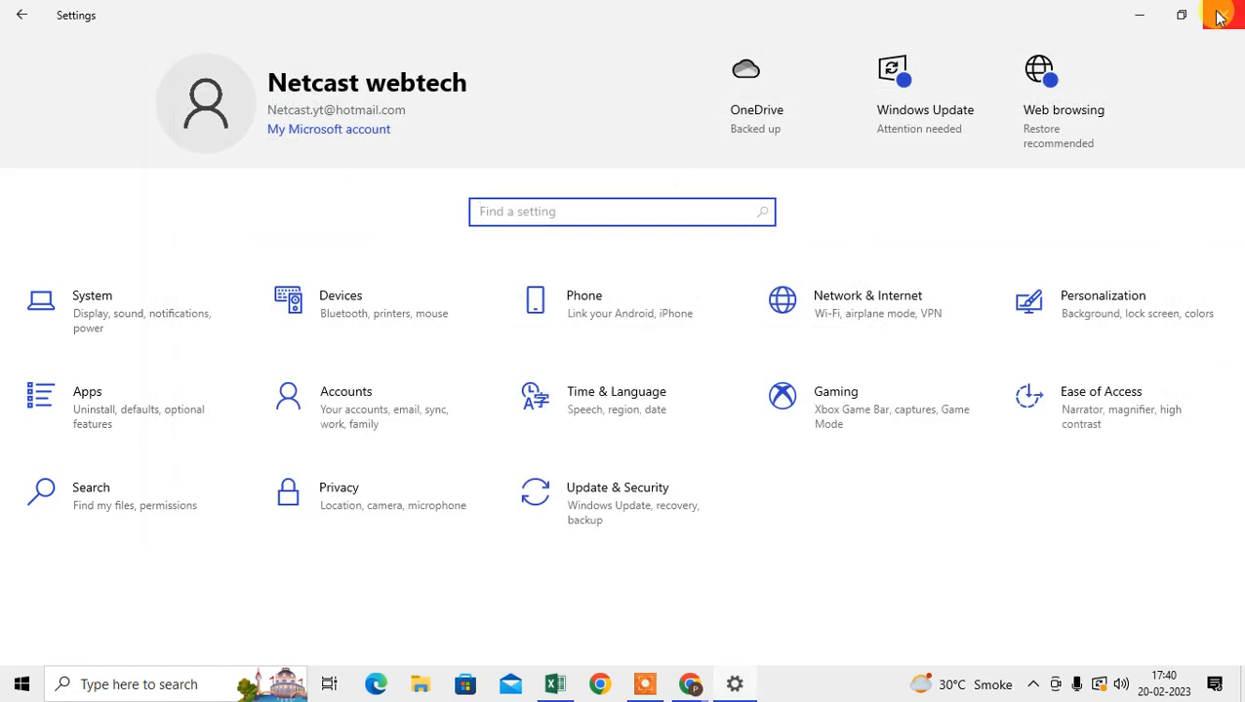
{"action": "mouse_move", "coordinate": [1224, 16]}
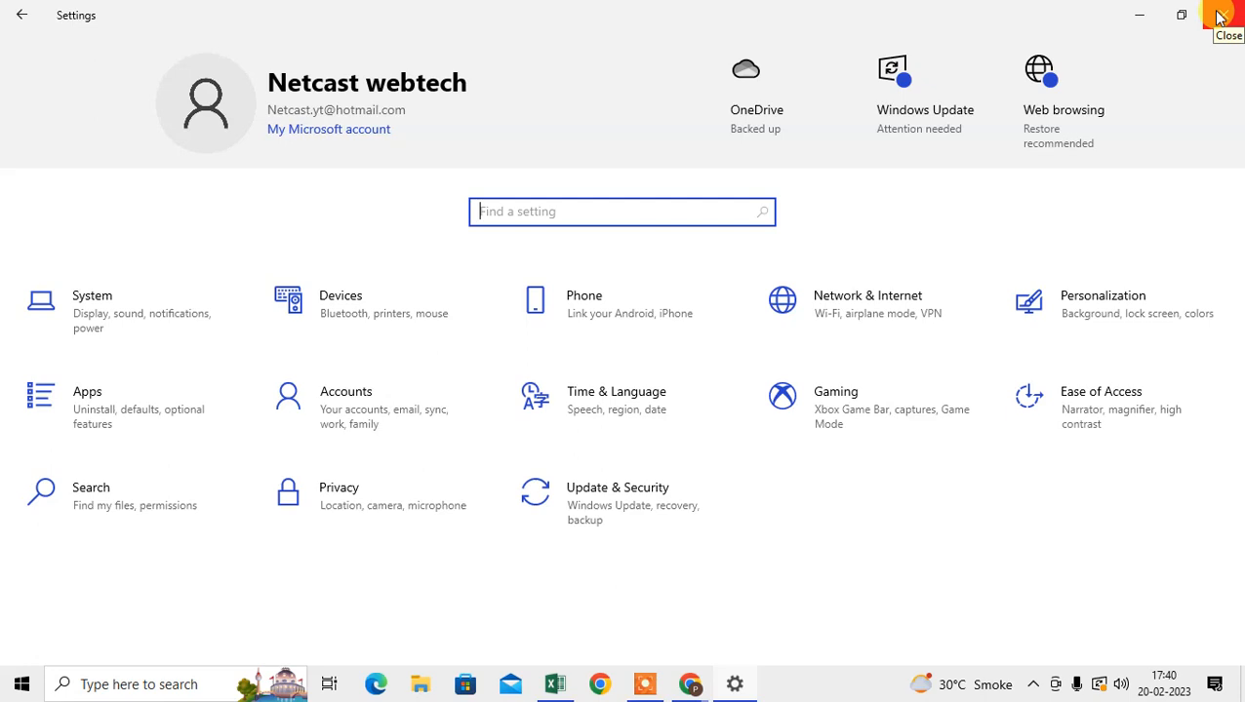
Close Settings and go to Chrome's Help > About Google Chrome, confirming version 110 is up to date.
{"action": "left_click", "coordinate": [1221, 16]}
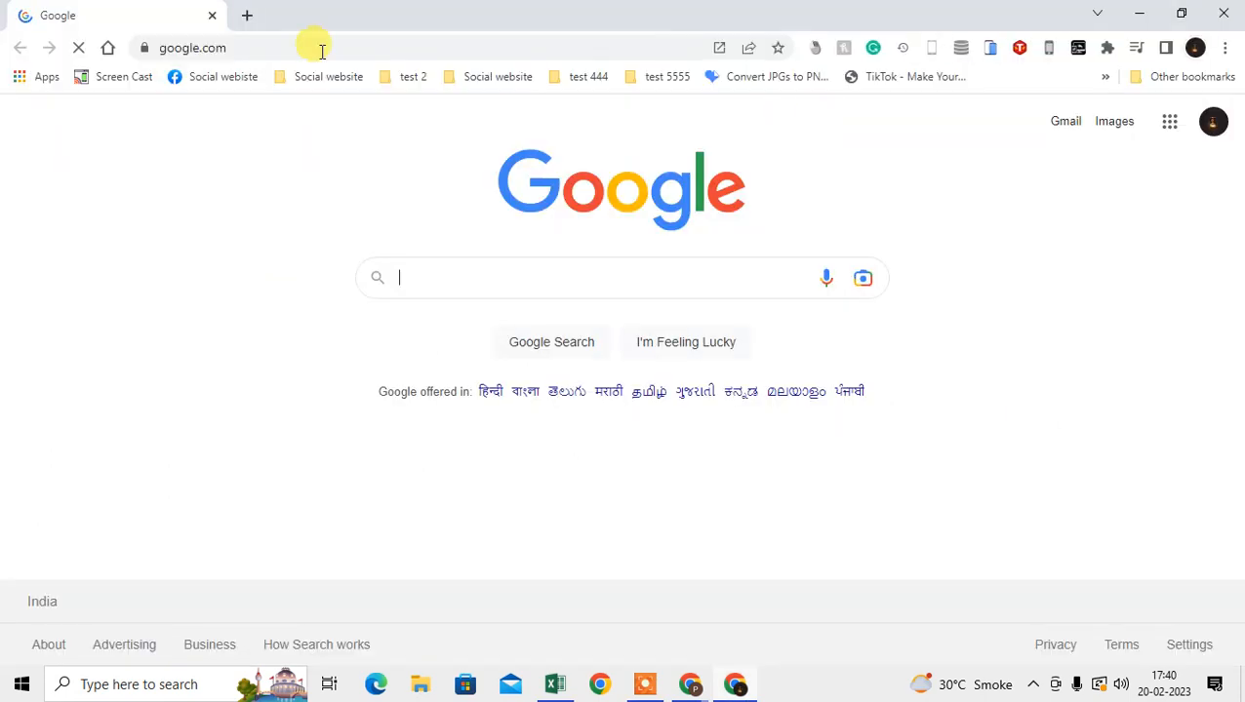
{"action": "mouse_move", "coordinate": [976, 278]}
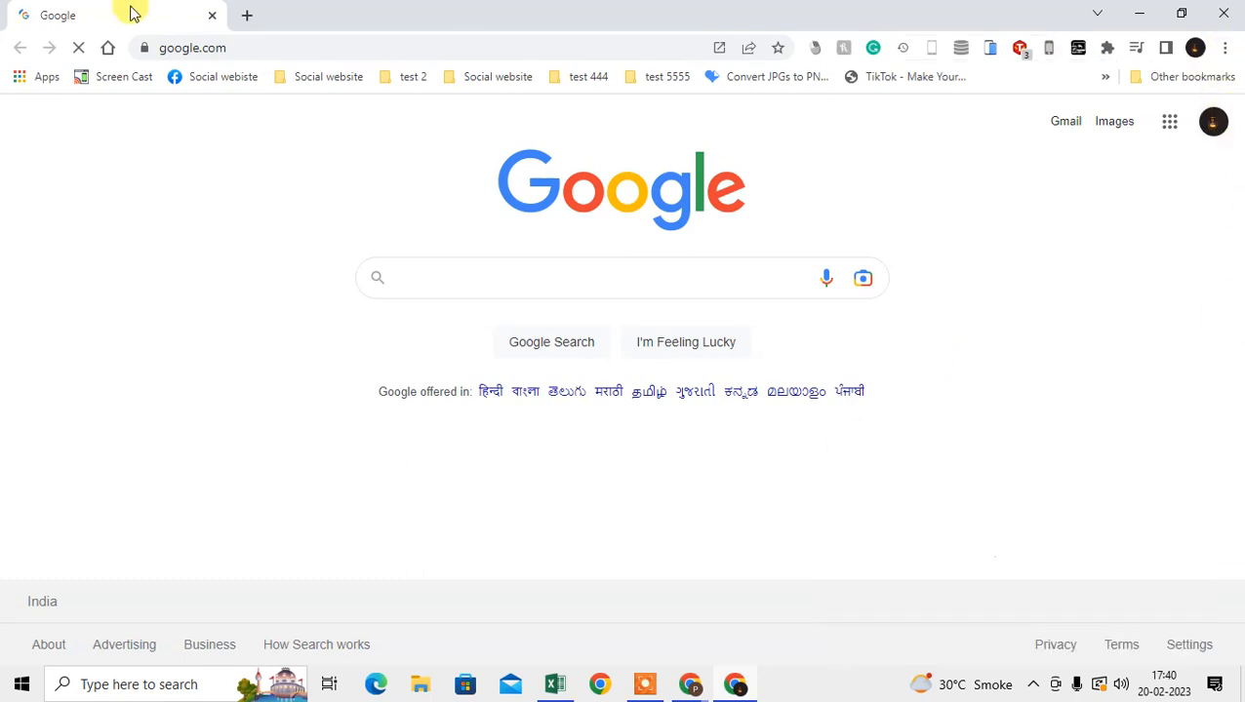
{"action": "left_click", "coordinate": [1225, 46]}
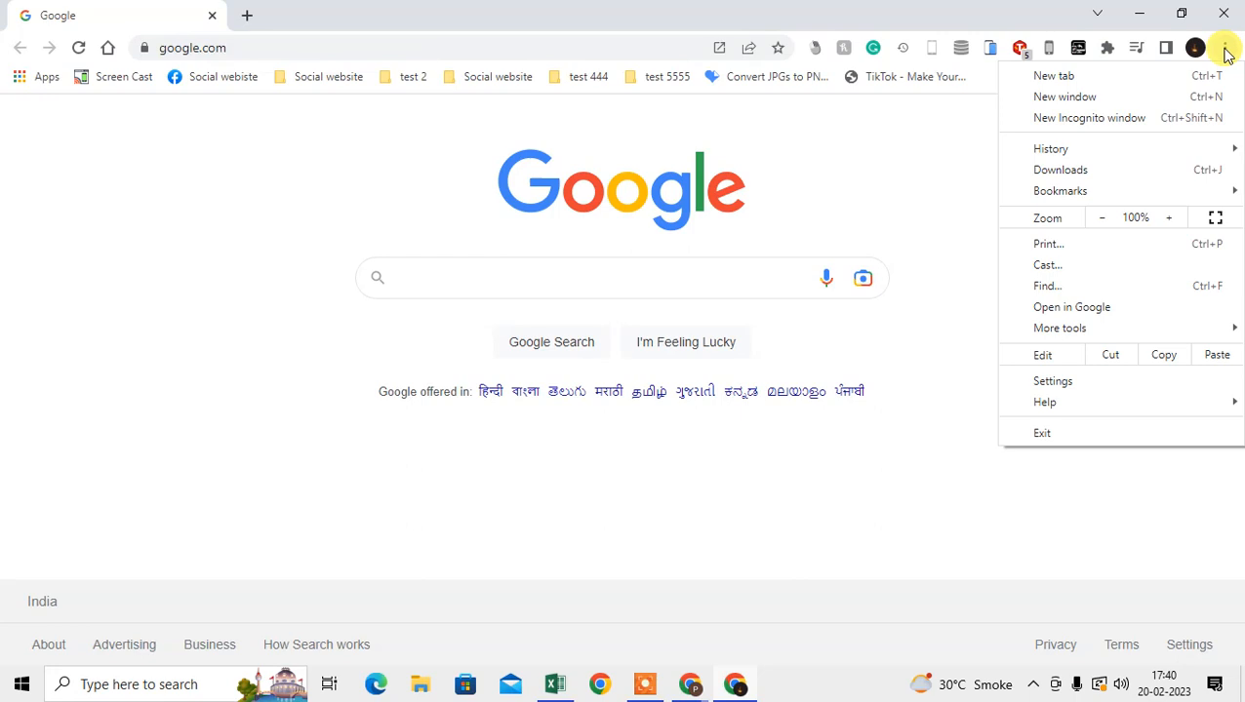
{"action": "left_click", "coordinate": [1045, 402]}
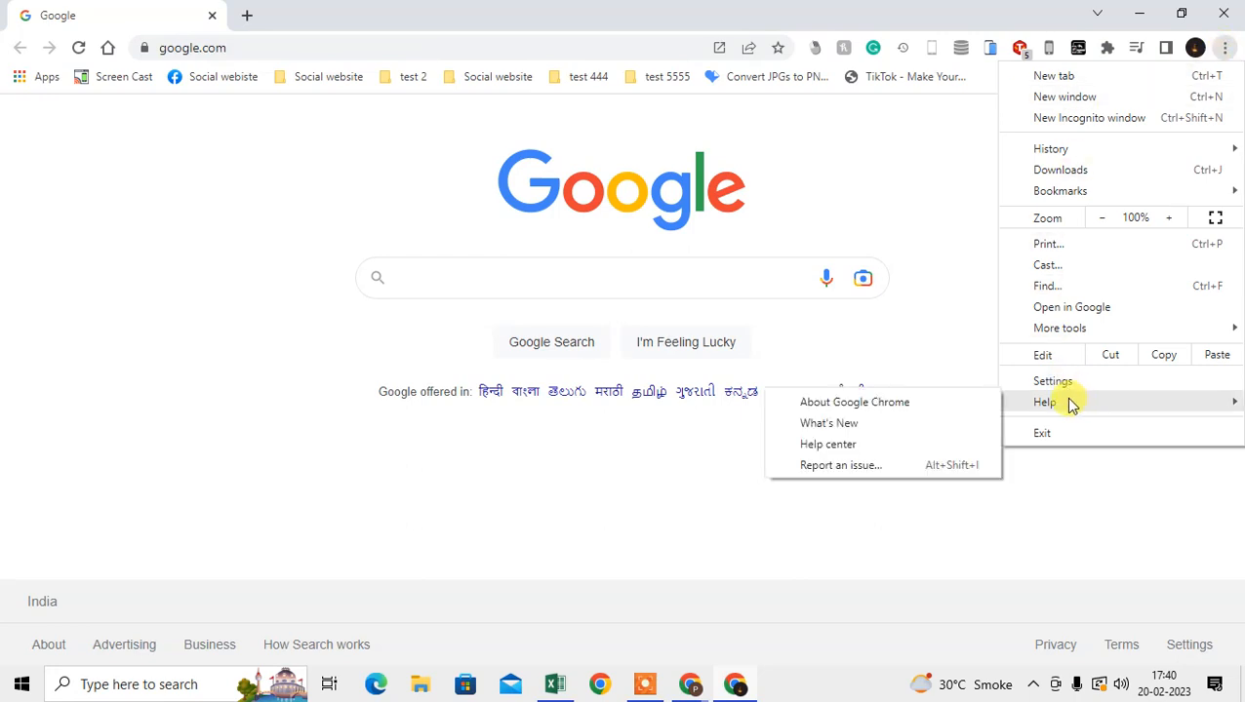
{"action": "left_click", "coordinate": [855, 401]}
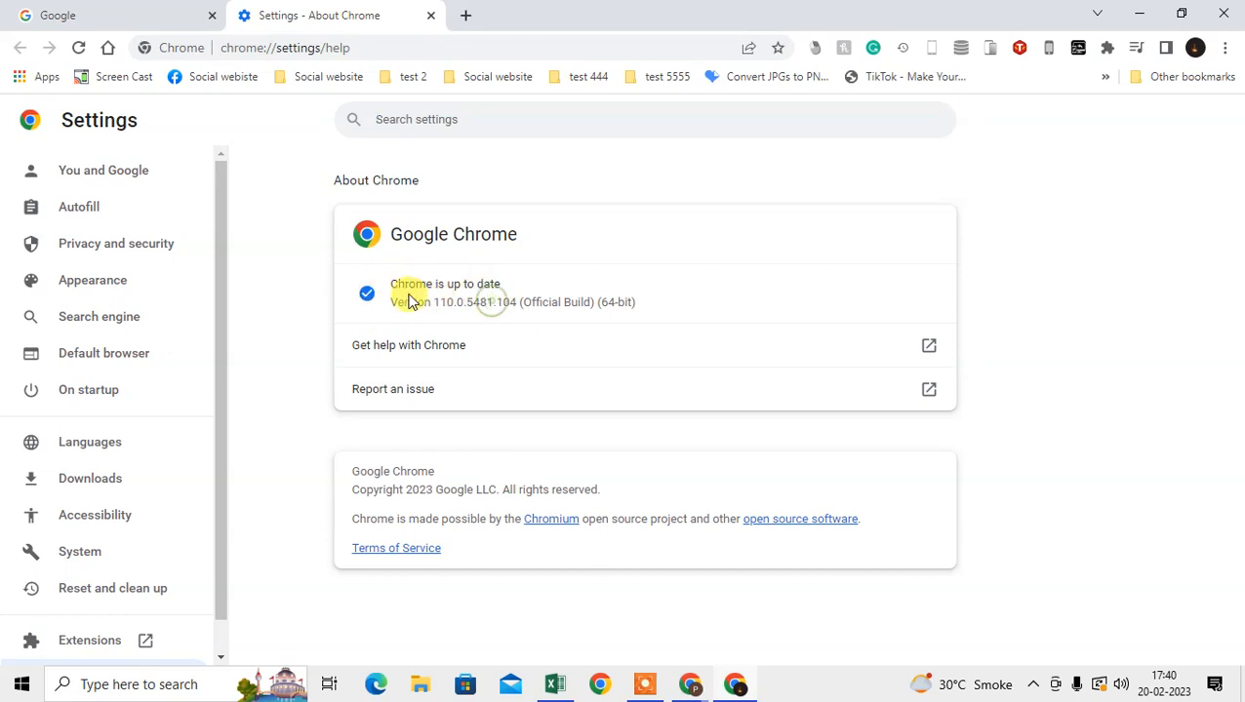
{"action": "mouse_move", "coordinate": [399, 293]}
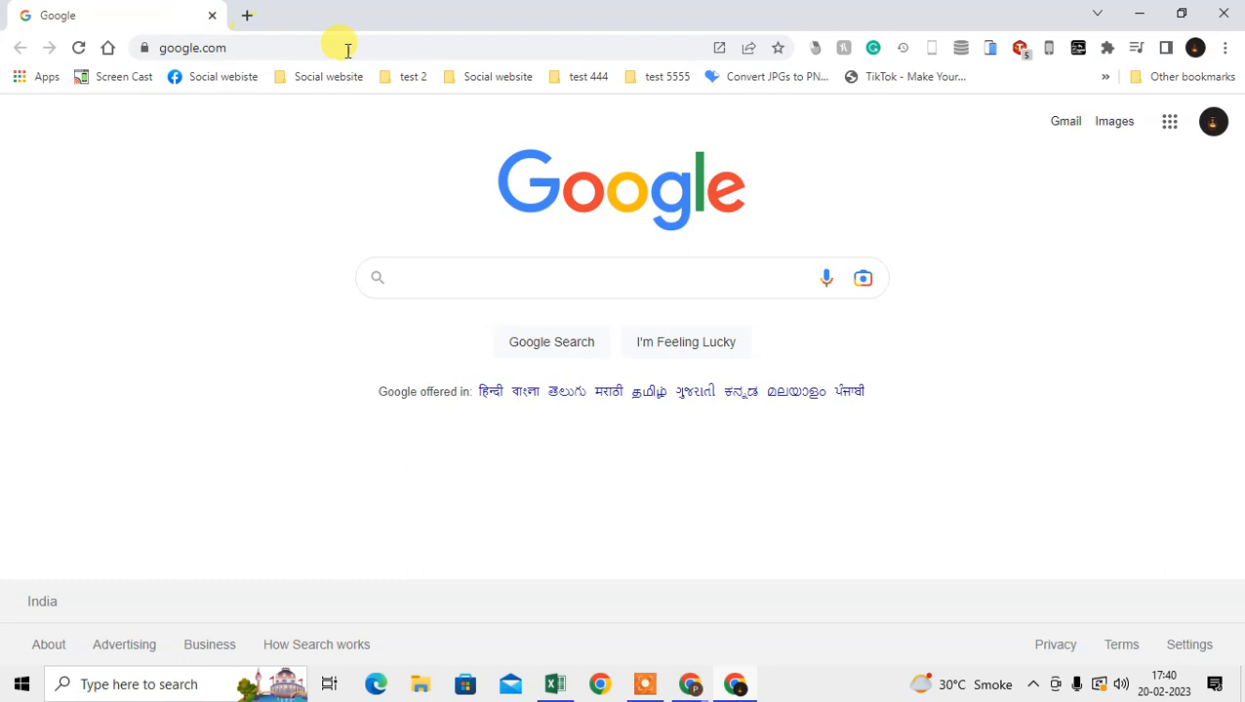
{"action": "mouse_move", "coordinate": [843, 410]}
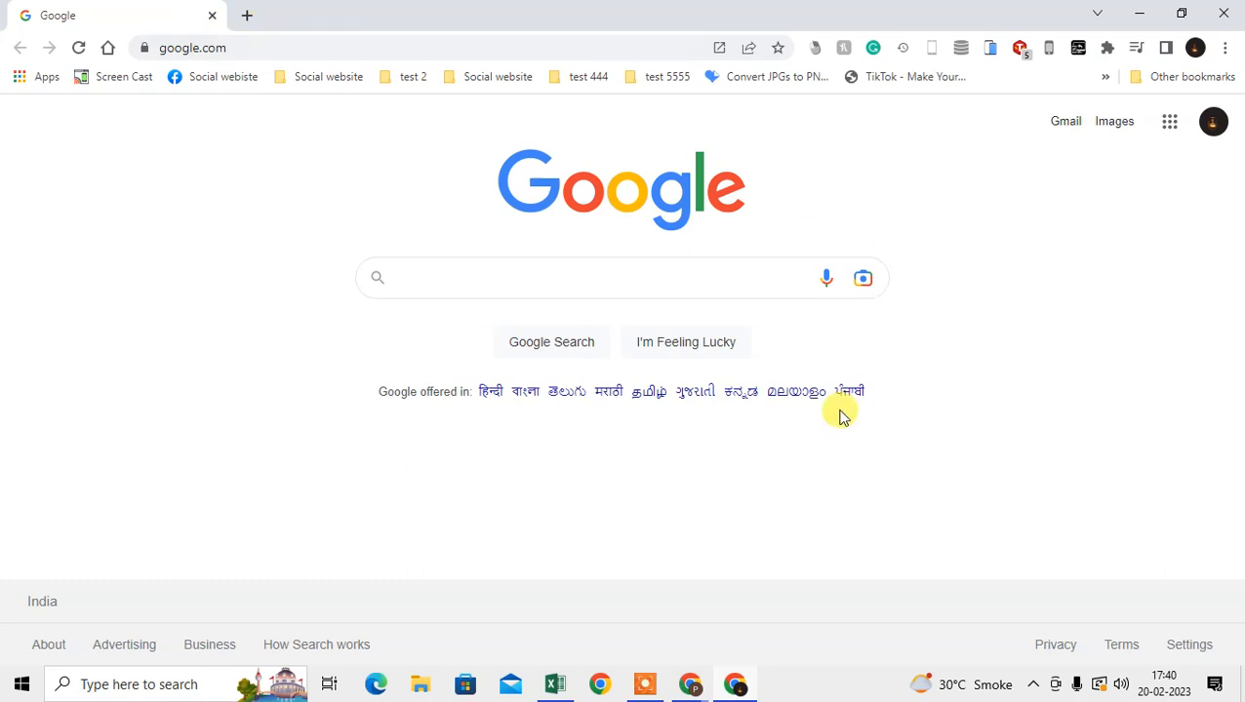
{"action": "mouse_move", "coordinate": [214, 10]}
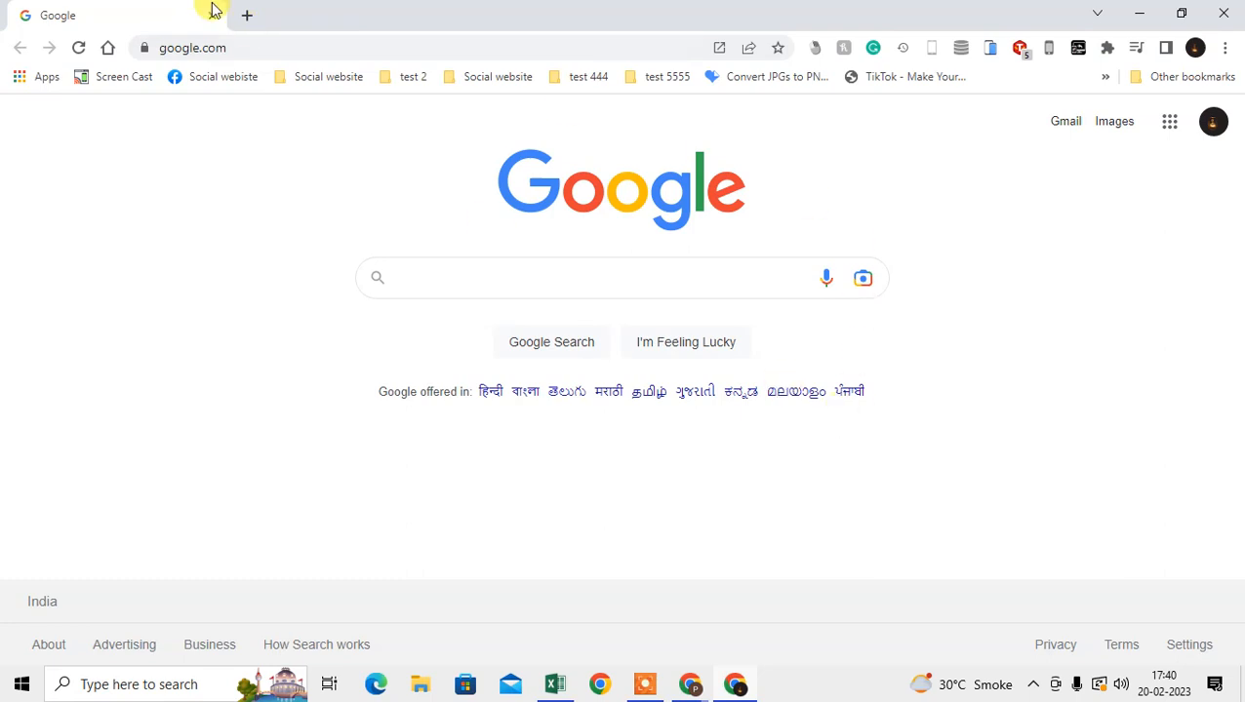
Go to Chrome Settings > Privacy and security > Site settings > Notifications.
{"action": "left_click", "coordinate": [1225, 47]}
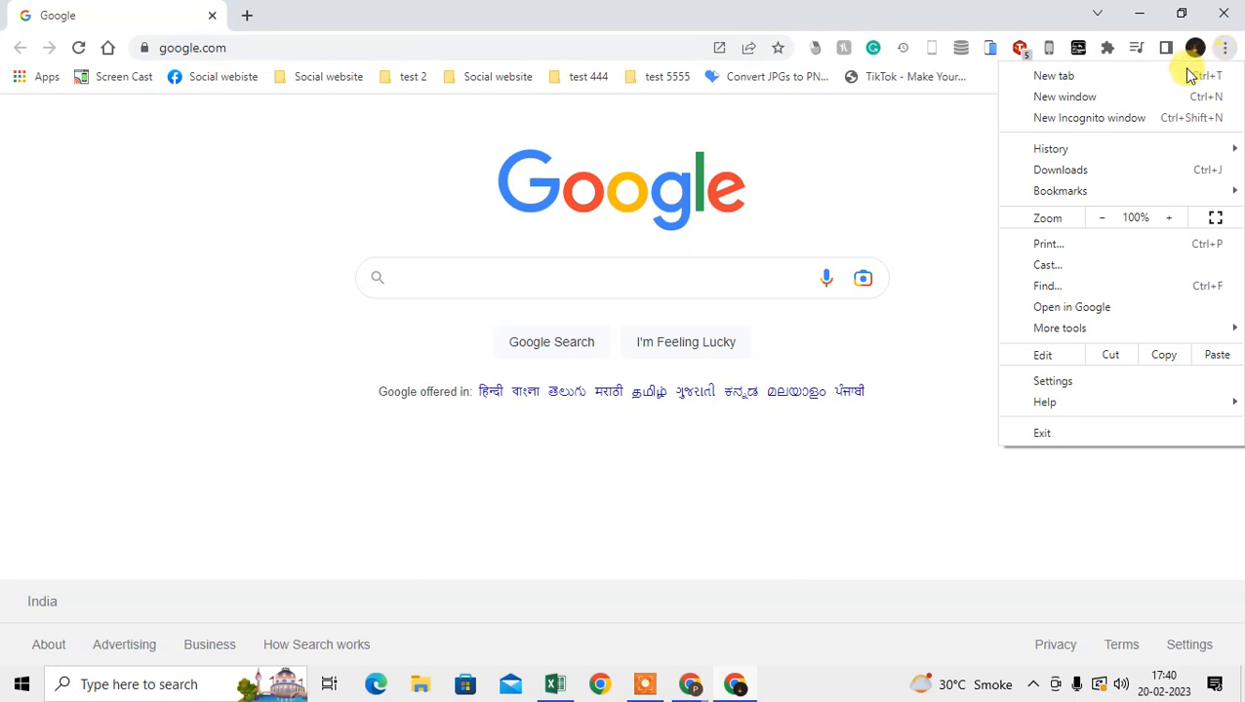
{"action": "left_click", "coordinate": [1054, 381]}
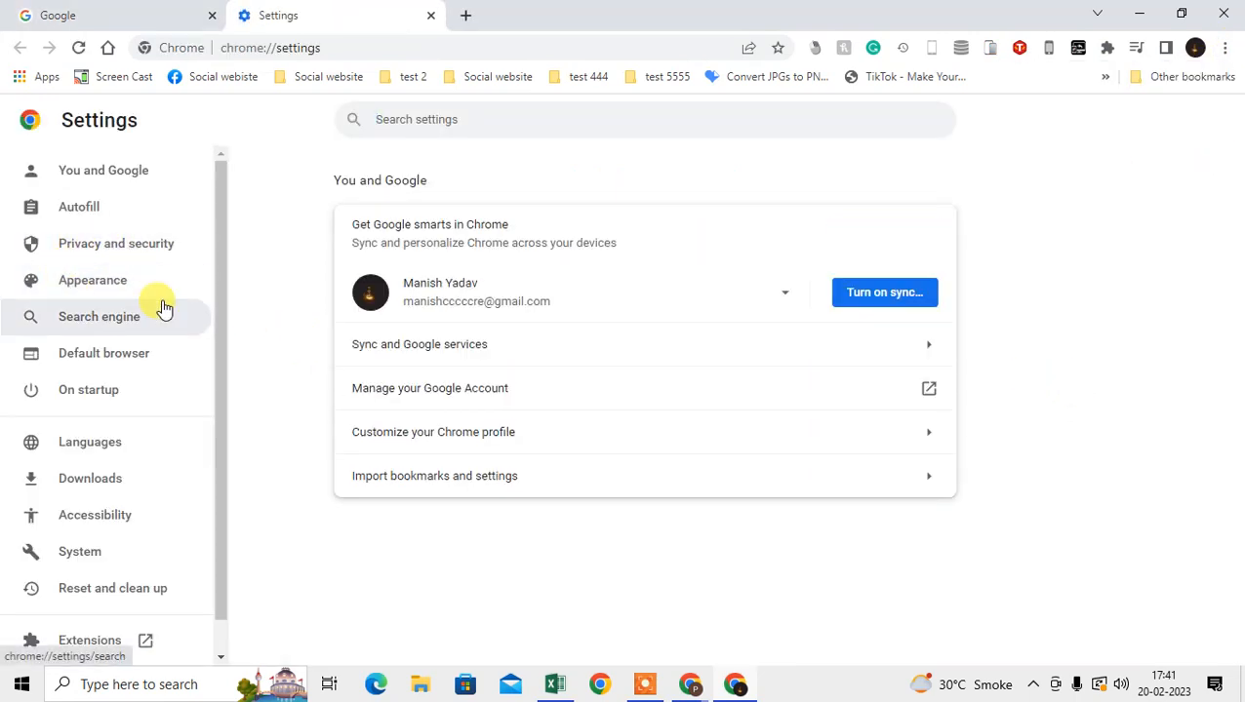
{"action": "left_click", "coordinate": [117, 242]}
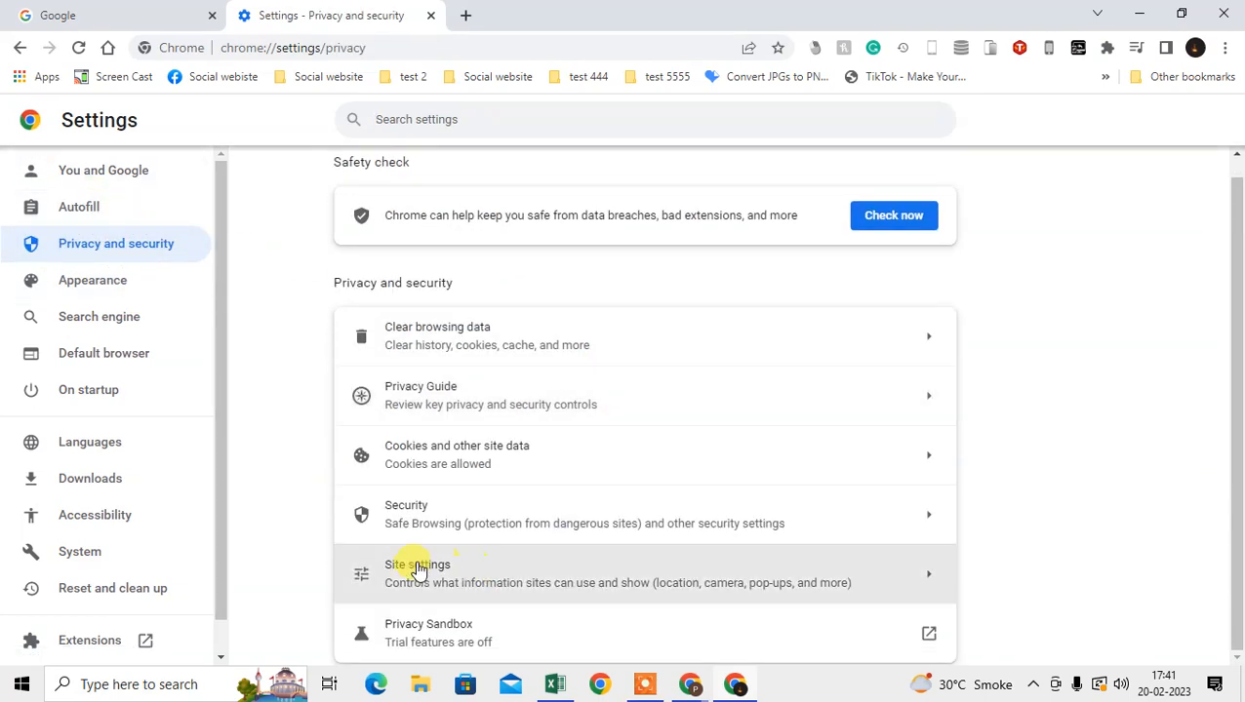
{"action": "left_click", "coordinate": [417, 566]}
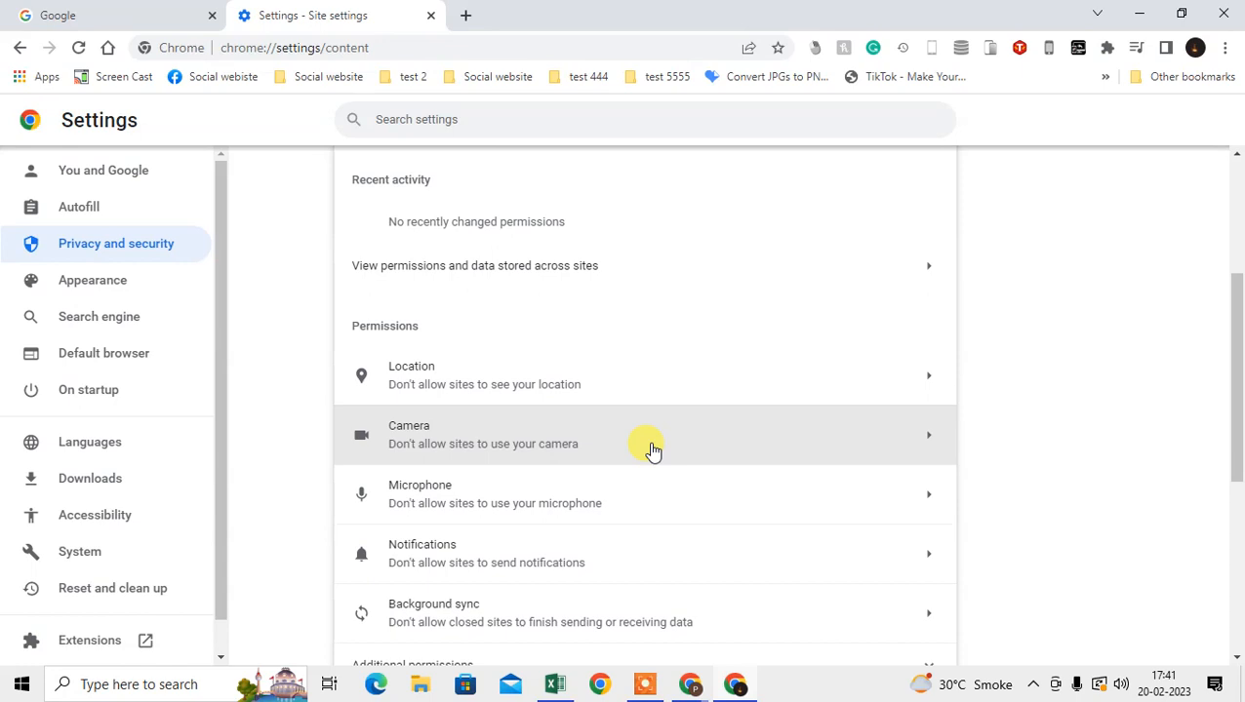
{"action": "scroll", "scroll_direction": "down", "scroll_amount": 3}
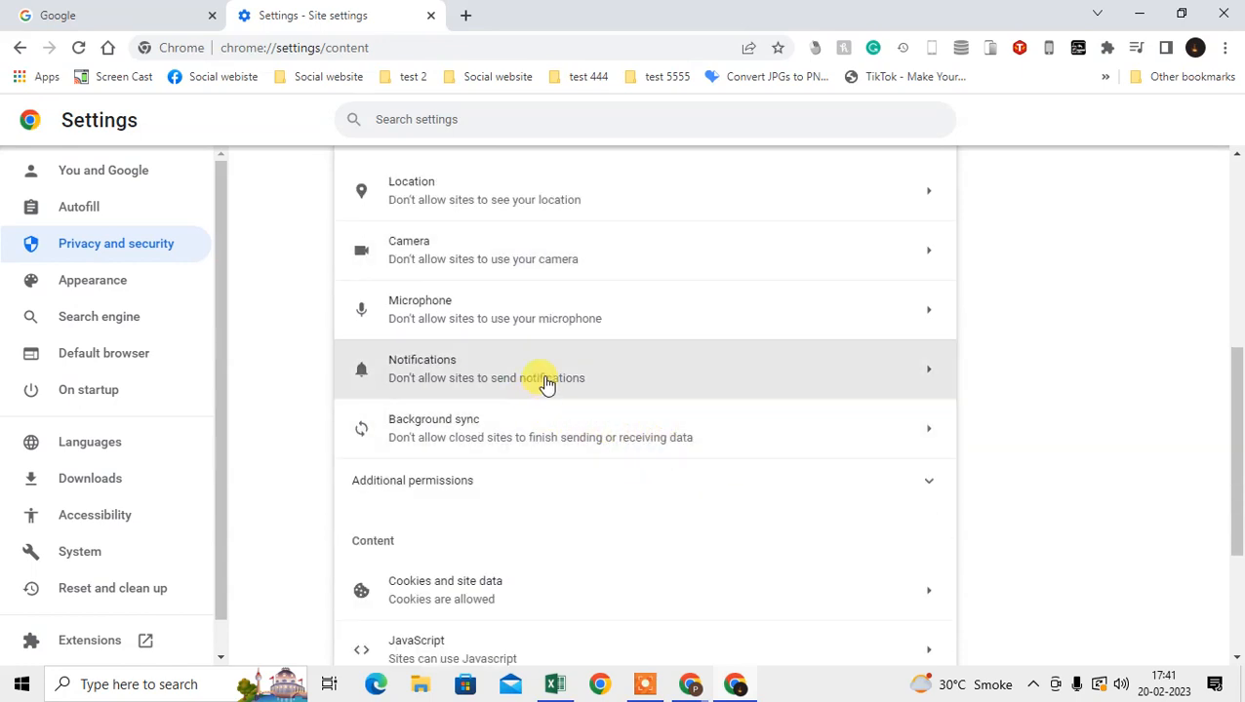
{"action": "left_click", "coordinate": [546, 369]}
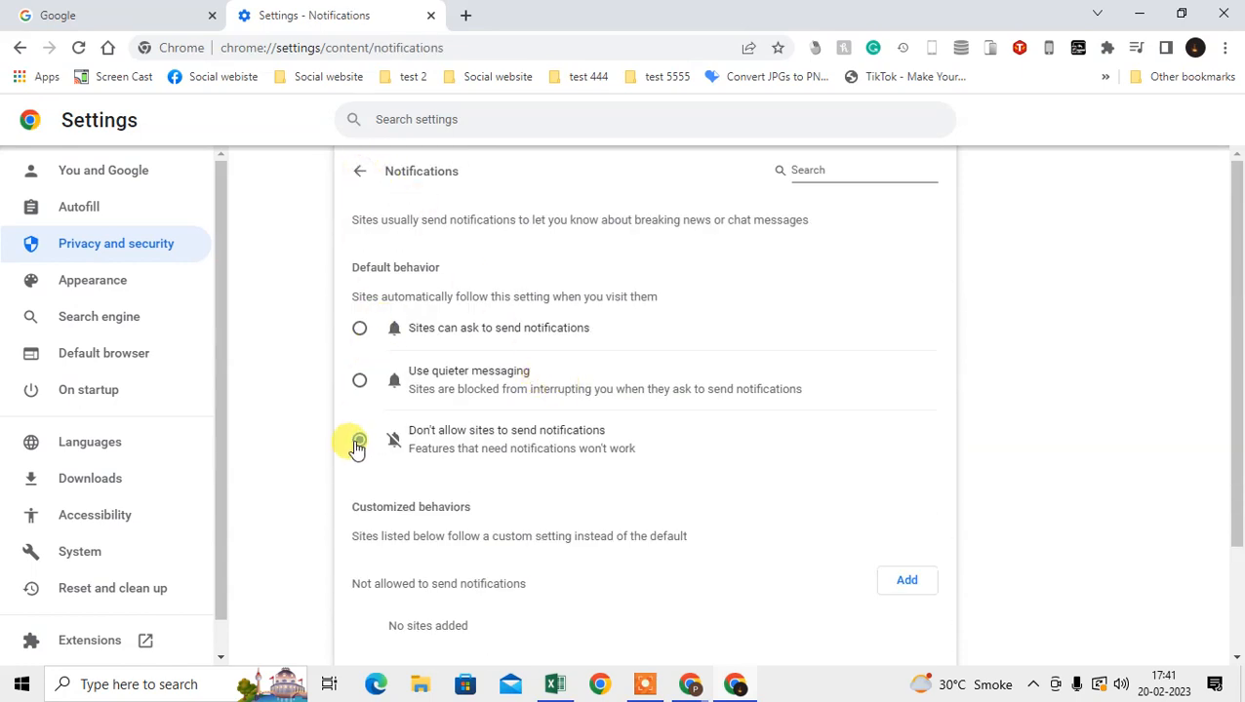
Select 'Sites can ask to send notifications' and review the empty allowed and blocked site lists.
{"action": "left_click", "coordinate": [359, 441]}
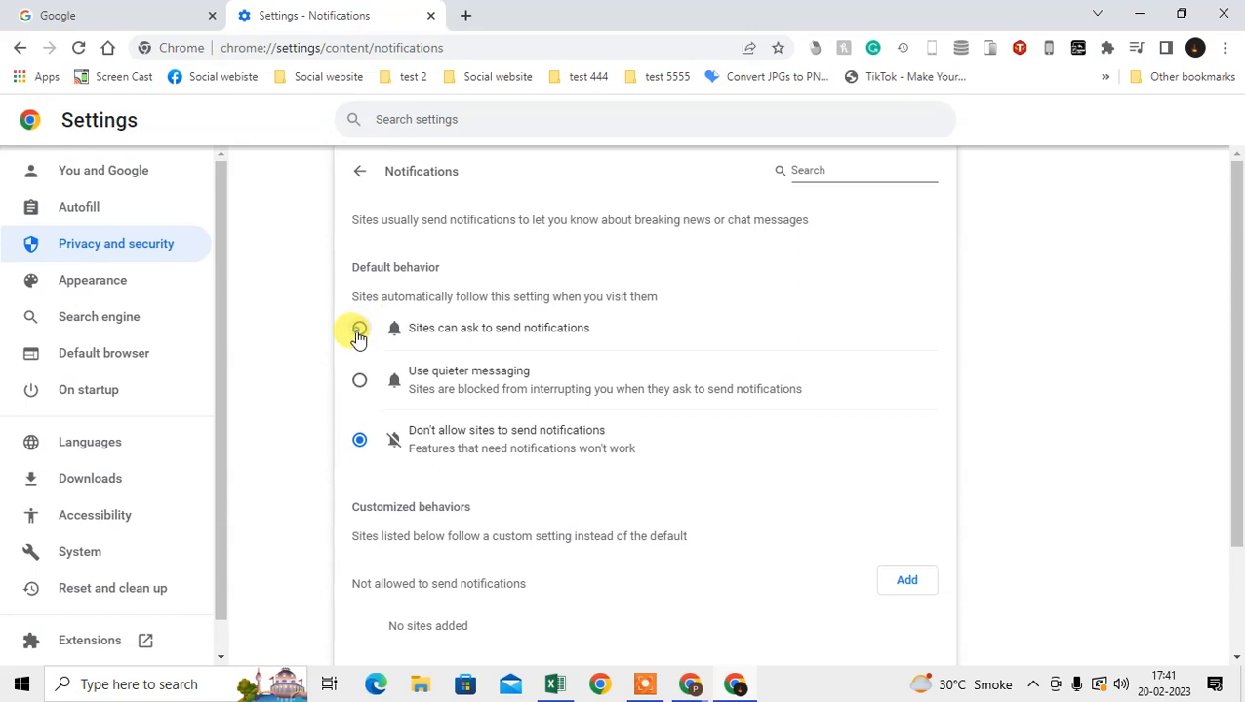
{"action": "left_click", "coordinate": [359, 328]}
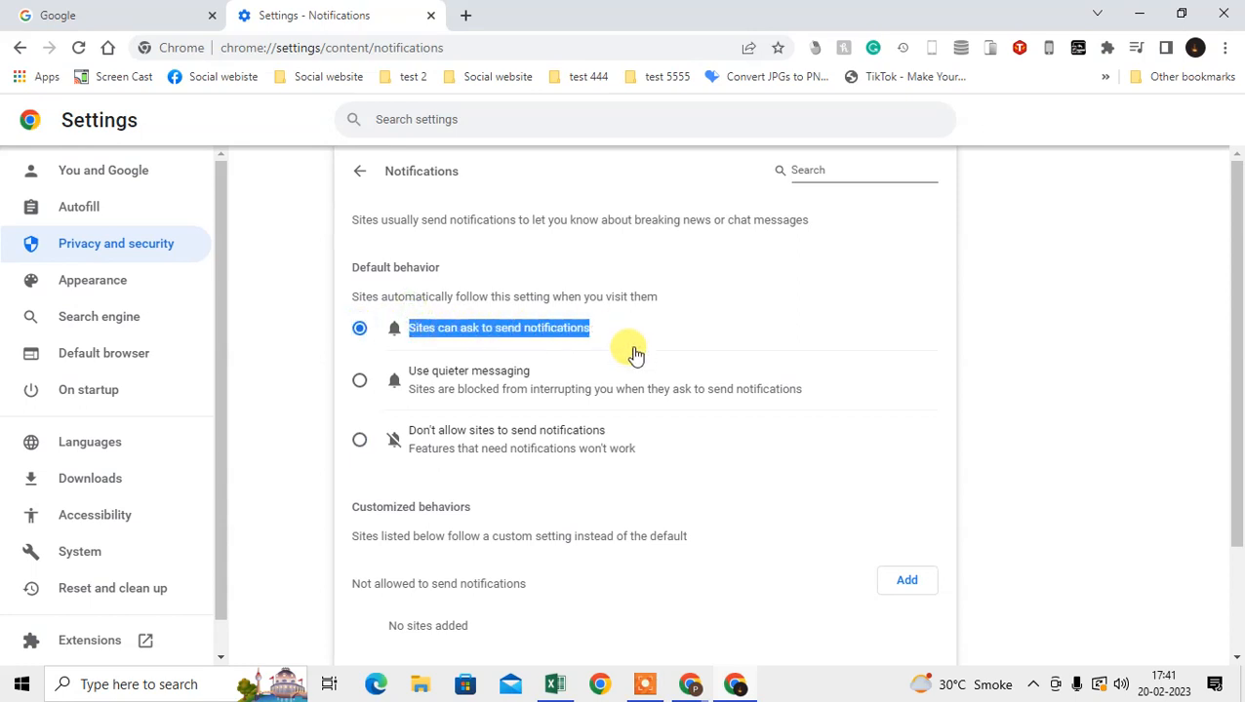
{"action": "scroll", "scroll_direction": "down", "scroll_amount": 3}
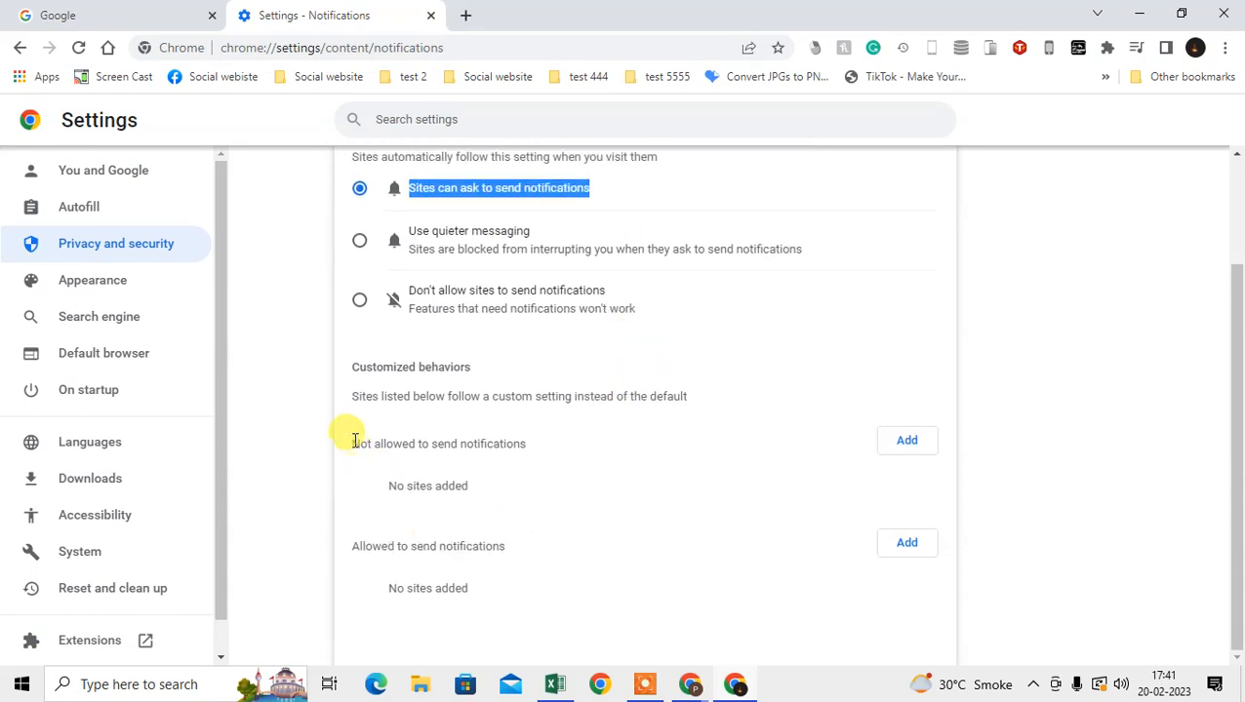
{"action": "double_click", "coordinate": [437, 445]}
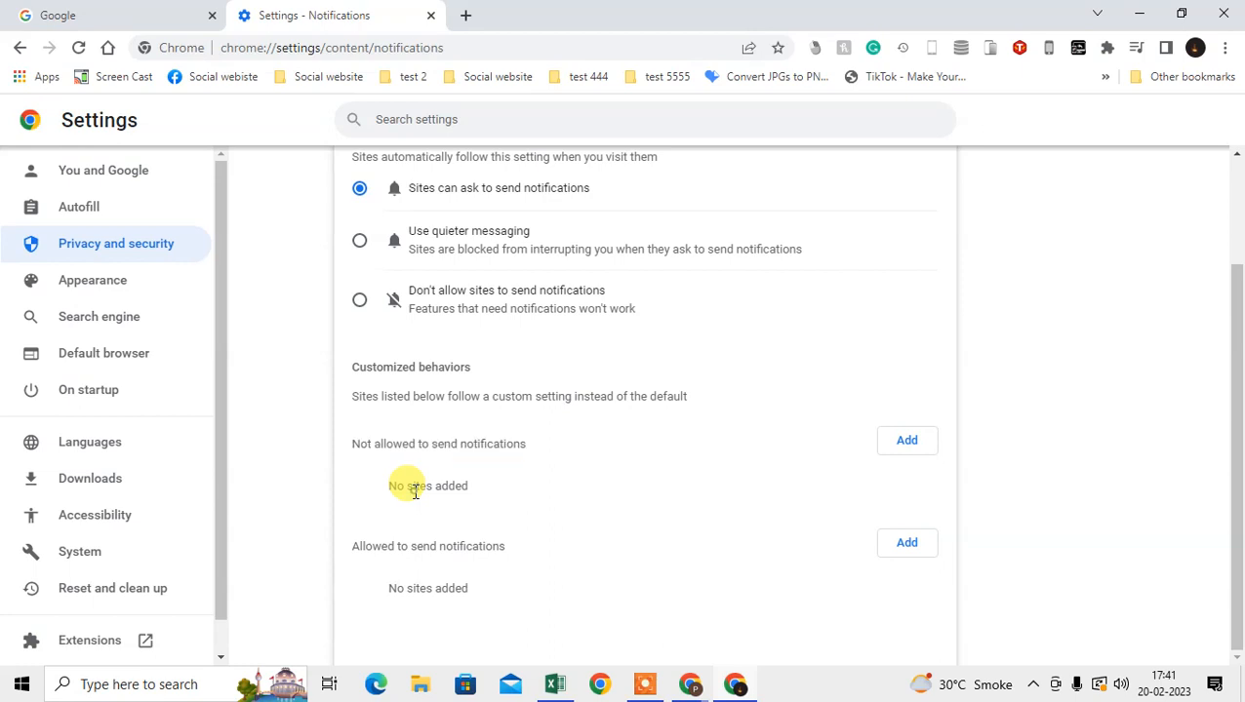
{"action": "mouse_move", "coordinate": [921, 488]}
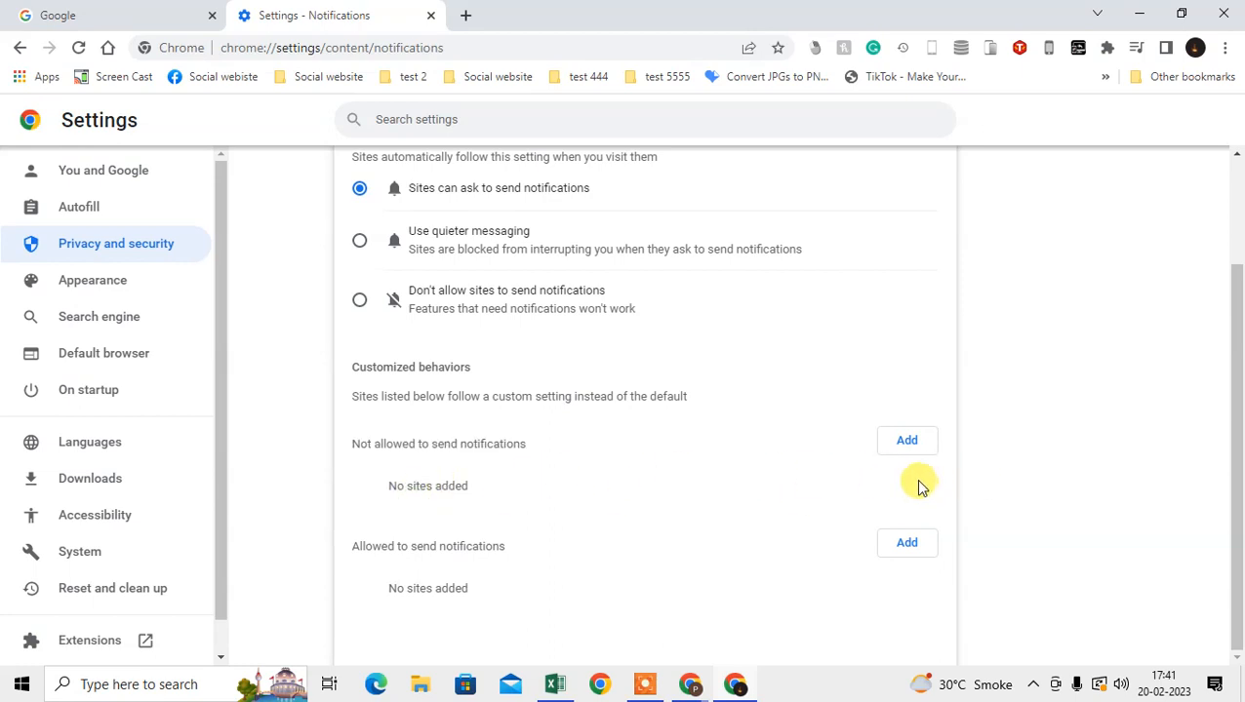
{"action": "double_click", "coordinate": [427, 486]}
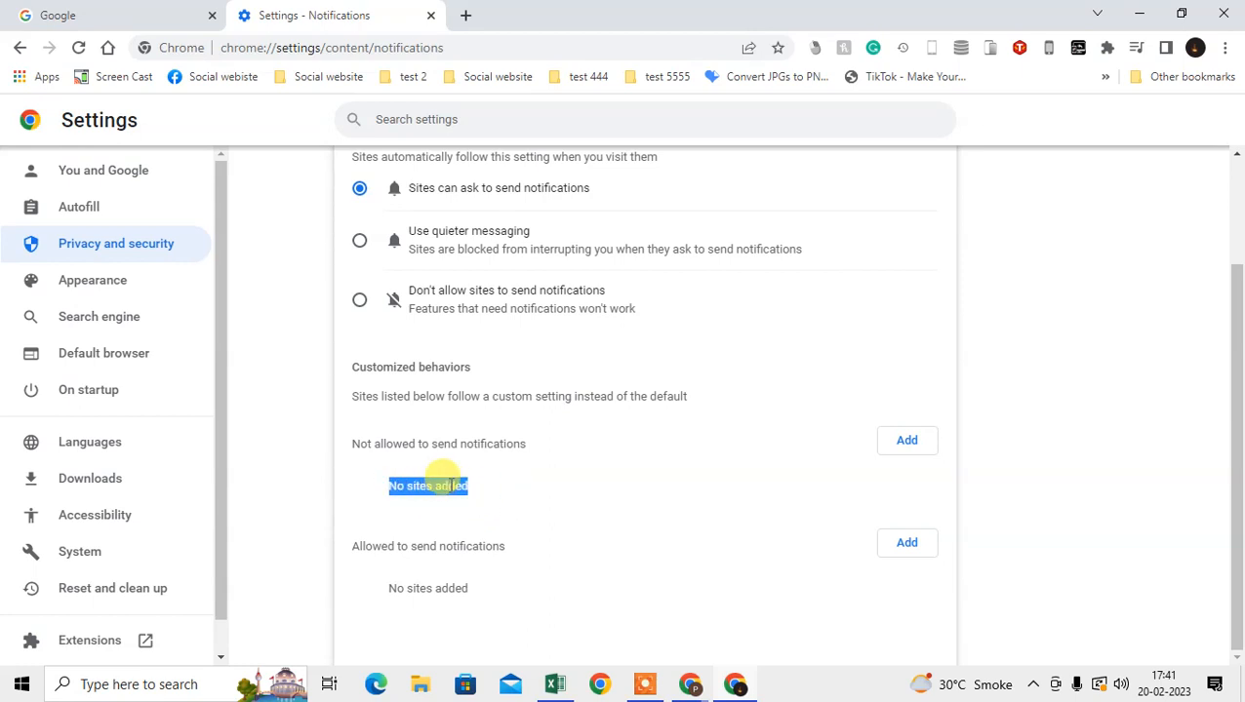
{"action": "scroll", "scroll_direction": "up", "scroll_amount": 3}
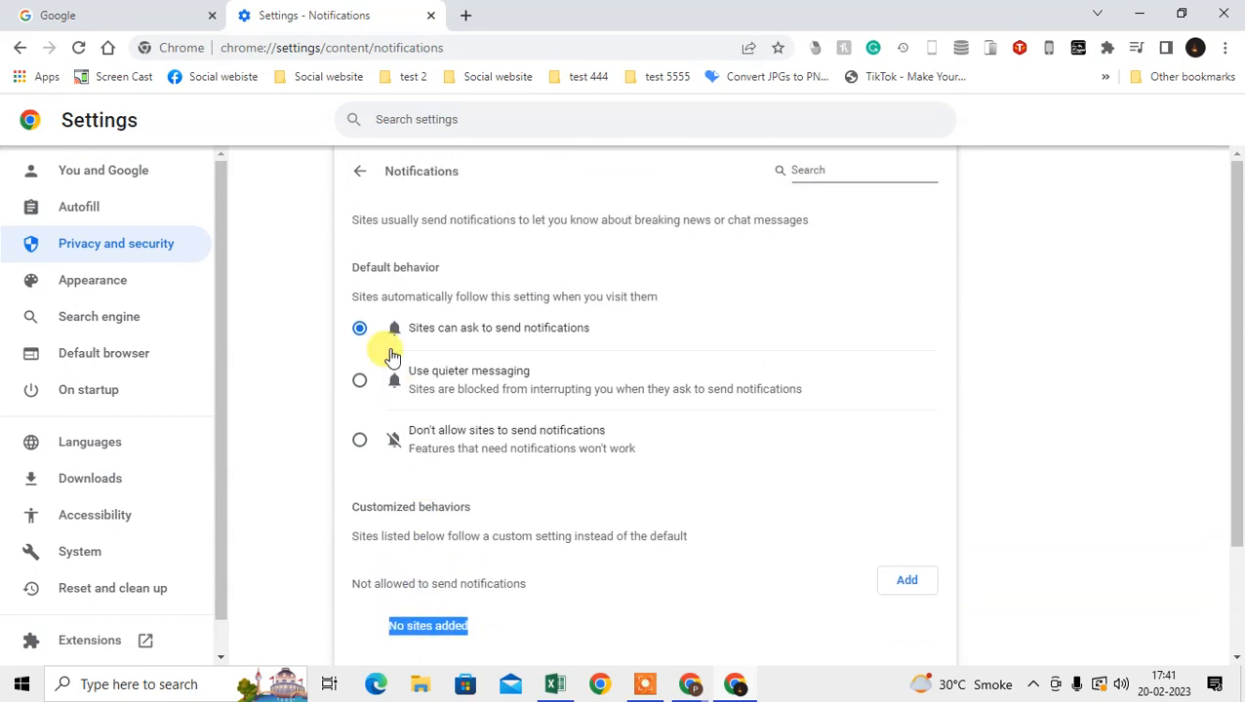
{"action": "scroll", "scroll_direction": "down", "scroll_amount": 3}
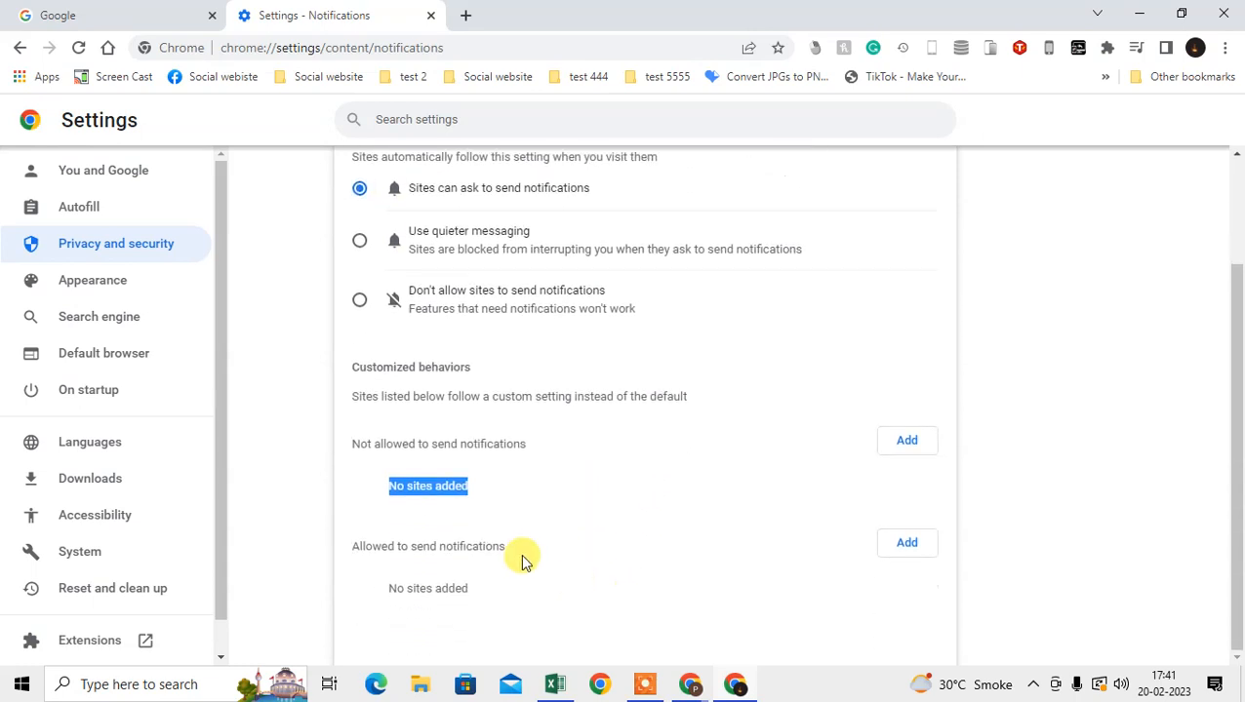
{"action": "mouse_move", "coordinate": [340, 76]}
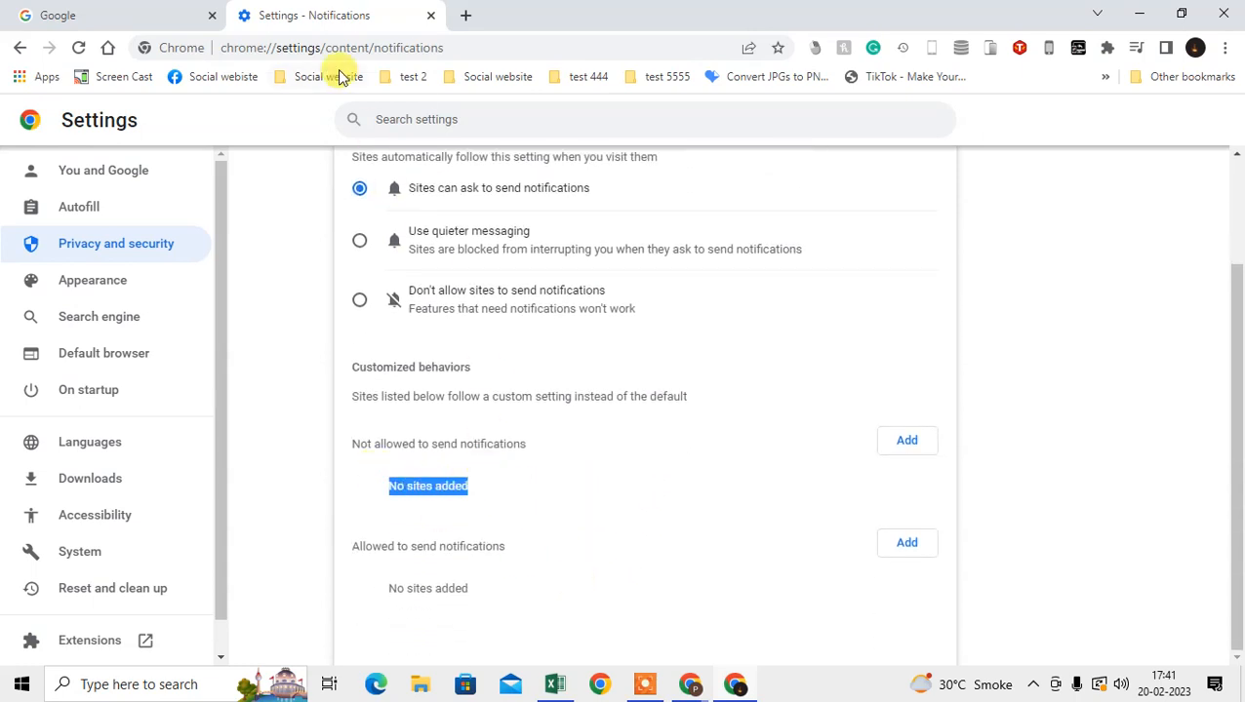
Go back to the Site settings list, where Notifications now reads sites can ask.
{"action": "left_click", "coordinate": [21, 47]}
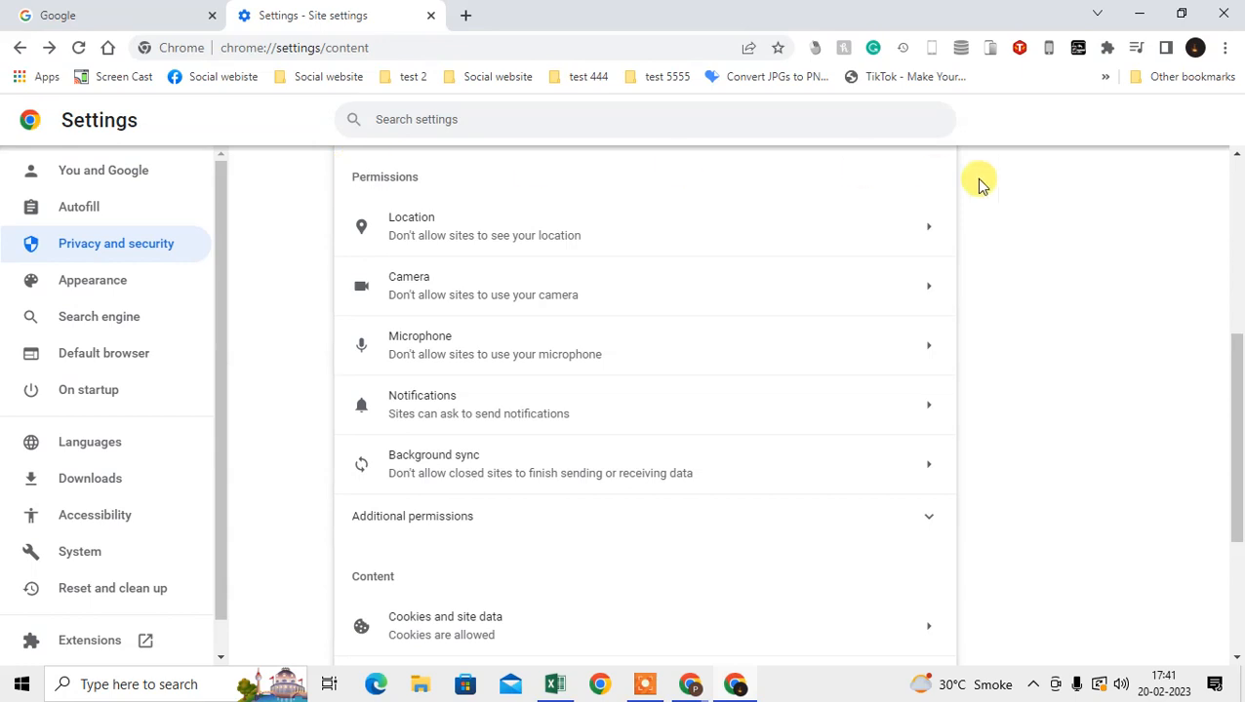
{"action": "mouse_move", "coordinate": [1132, 214]}
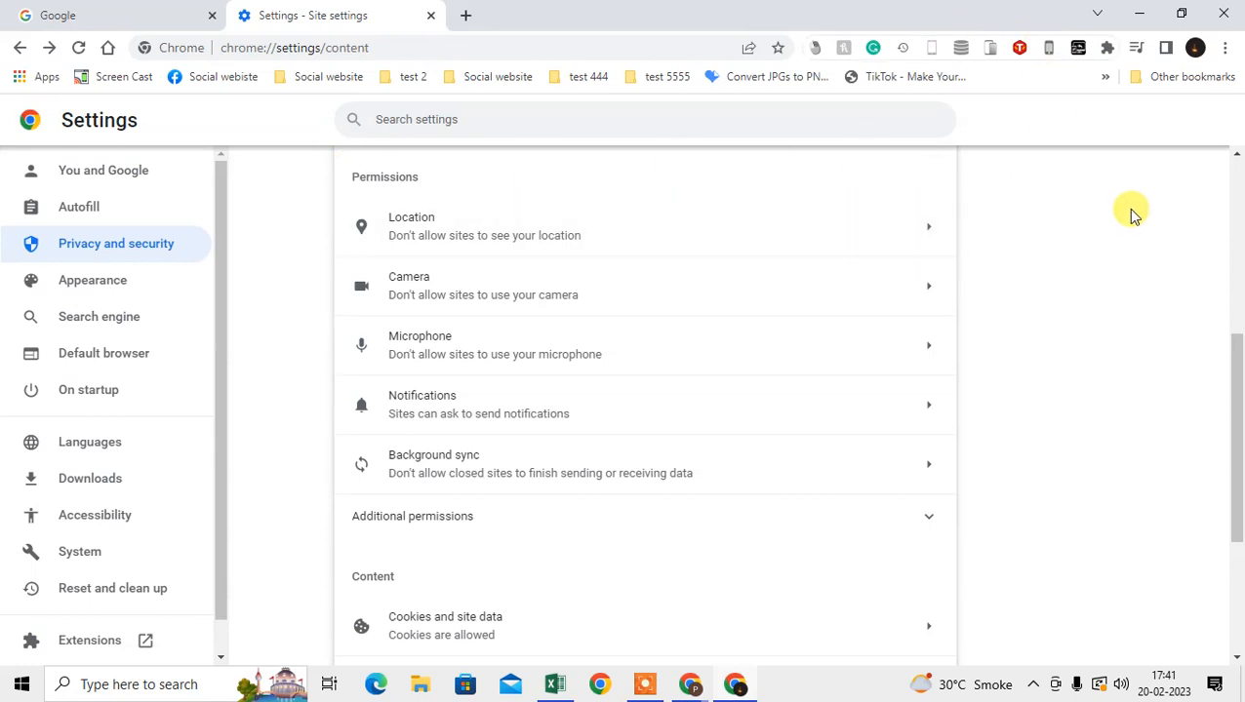
{"action": "mouse_move", "coordinate": [1116, 223]}
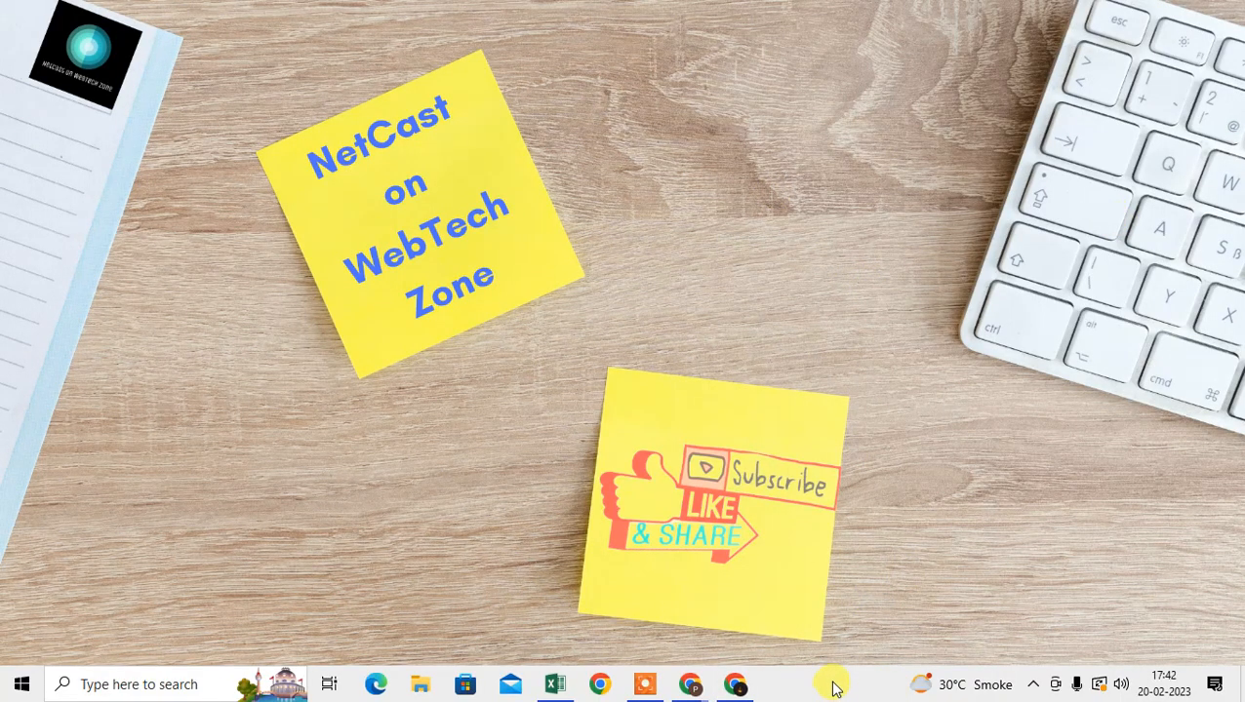
Launch Task Manager from the taskbar and scroll through the Processes list of apps and background processes.
{"action": "right_click", "coordinate": [835, 687]}
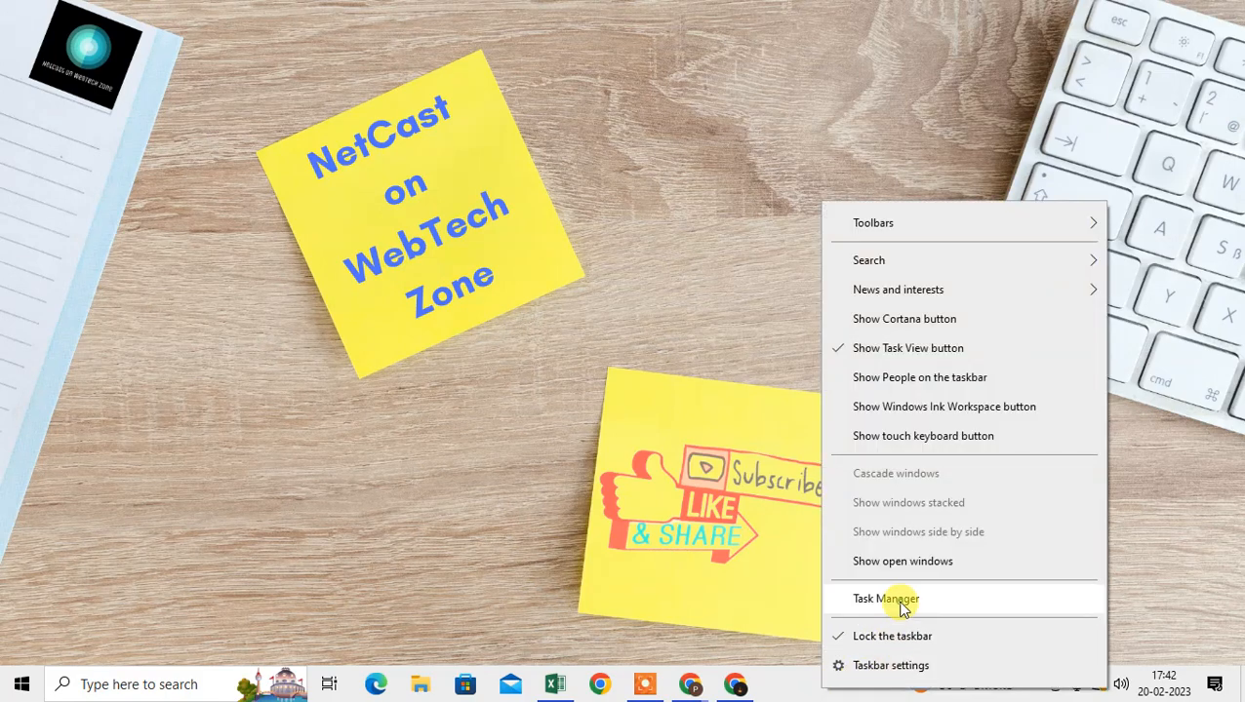
{"action": "left_click", "coordinate": [886, 597]}
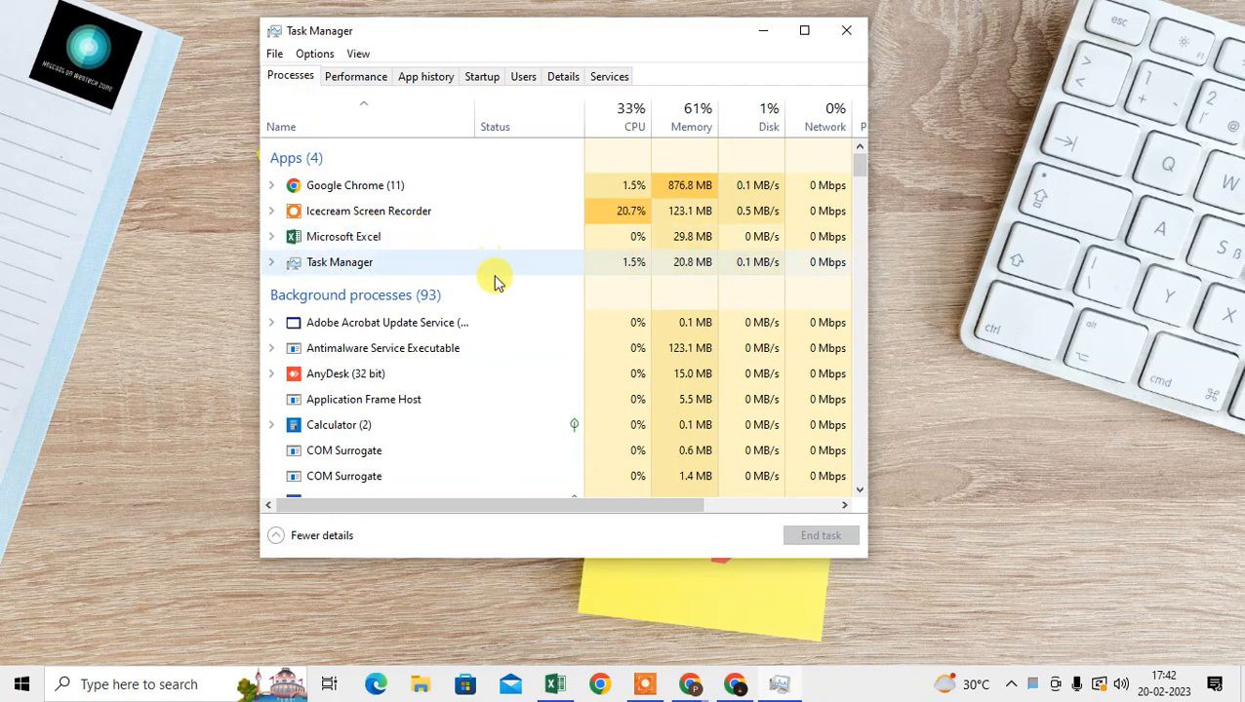
{"action": "scroll", "scroll_direction": "down", "scroll_amount": 3}
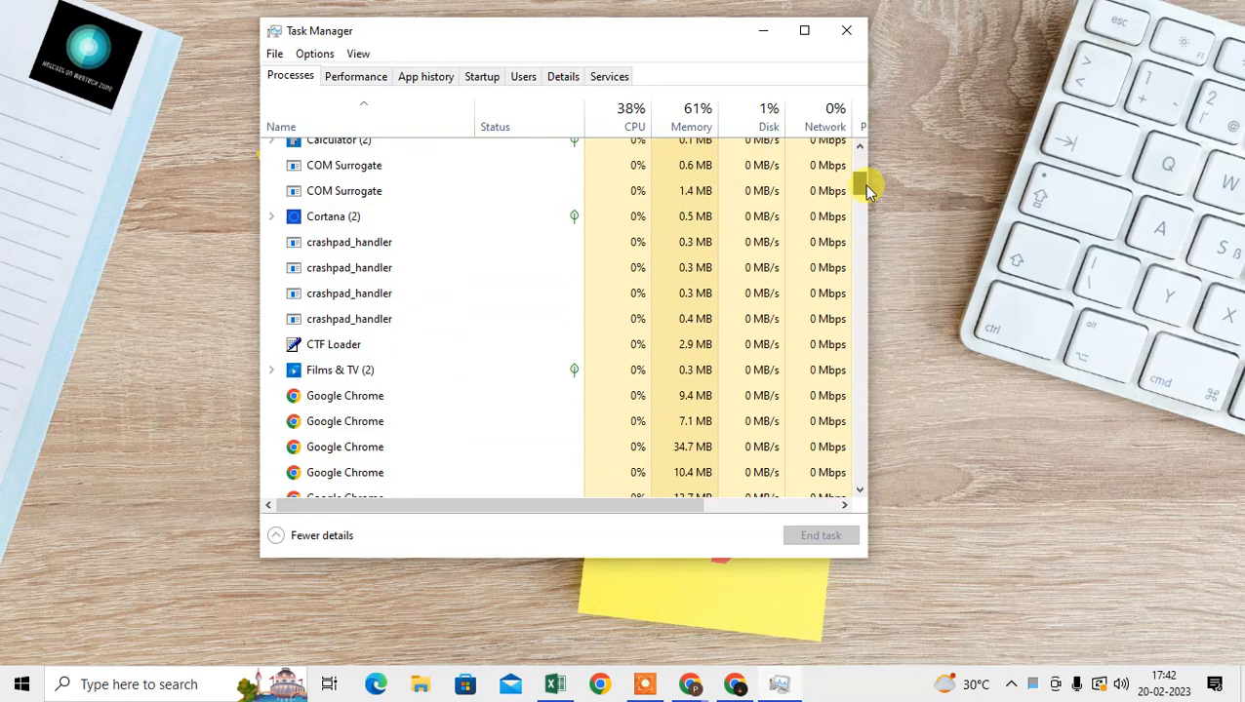
{"action": "scroll", "scroll_direction": "down", "scroll_amount": 3}
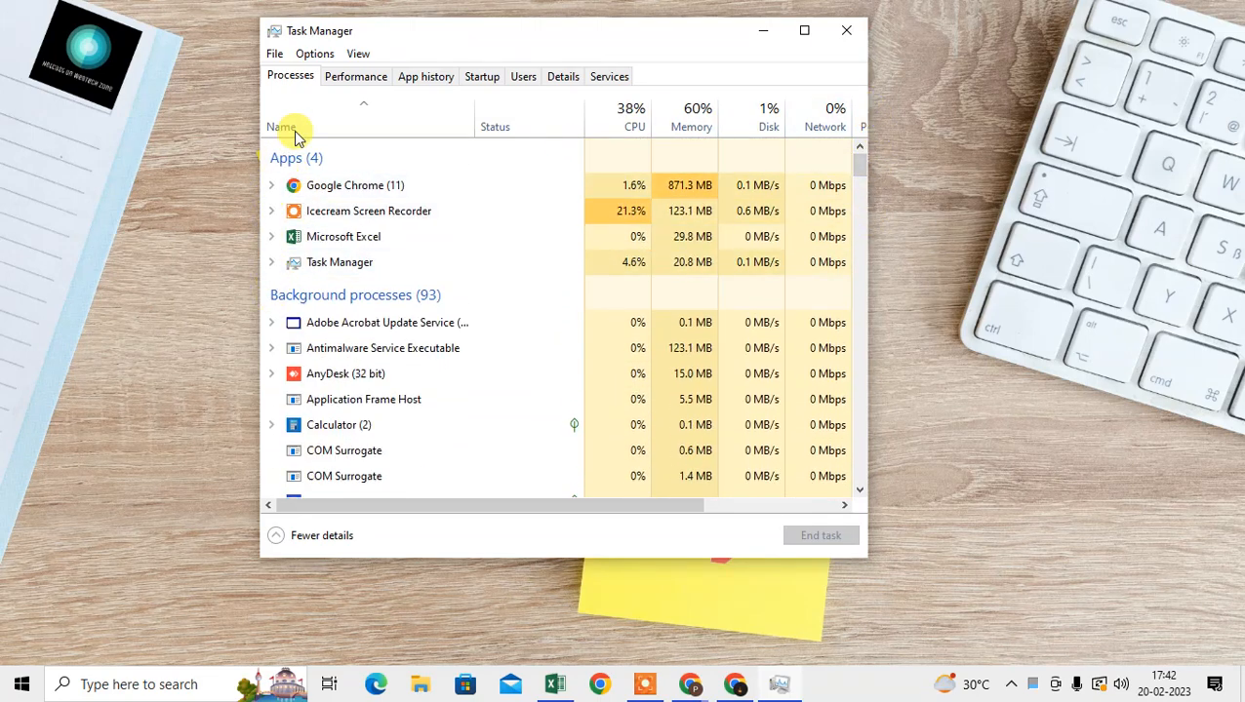
{"action": "left_click", "coordinate": [425, 76]}
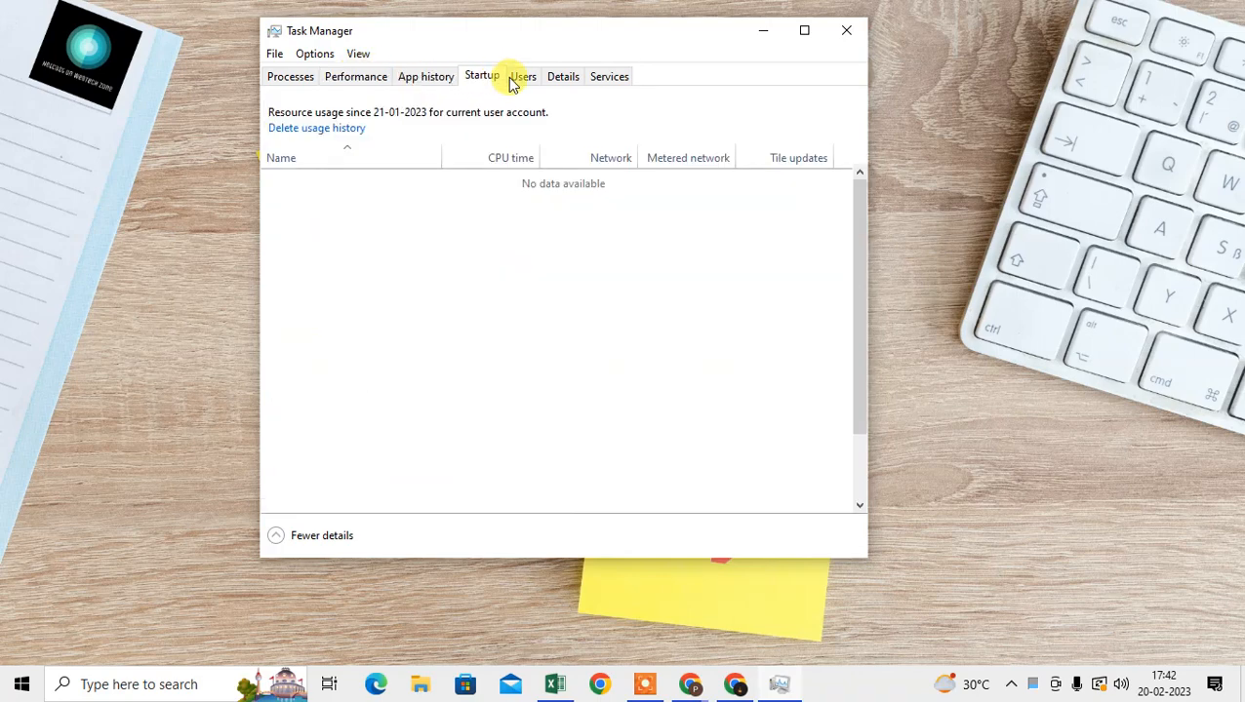
{"action": "left_click", "coordinate": [480, 76]}
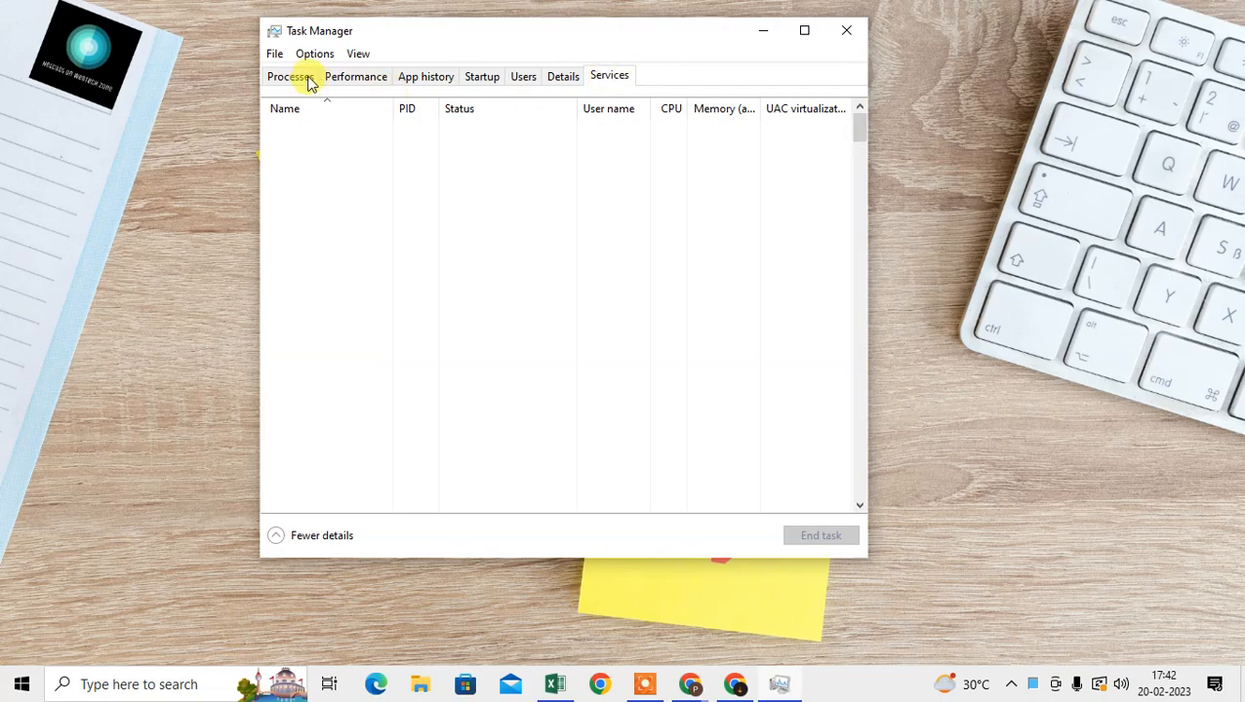
{"action": "left_click", "coordinate": [289, 76]}
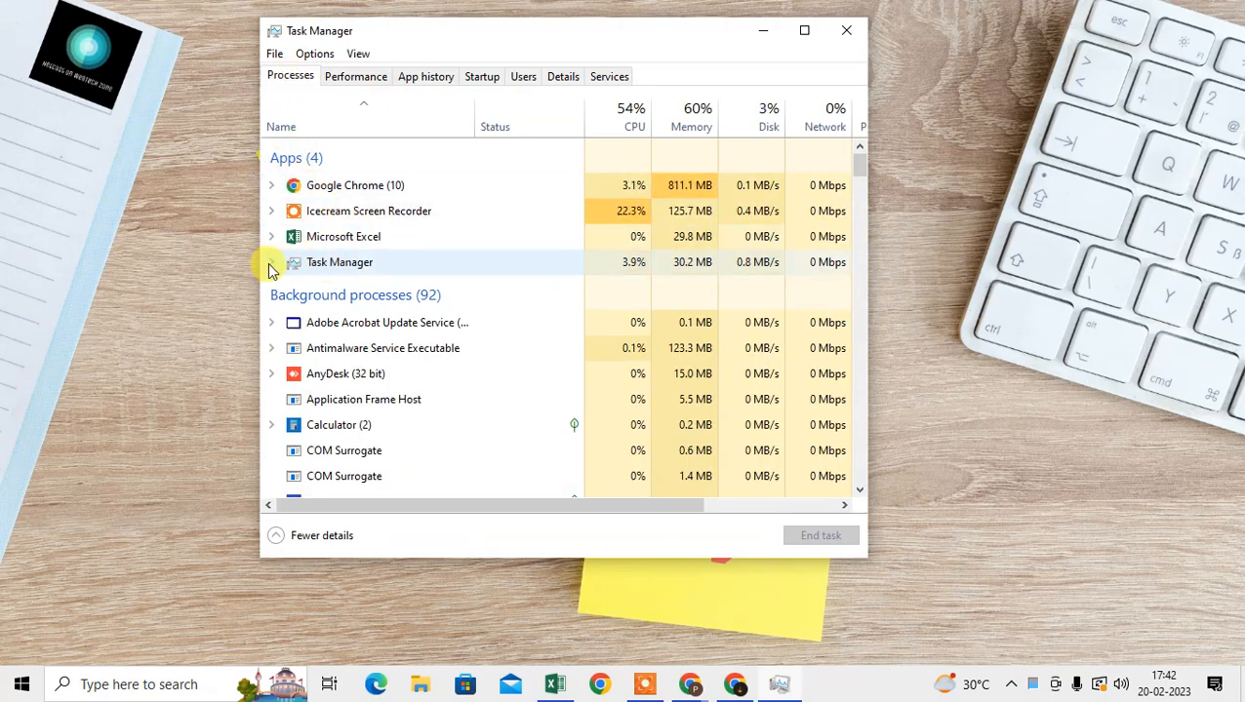
Expand the Task Manager process entry and review its right-click context menu options.
{"action": "left_click", "coordinate": [271, 262]}
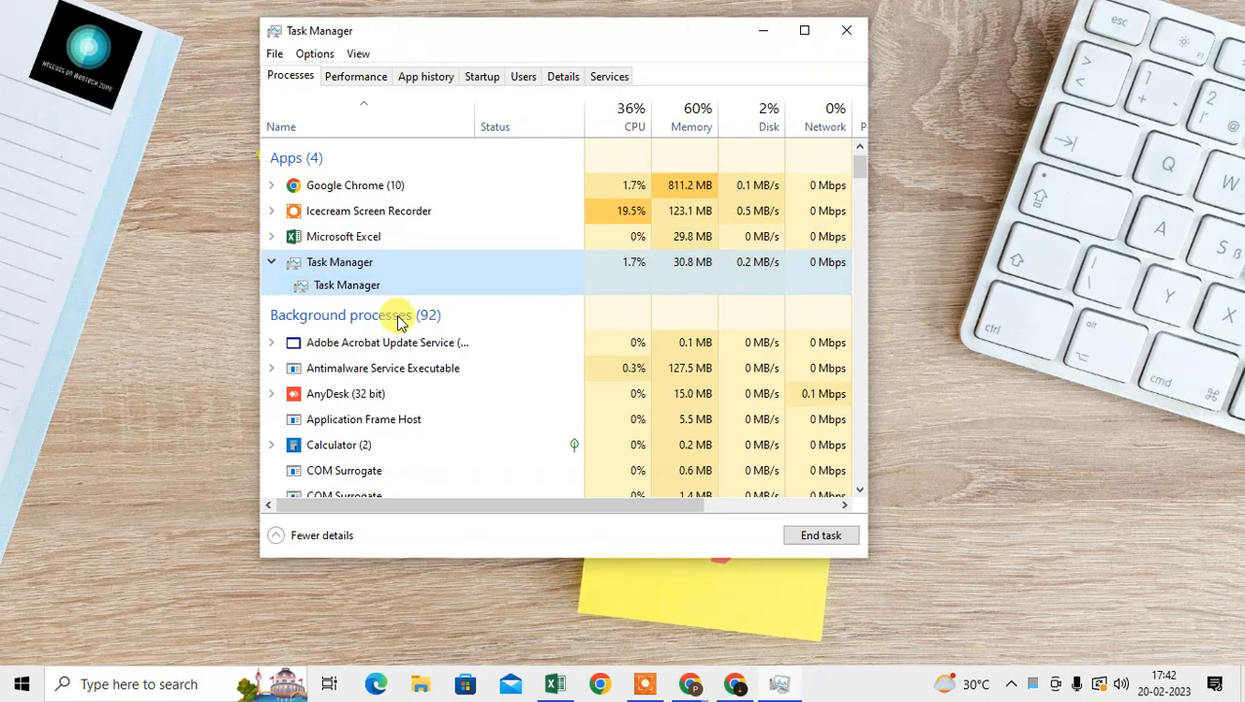
{"action": "scroll", "scroll_direction": "down", "scroll_amount": 3}
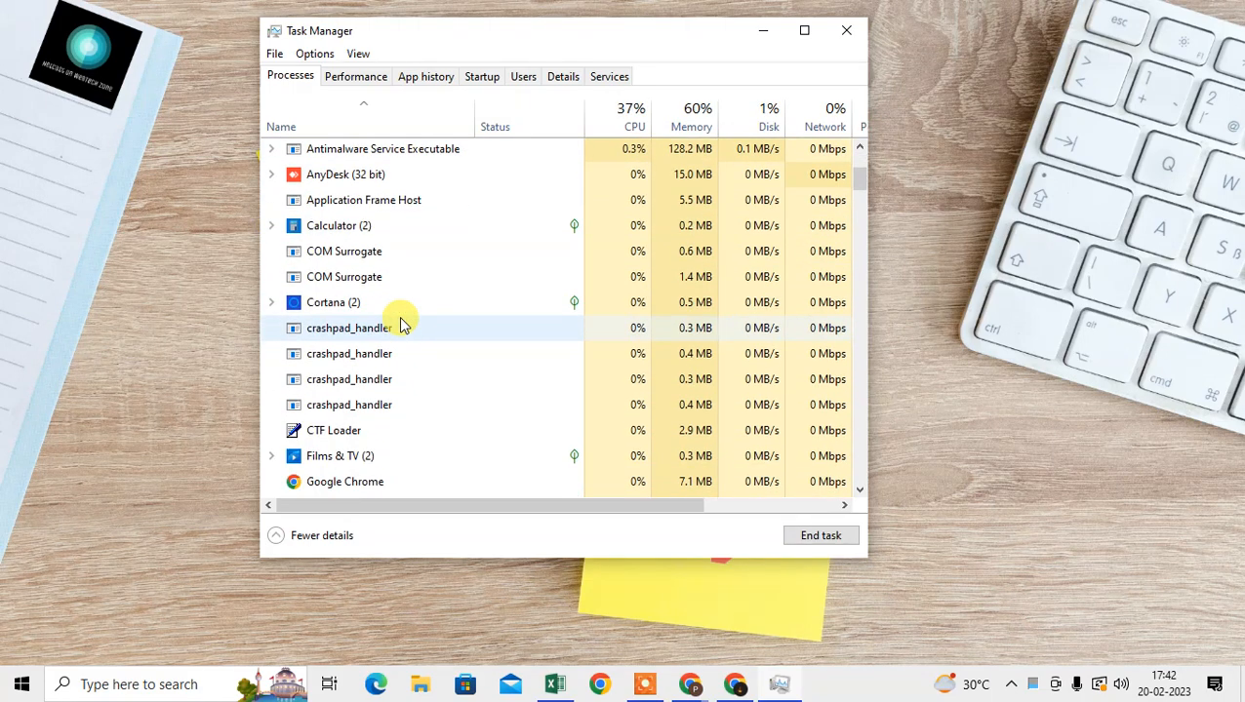
{"action": "scroll", "scroll_direction": "down", "scroll_amount": 3}
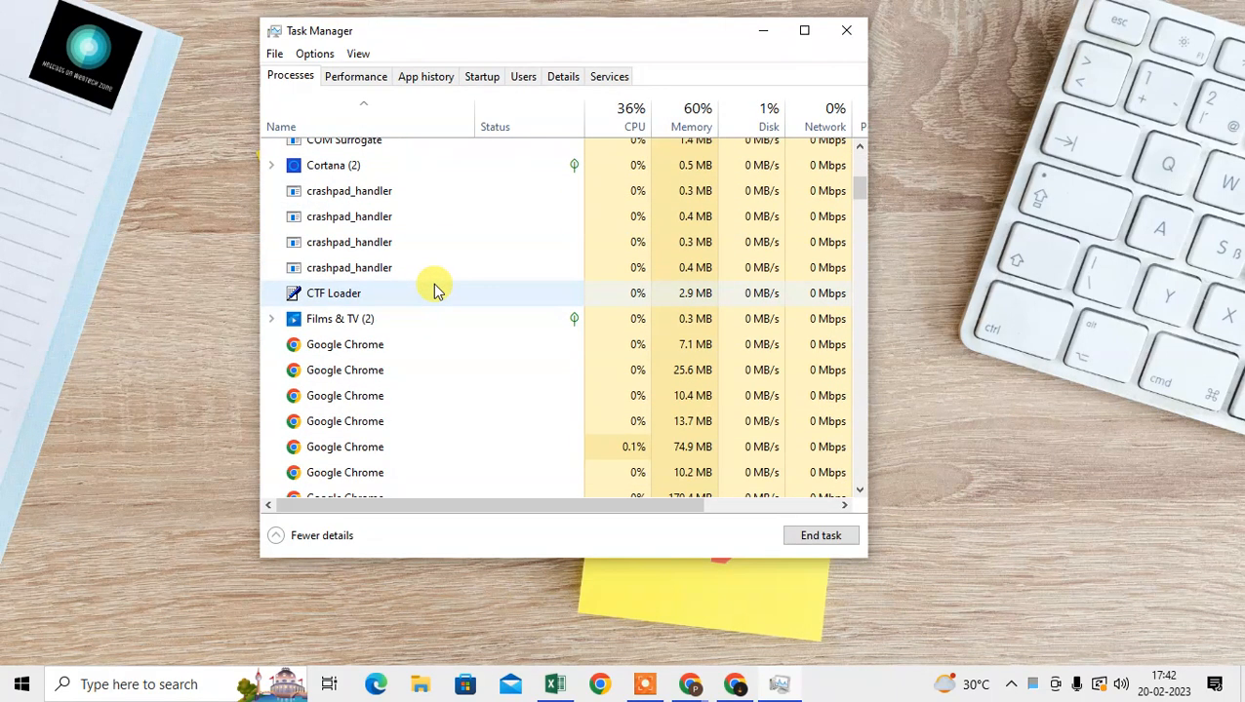
{"action": "scroll", "scroll_direction": "up", "scroll_amount": 3}
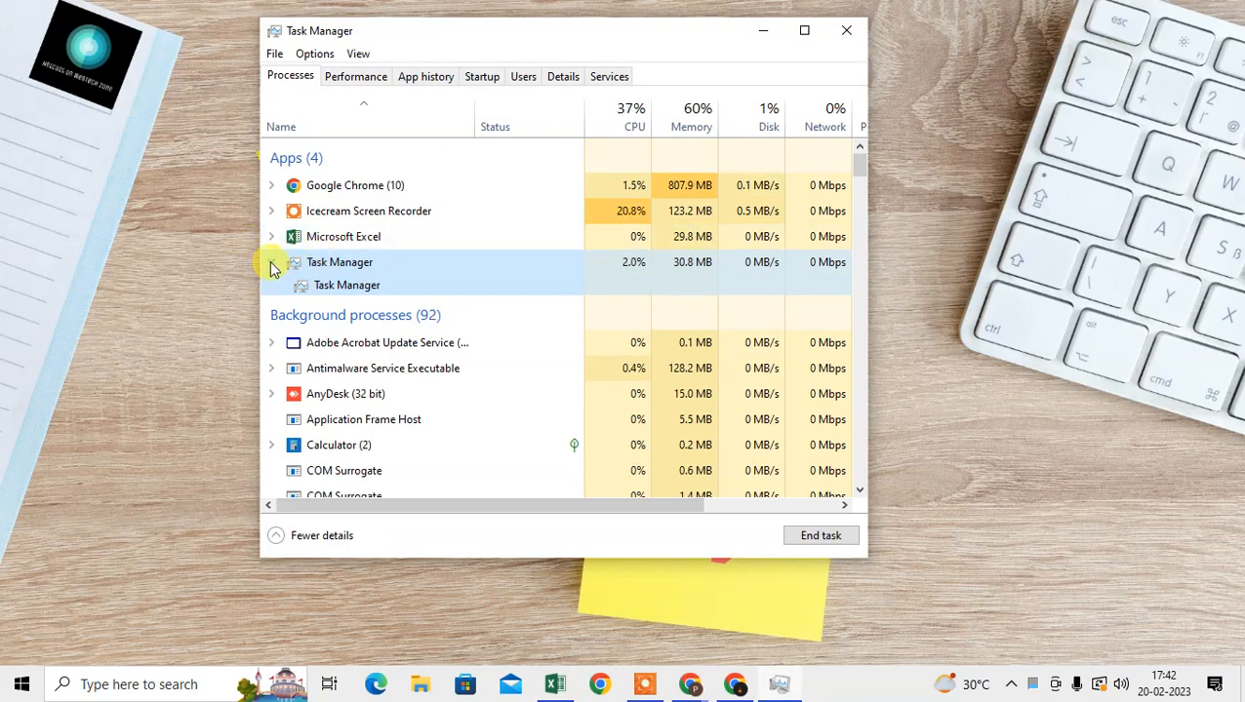
{"action": "right_click", "coordinate": [340, 262]}
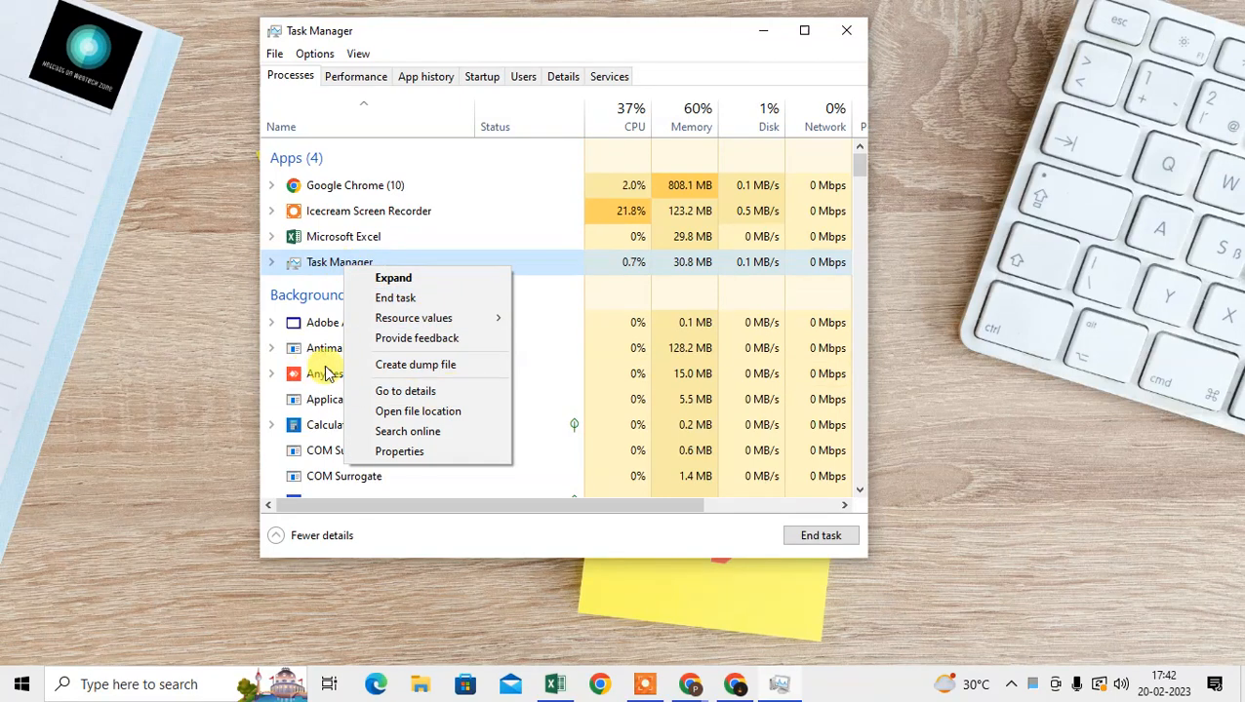
{"action": "mouse_move", "coordinate": [408, 431]}
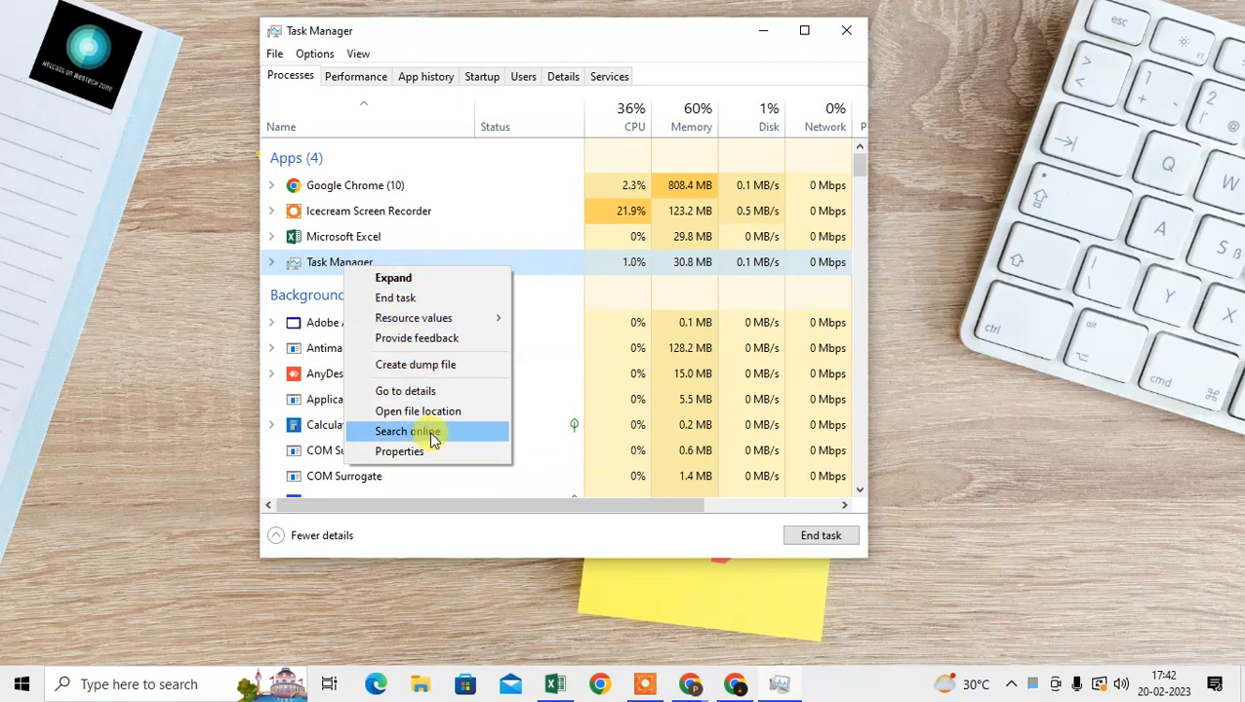
{"action": "mouse_move", "coordinate": [413, 318]}
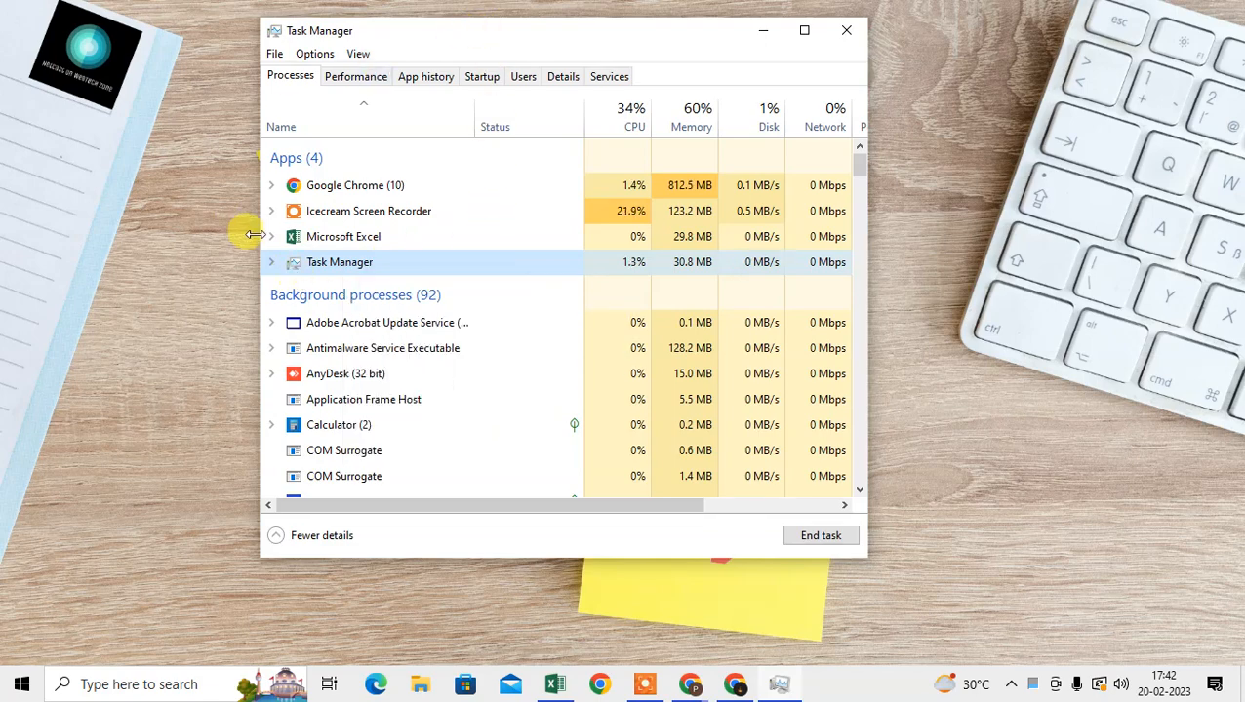
{"action": "scroll", "scroll_direction": "down", "scroll_amount": 3}
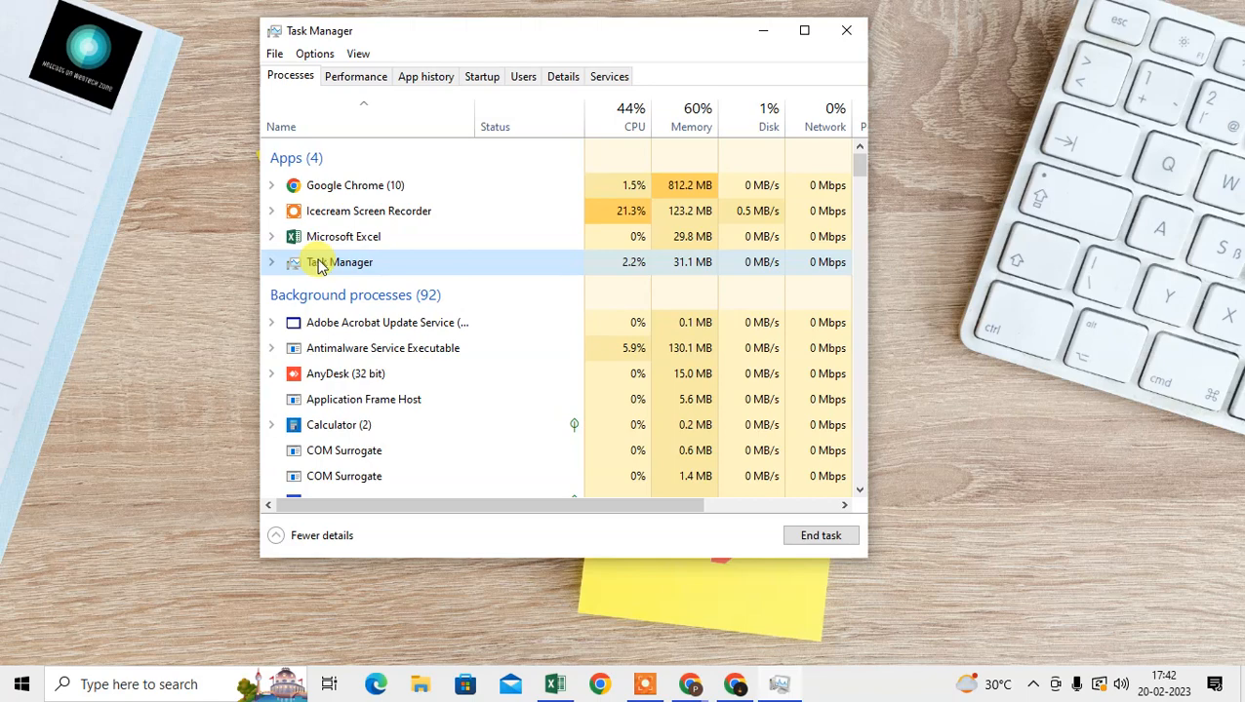
{"action": "right_click", "coordinate": [339, 261]}
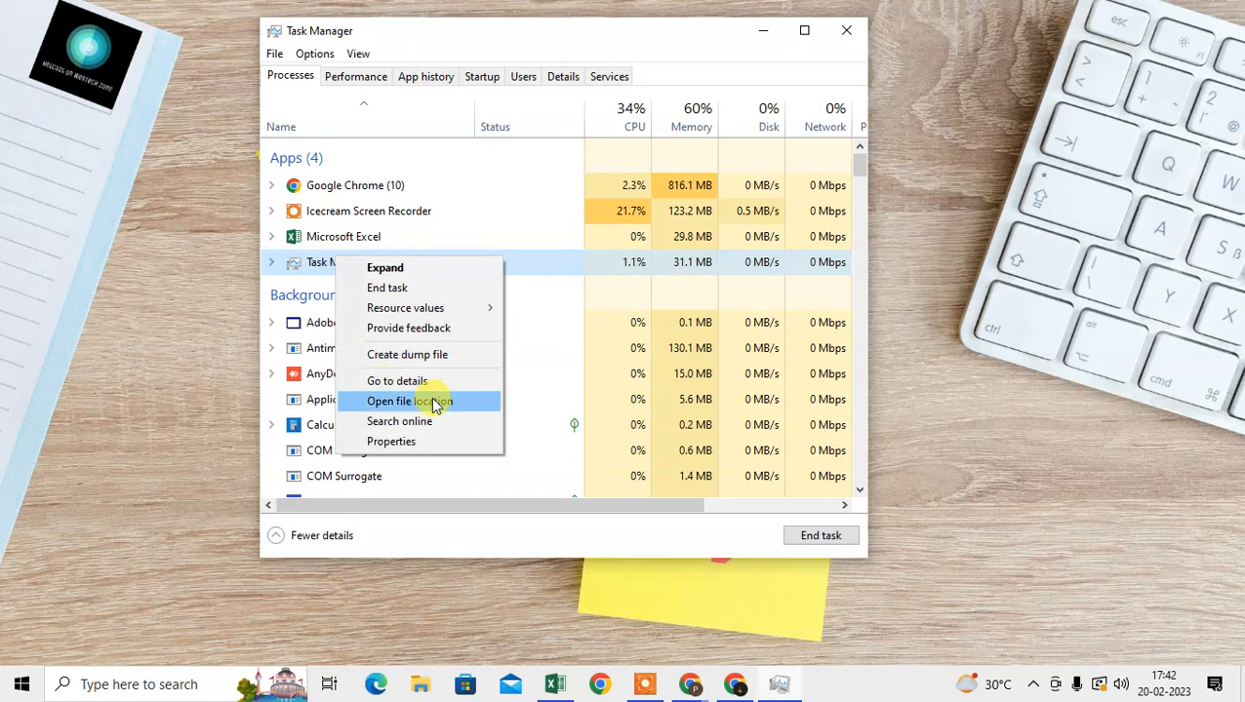
{"action": "mouse_move", "coordinate": [847, 31]}
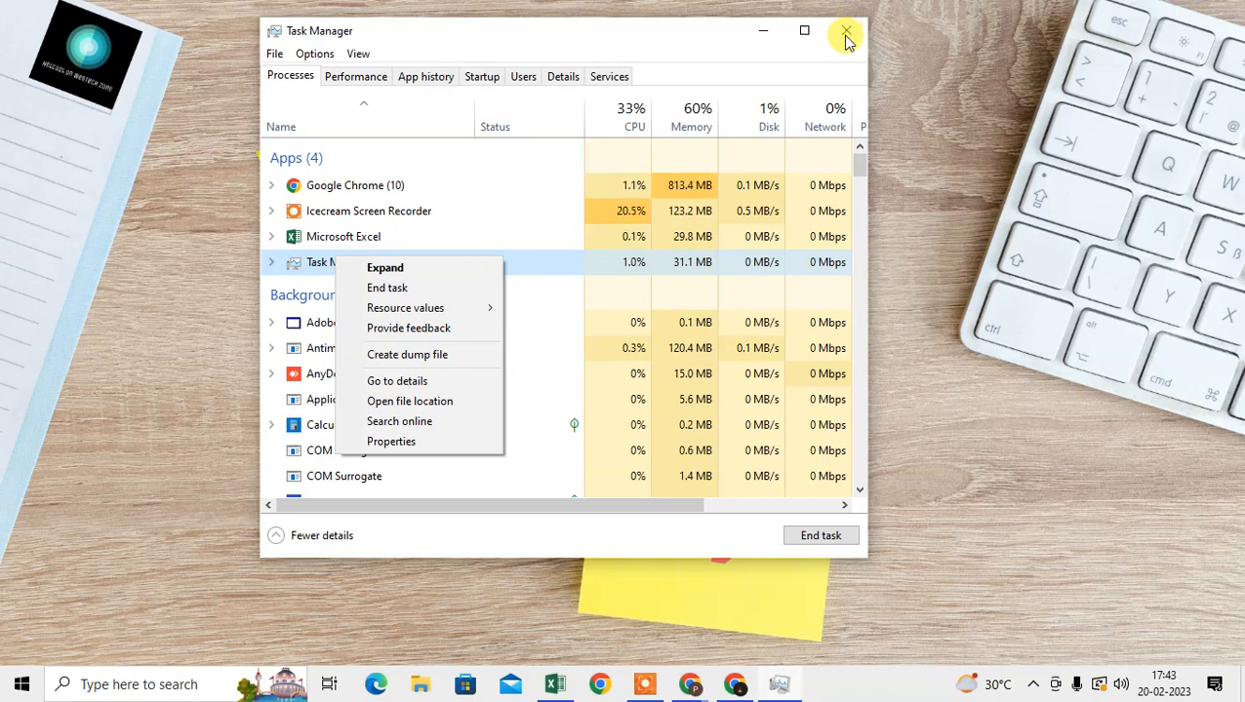
Close the Task Manager window, returning to the desktop.
{"action": "left_click", "coordinate": [845, 31]}
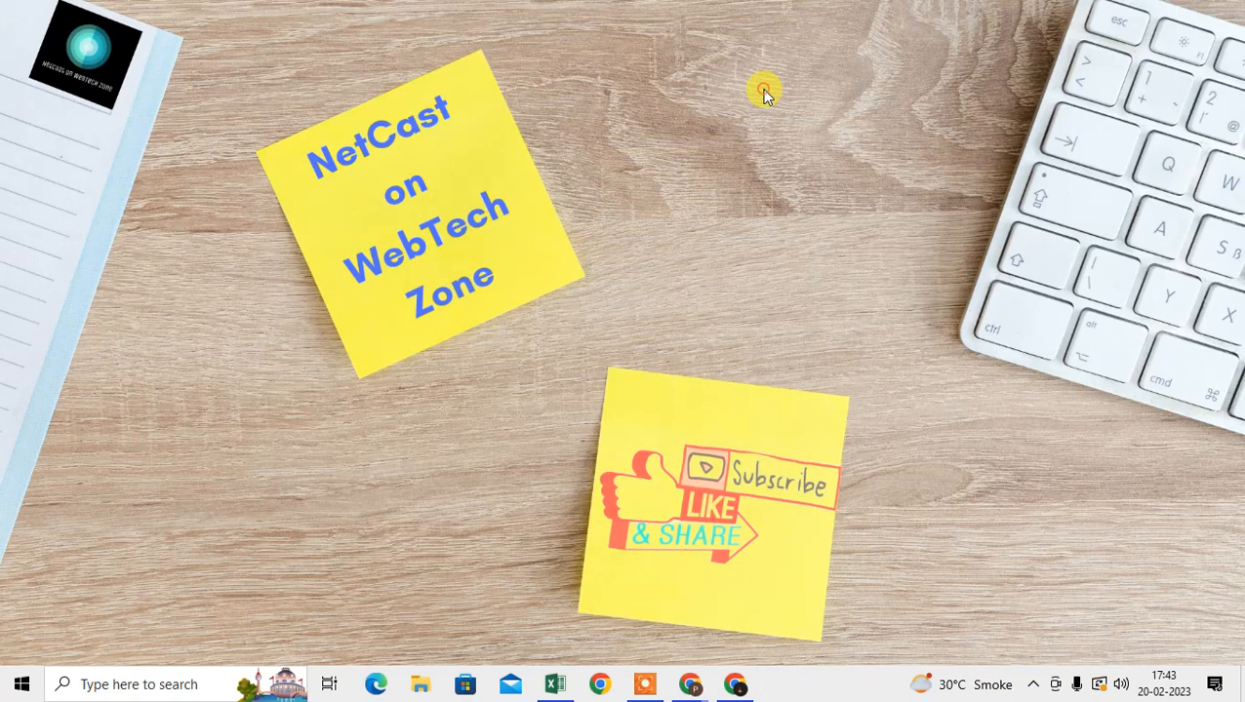
{"action": "mouse_move", "coordinate": [1043, 156]}
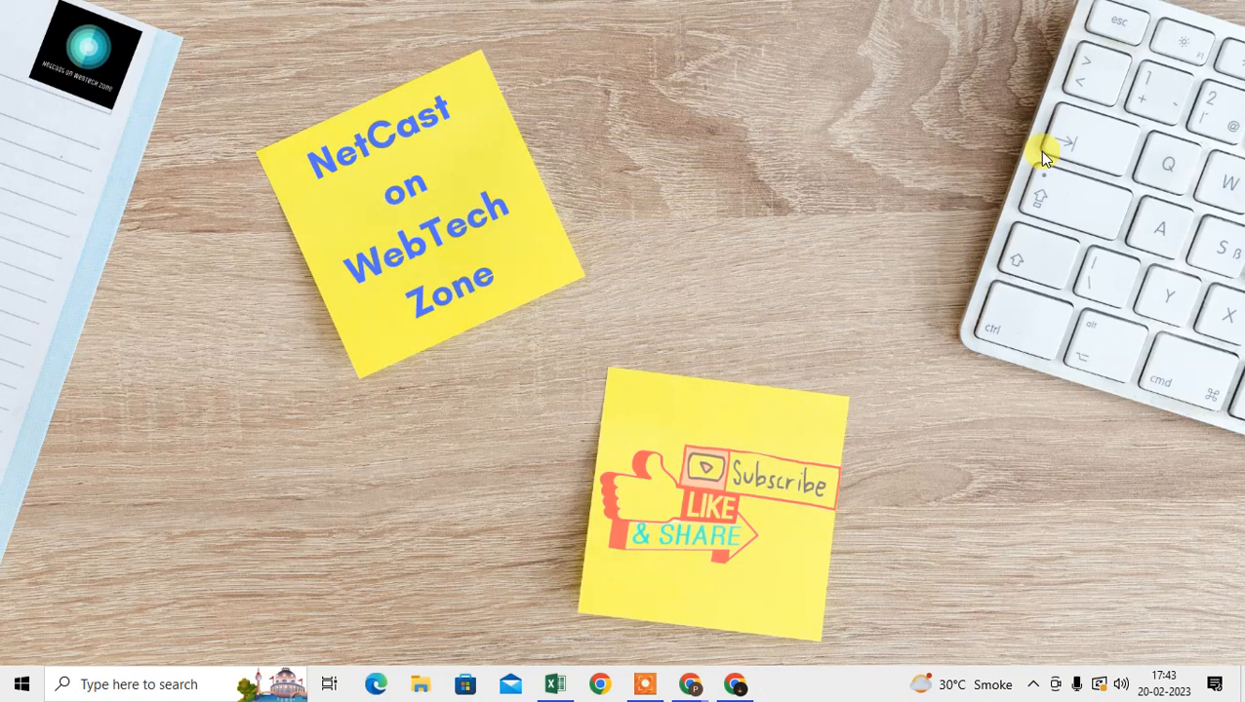